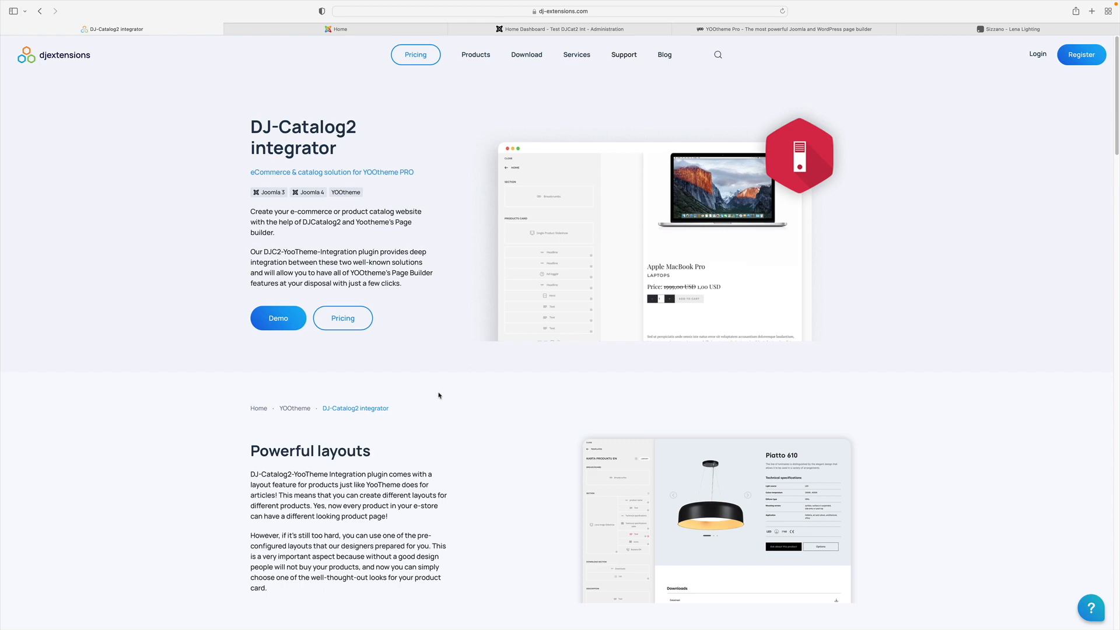
{"action": "mouse_move", "coordinate": [452, 394]}
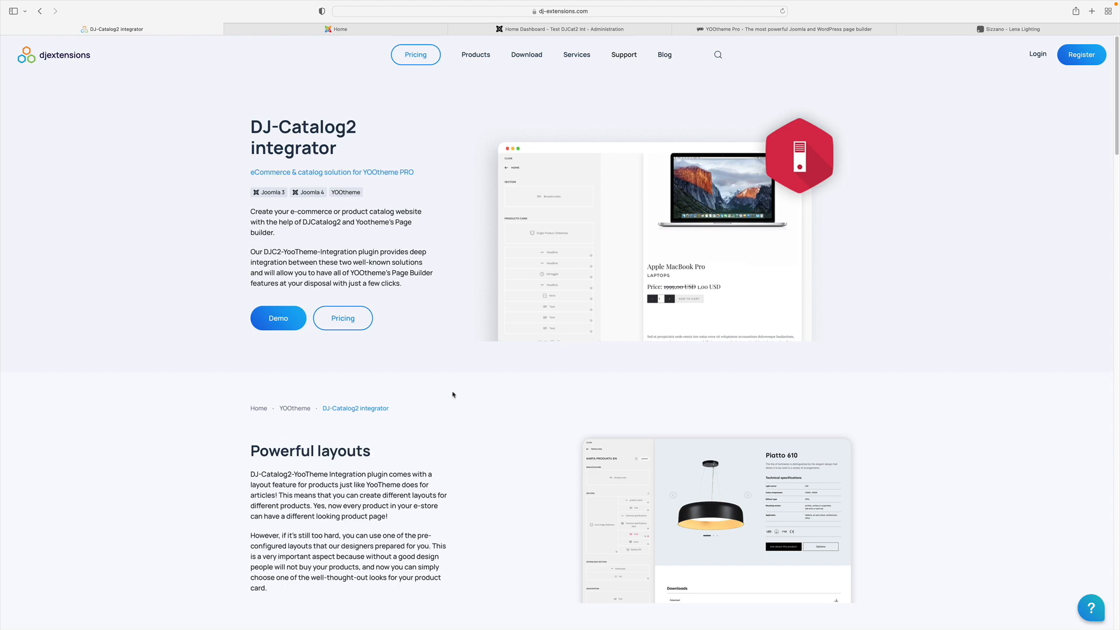
Scroll the DJ-Catalog2 integrator page down past Powerful layouts to Easy Templates and Extended products grid.
{"action": "scroll", "scroll_direction": "down", "scroll_amount": 3}
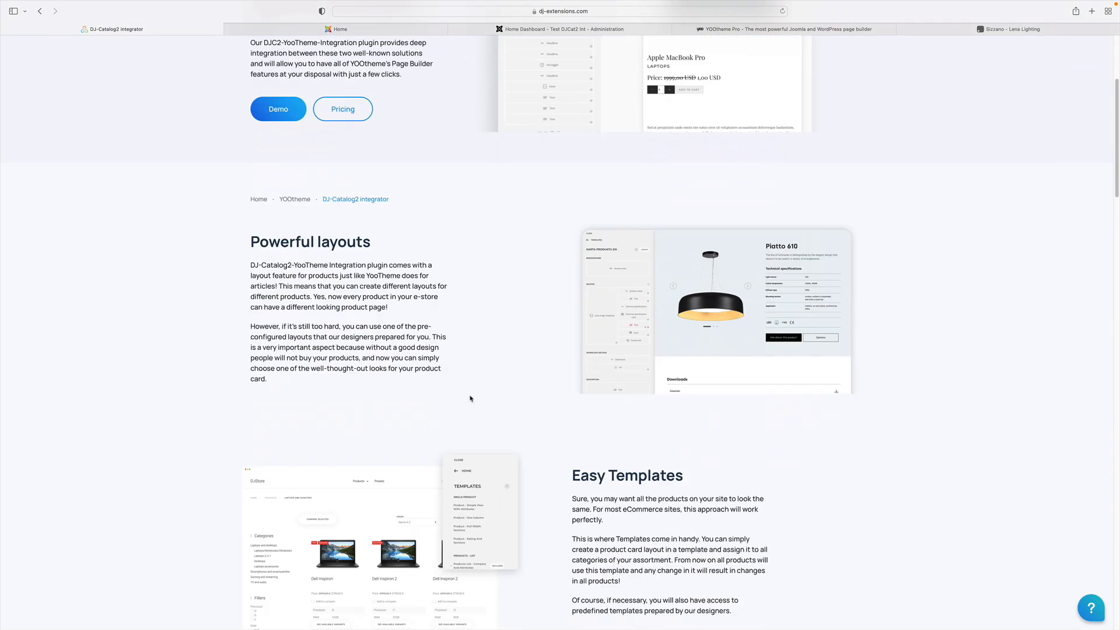
{"action": "scroll", "scroll_direction": "down", "scroll_amount": 3}
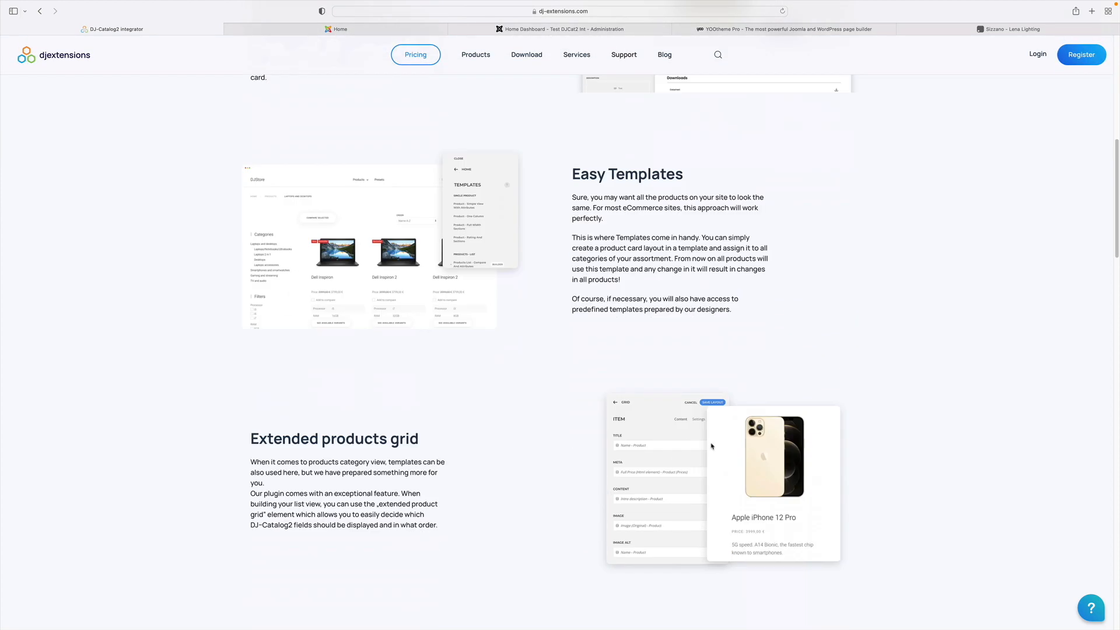
{"action": "mouse_move", "coordinate": [705, 441]}
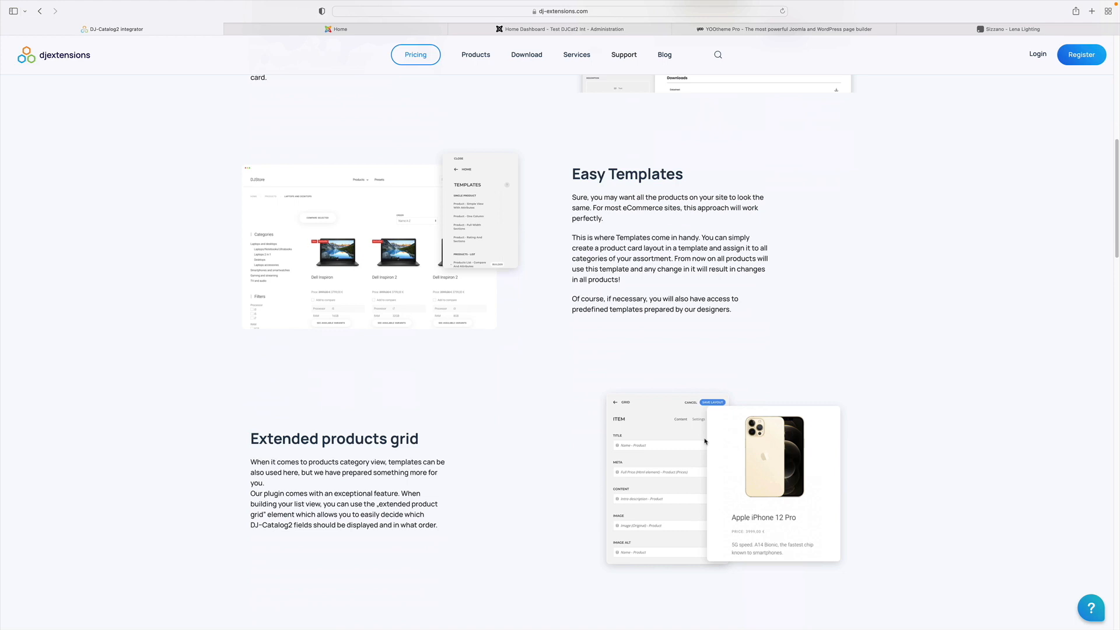
{"action": "mouse_move", "coordinate": [522, 29]}
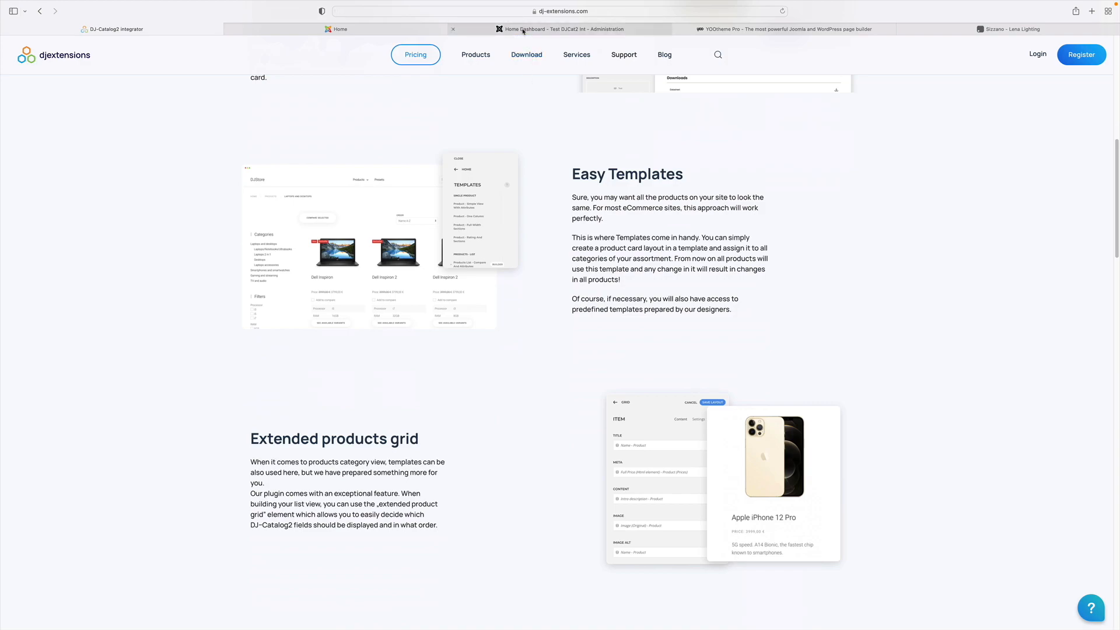
In the Joomla admin, check the DJ-Catalog2 component's control panel and return to the home dashboard.
{"action": "left_click", "coordinate": [560, 29]}
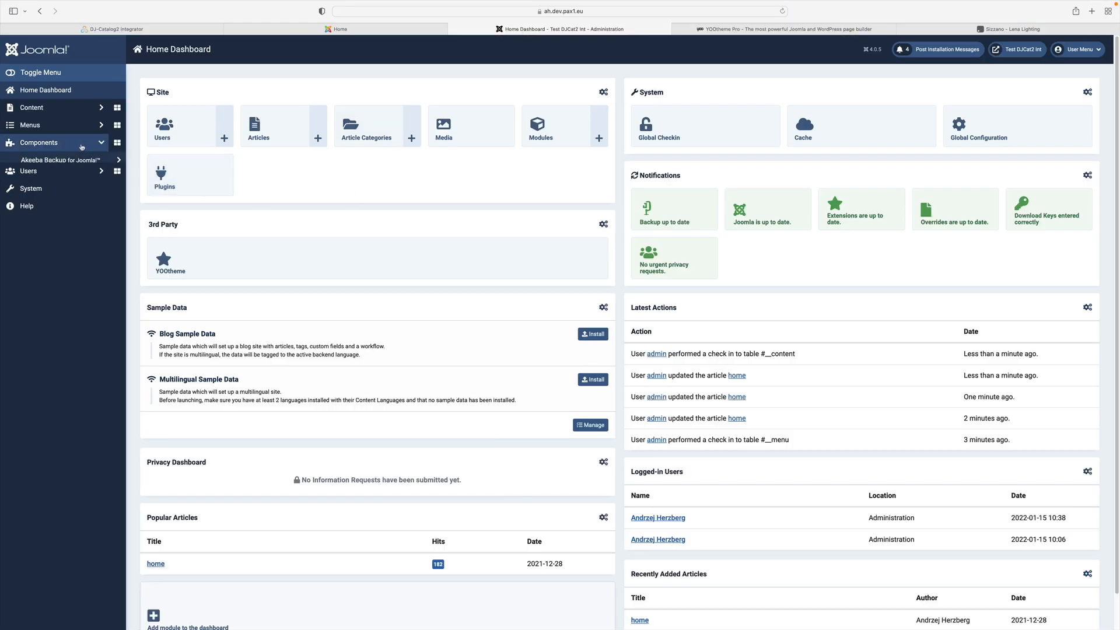
{"action": "left_click", "coordinate": [39, 143]}
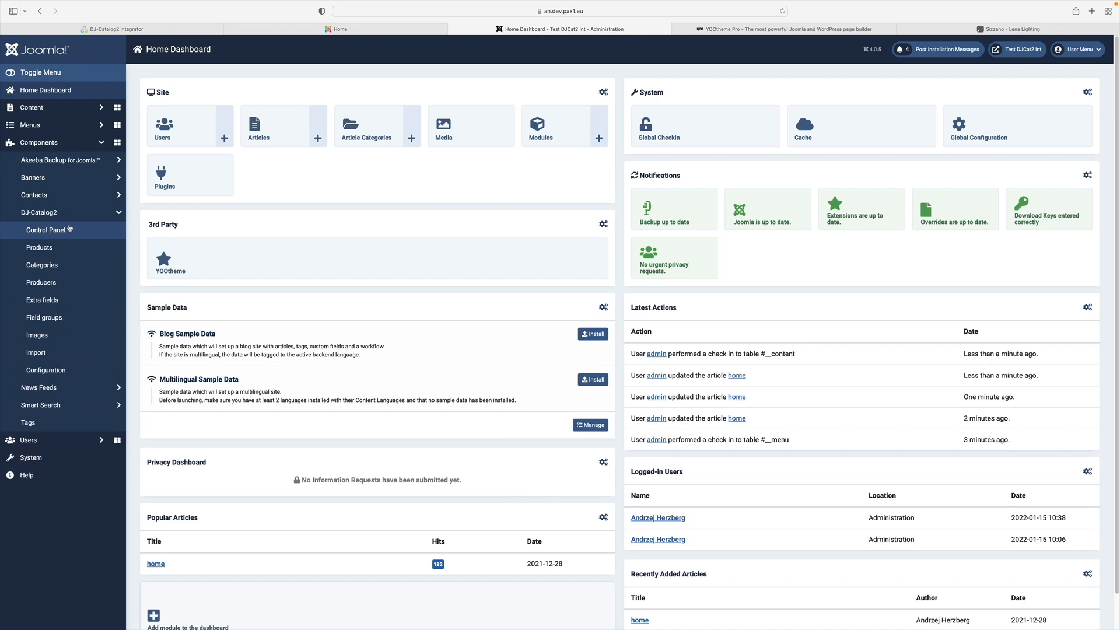
{"action": "left_click", "coordinate": [49, 229]}
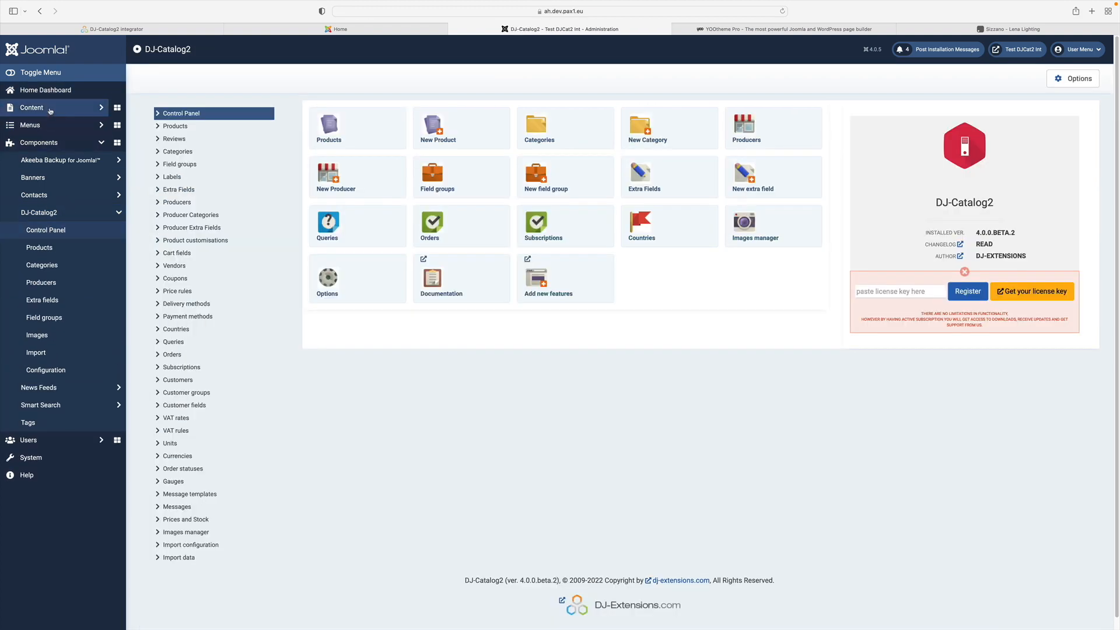
{"action": "left_click", "coordinate": [46, 89]}
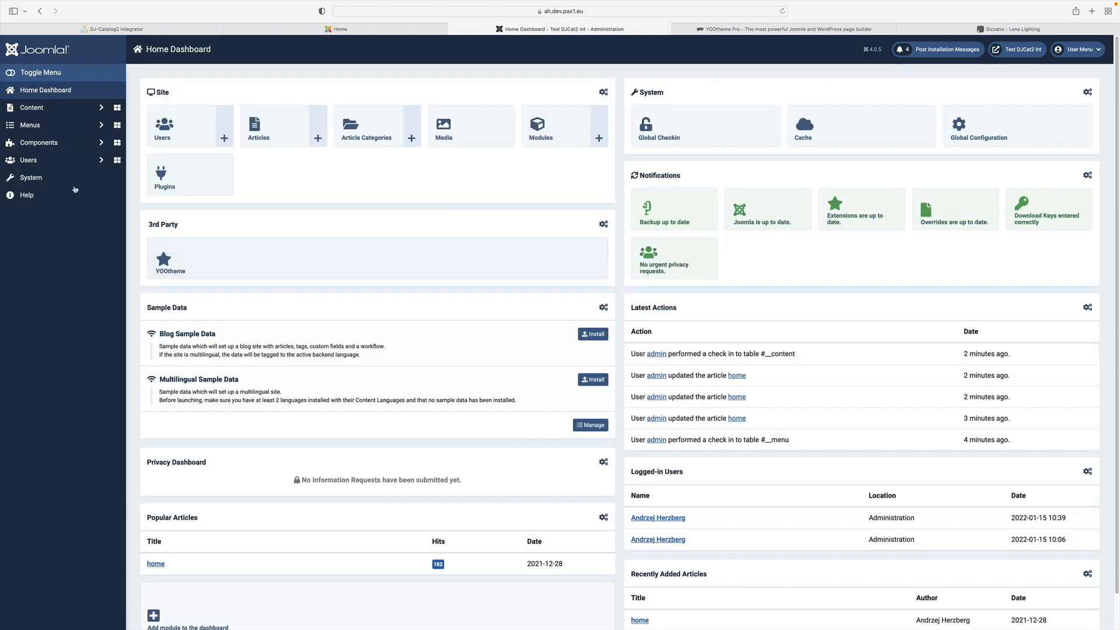
Confirm the DJ-Catalog2 YOOtheme integration plugin is enabled, then return to the home dashboard.
{"action": "left_click", "coordinate": [31, 177]}
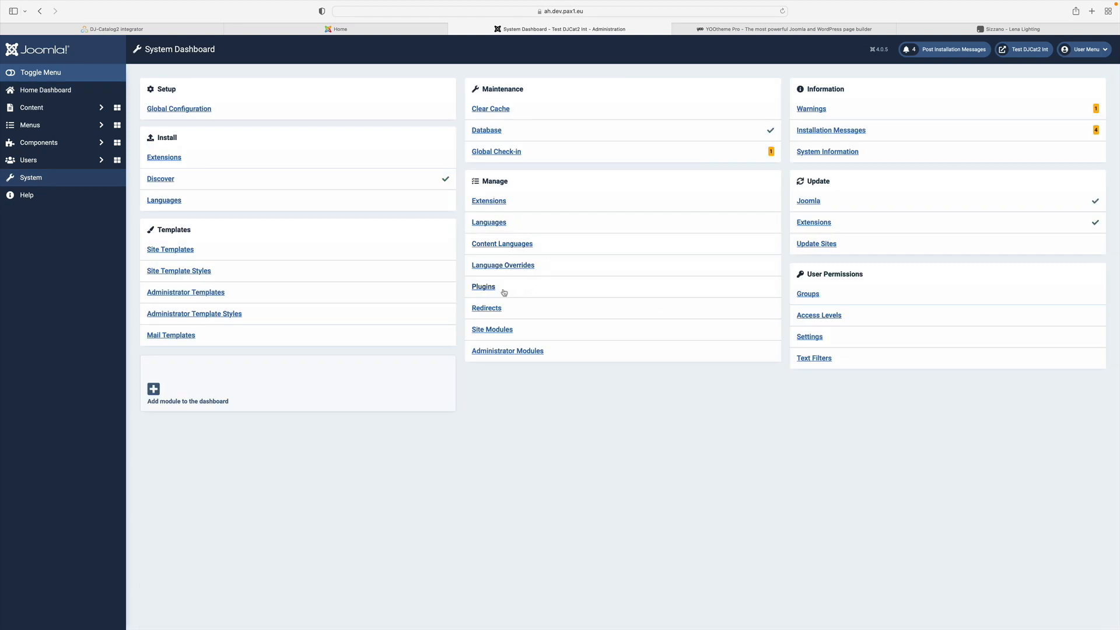
{"action": "left_click", "coordinate": [482, 287]}
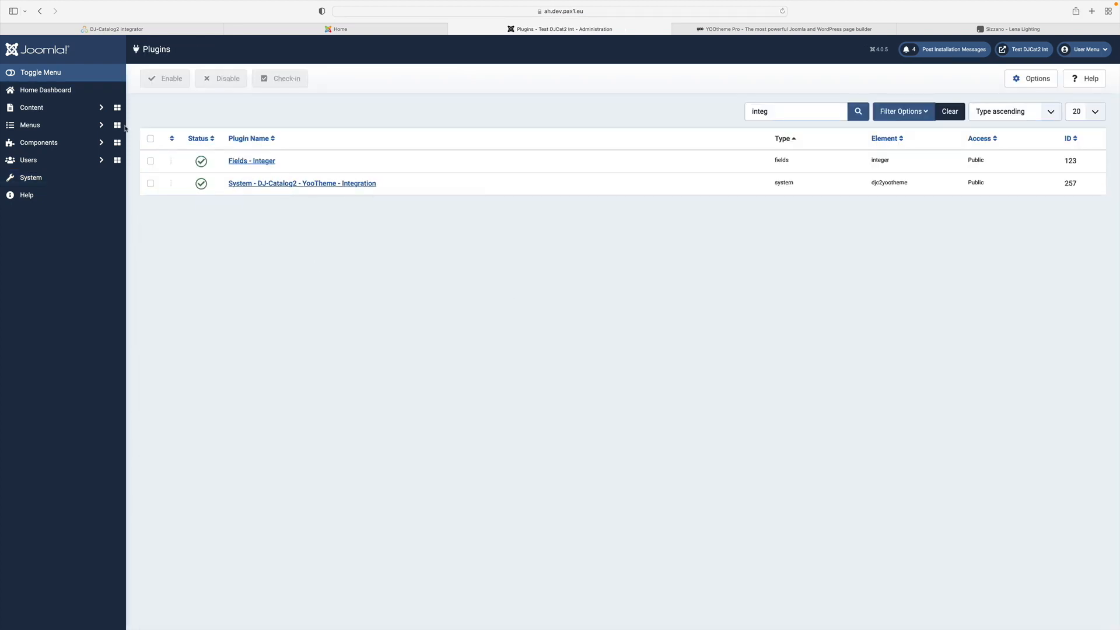
{"action": "left_click", "coordinate": [45, 90]}
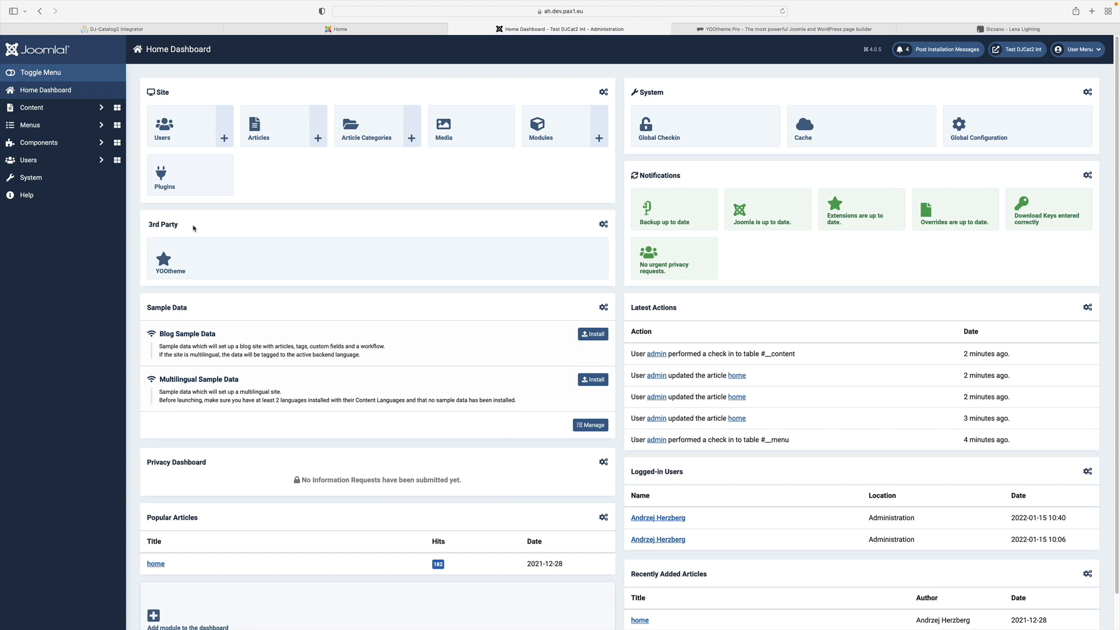
{"action": "left_click", "coordinate": [783, 28]}
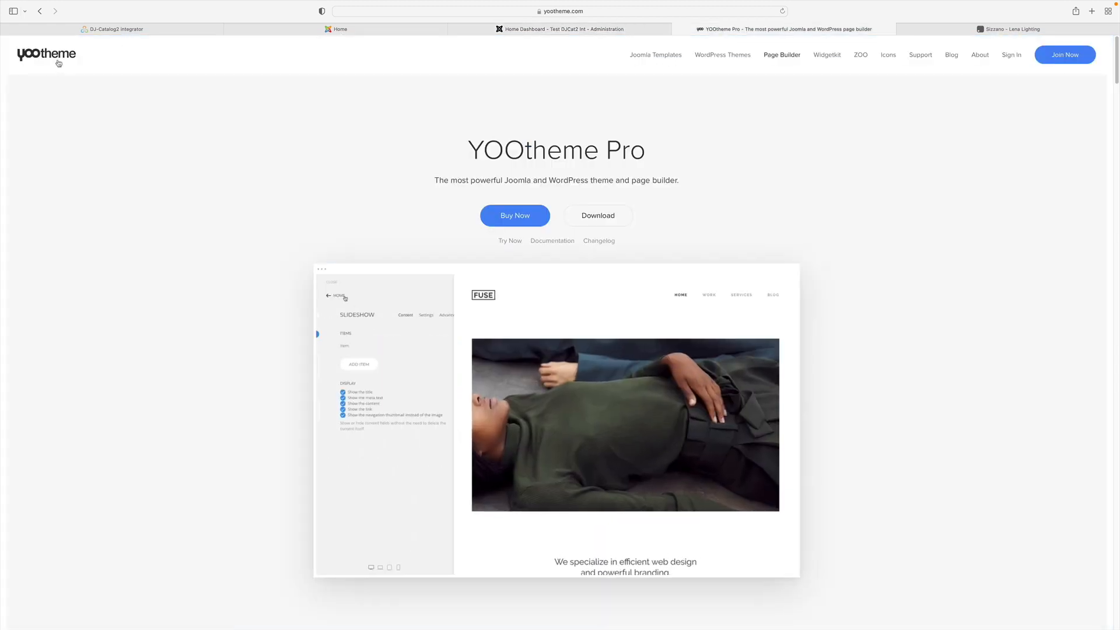
{"action": "left_click", "coordinate": [46, 55]}
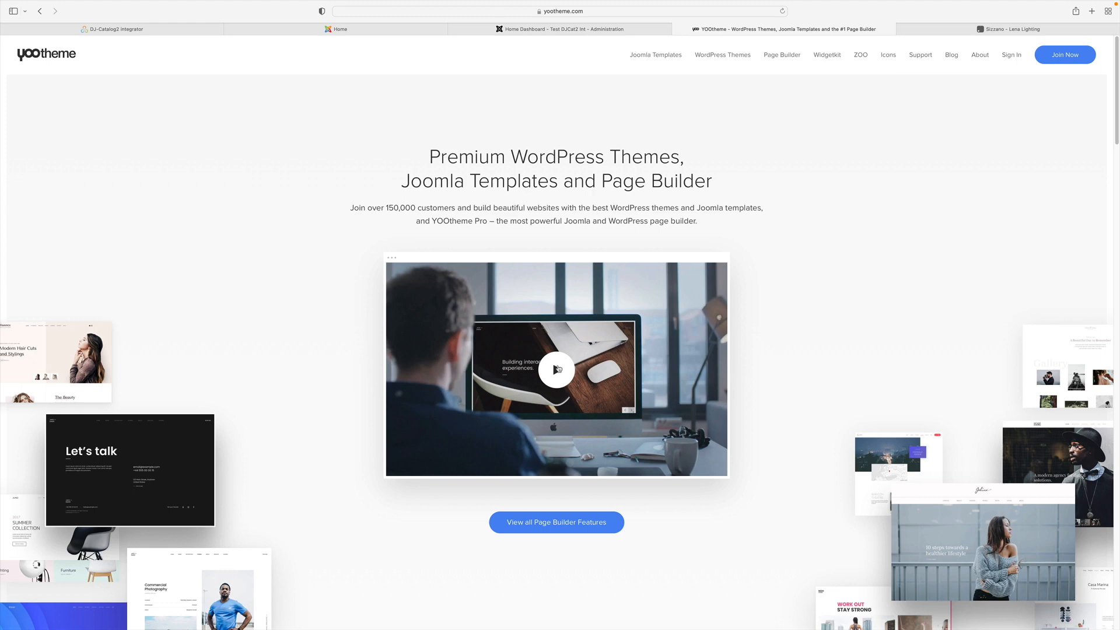
{"action": "mouse_move", "coordinate": [718, 365]}
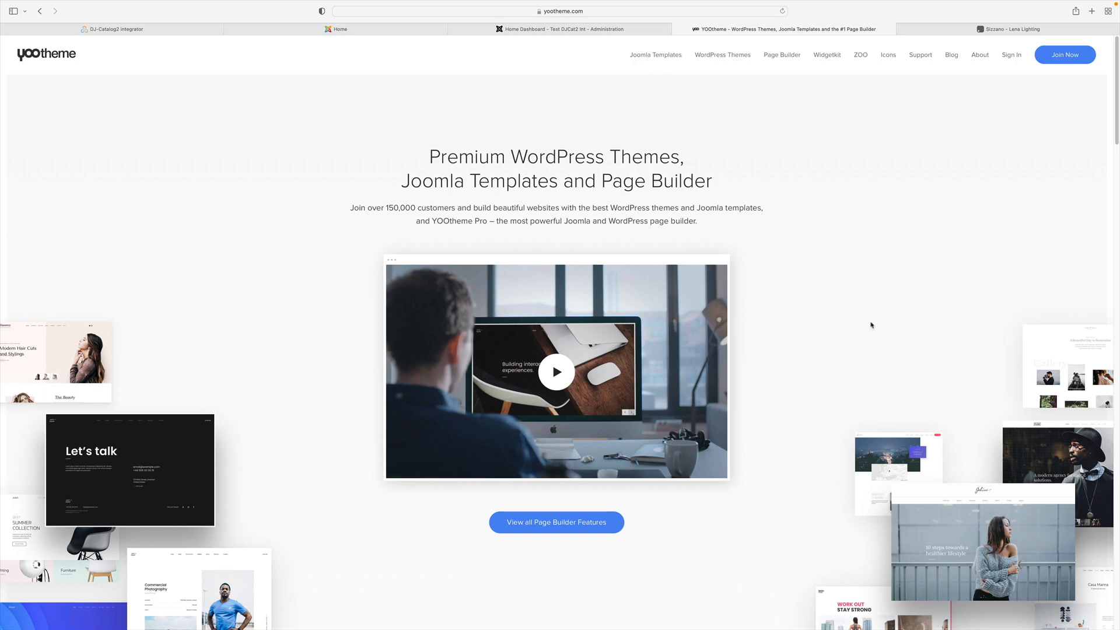
{"action": "mouse_move", "coordinate": [655, 55]}
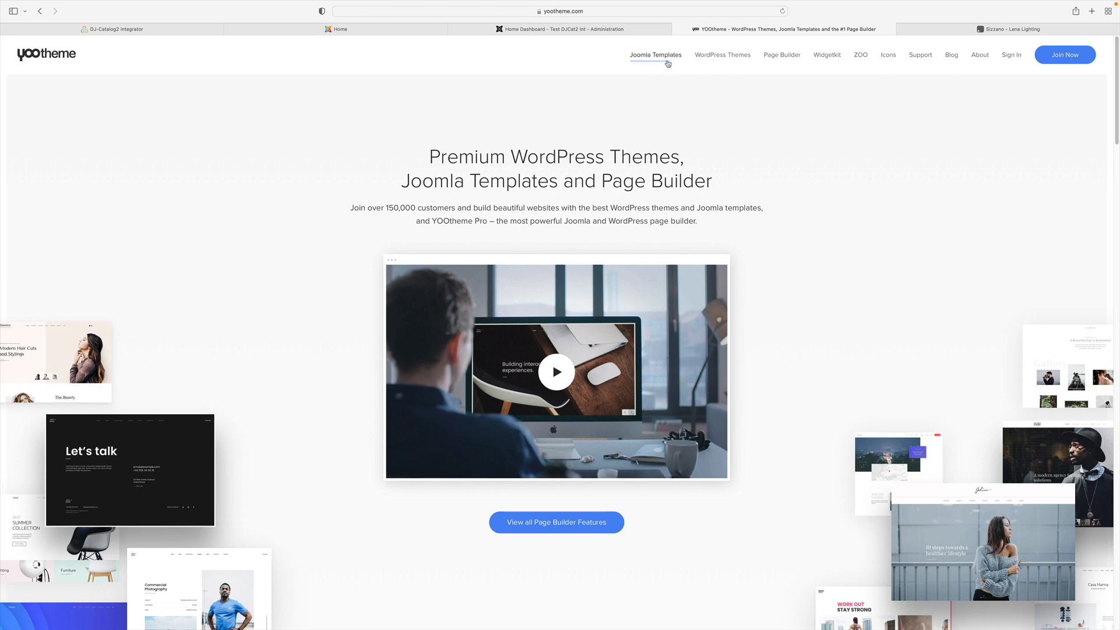
{"action": "left_click", "coordinate": [655, 55]}
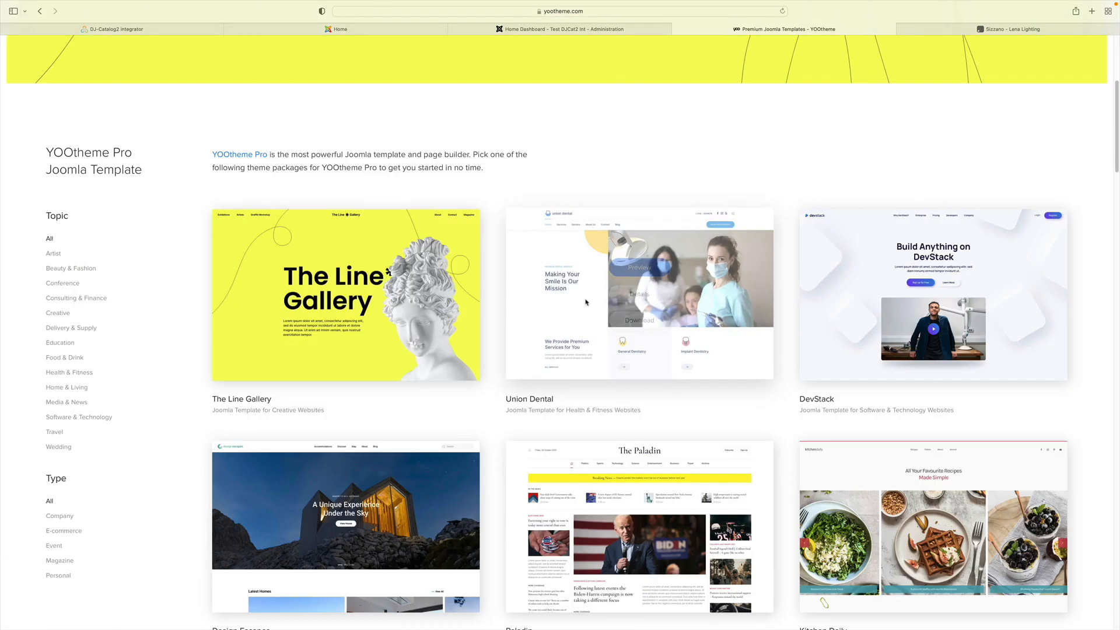
{"action": "left_click", "coordinate": [722, 55]}
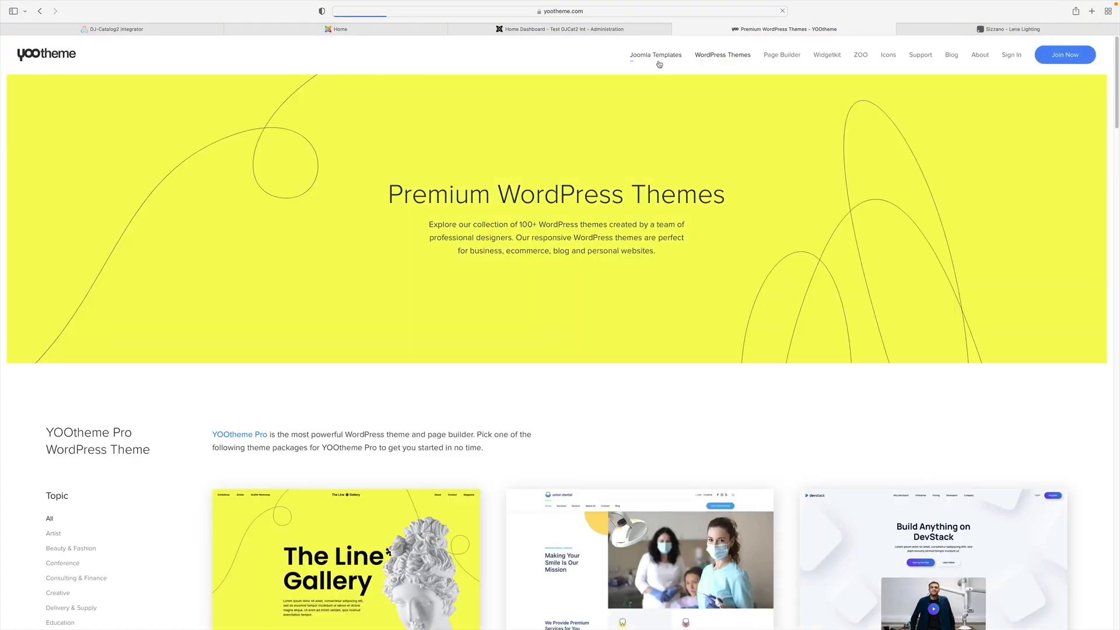
{"action": "left_click", "coordinate": [655, 55]}
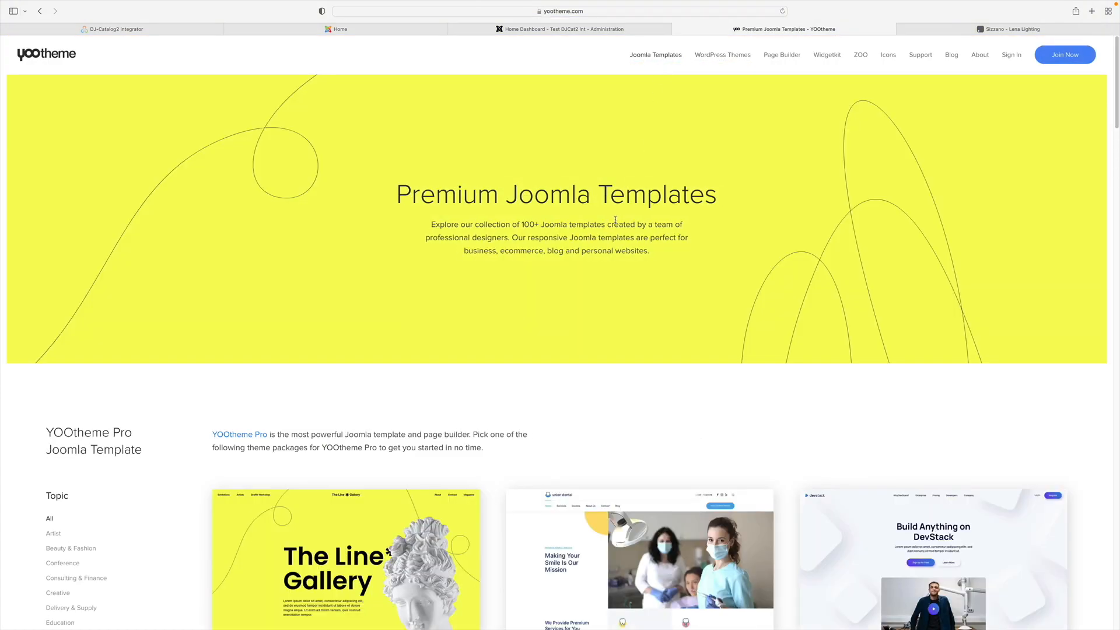
{"action": "scroll", "scroll_direction": "down", "scroll_amount": 3}
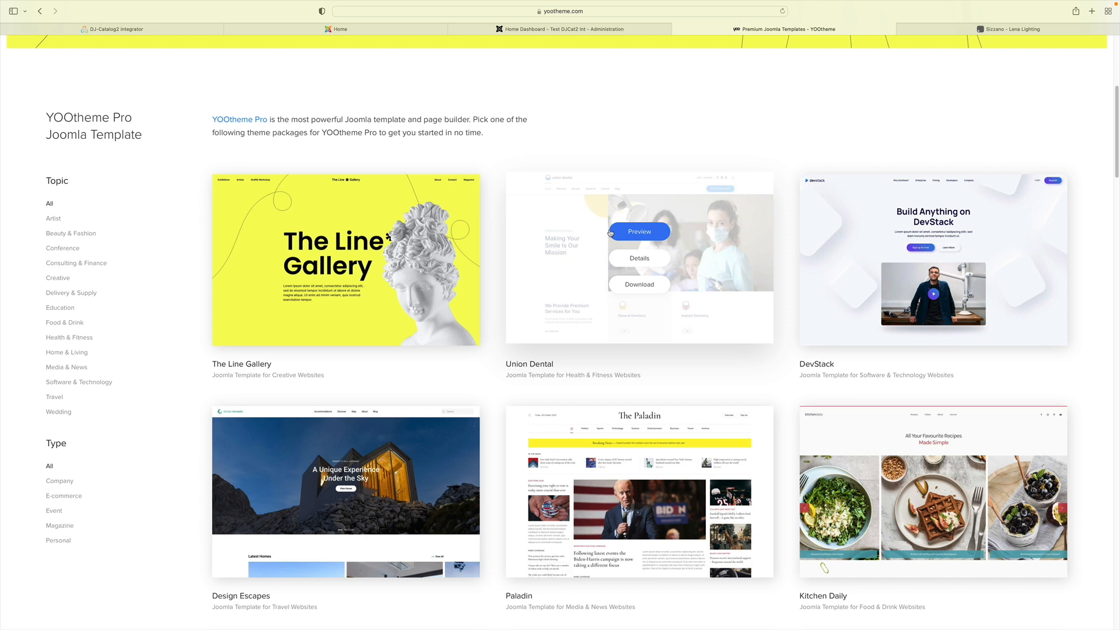
{"action": "mouse_move", "coordinate": [713, 274]}
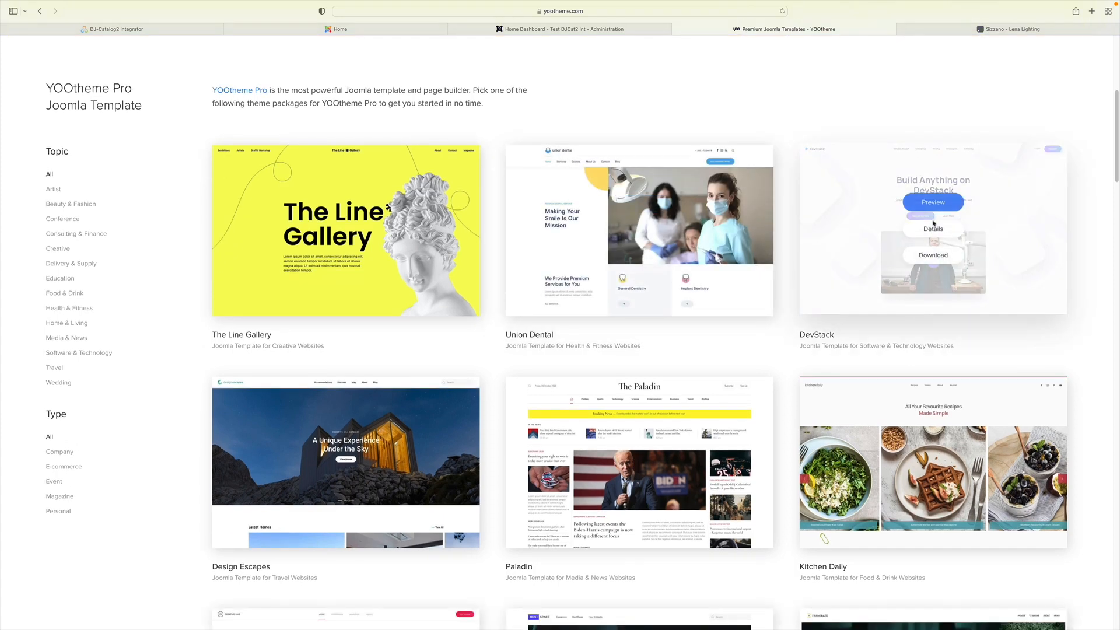
{"action": "mouse_move", "coordinate": [932, 259]}
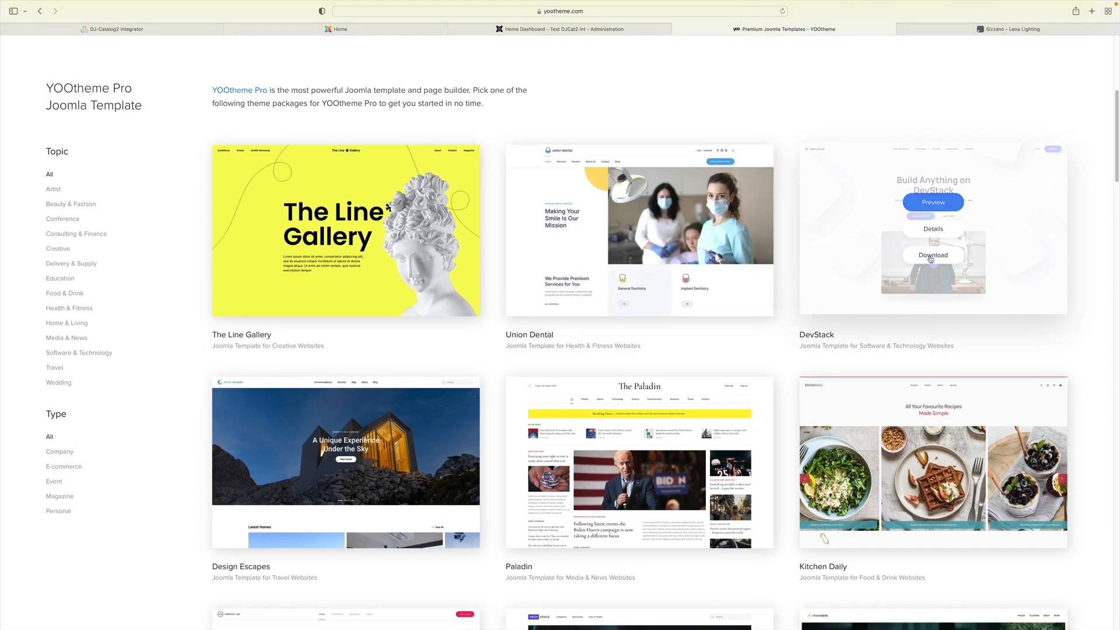
{"action": "scroll", "scroll_direction": "up", "scroll_amount": 3}
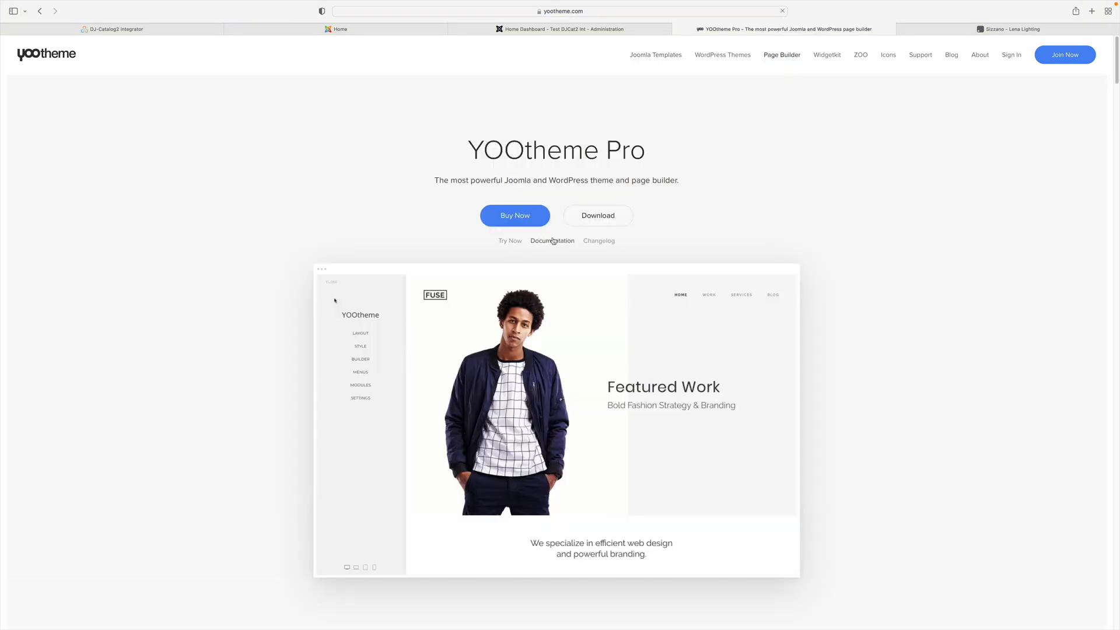
{"action": "left_click", "coordinate": [360, 359]}
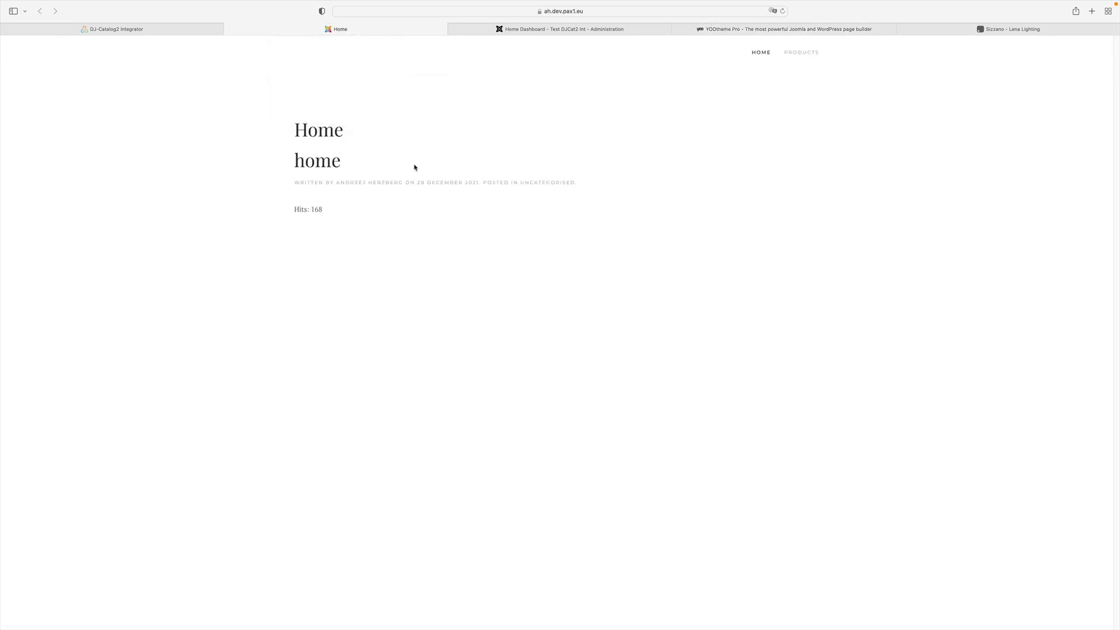
{"action": "mouse_move", "coordinate": [541, 51]}
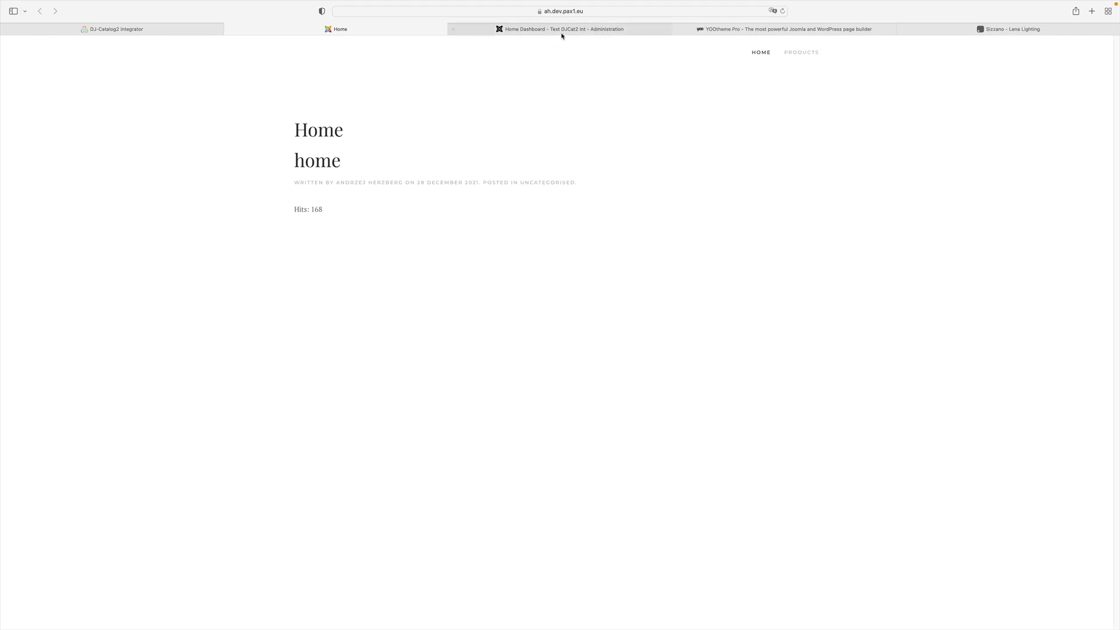
Return from the frontend Home page to the Joomla administrator home dashboard.
{"action": "left_click", "coordinate": [560, 29]}
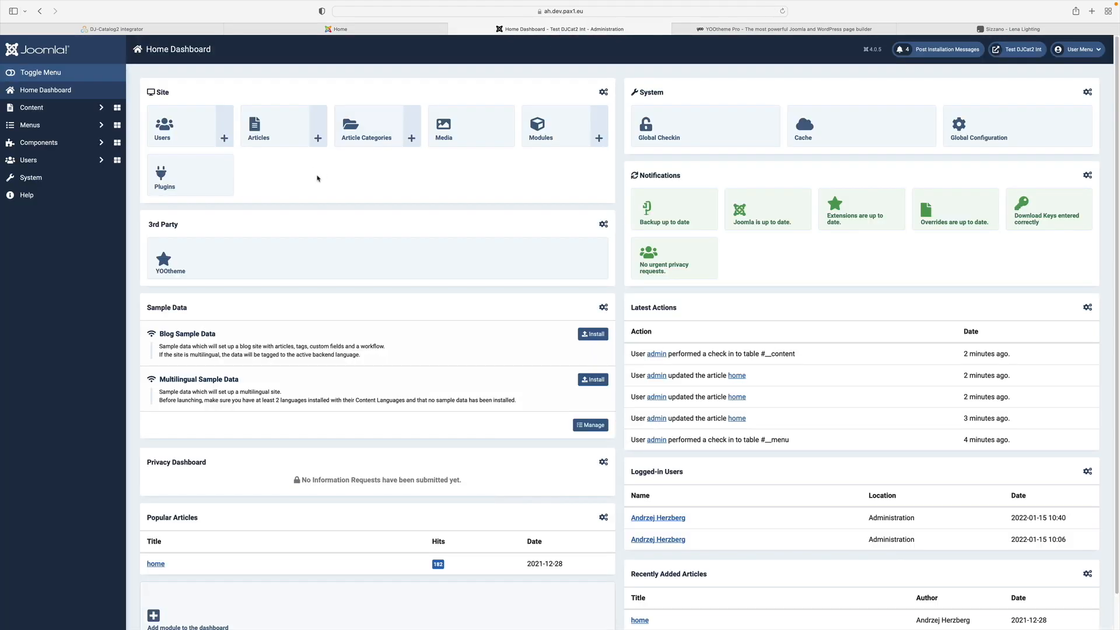
Review the Main Menu's Home item and its linked article, then close its editor.
{"action": "left_click", "coordinate": [30, 125]}
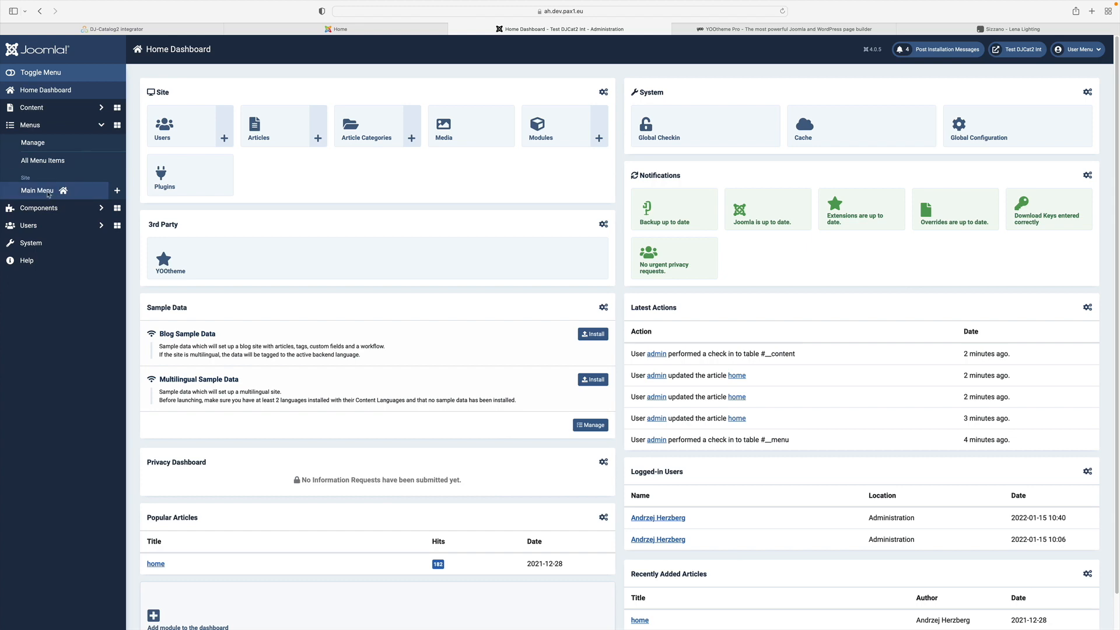
{"action": "left_click", "coordinate": [36, 190]}
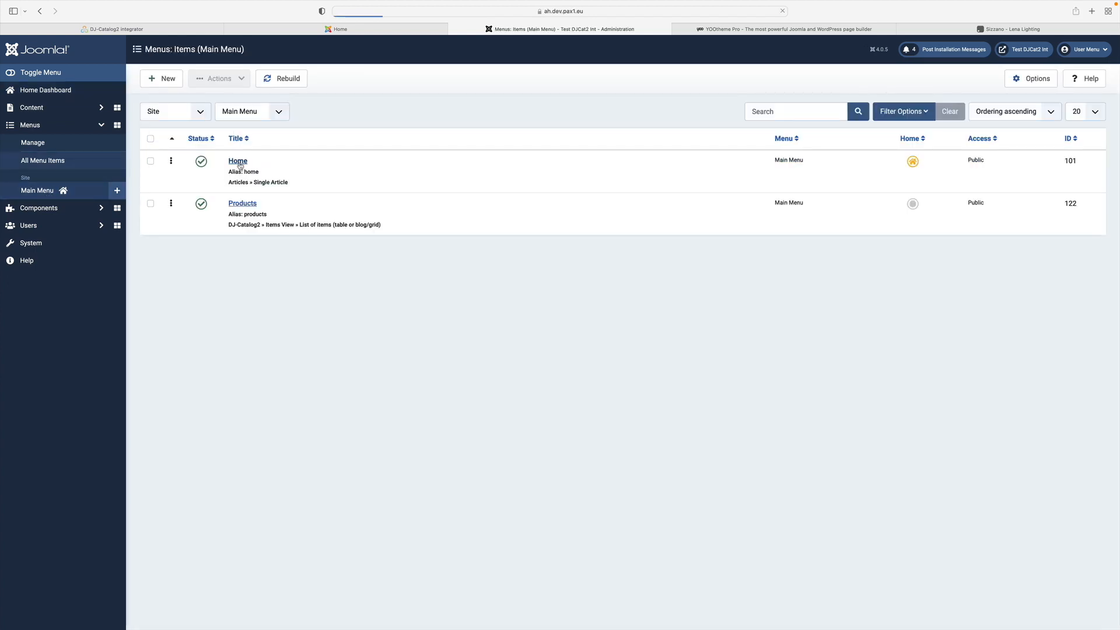
{"action": "left_click", "coordinate": [237, 161]}
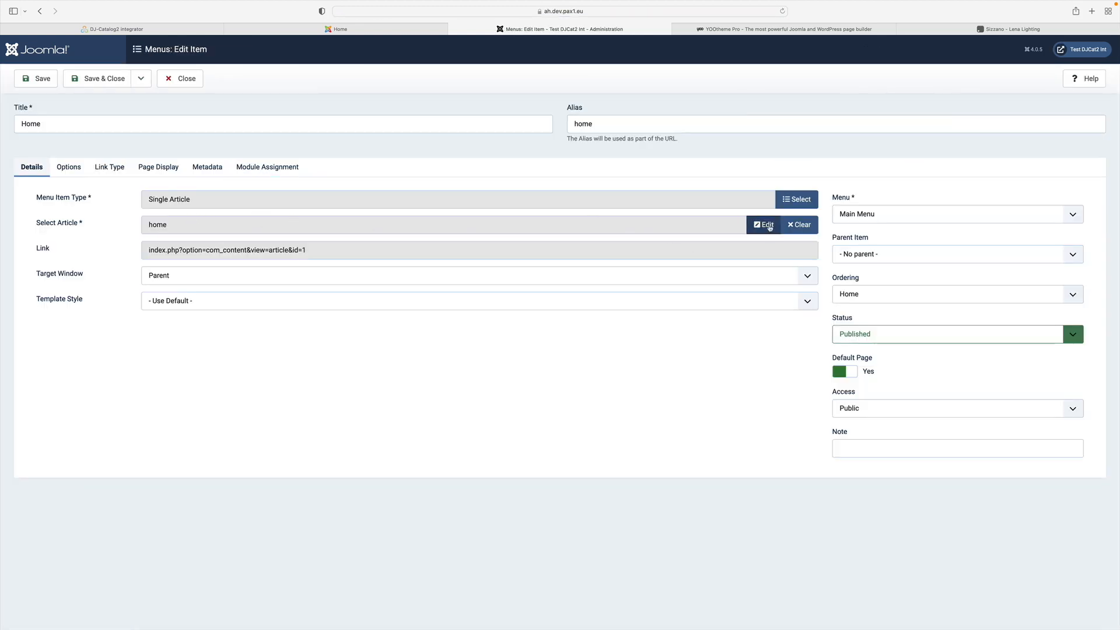
{"action": "left_click", "coordinate": [763, 225]}
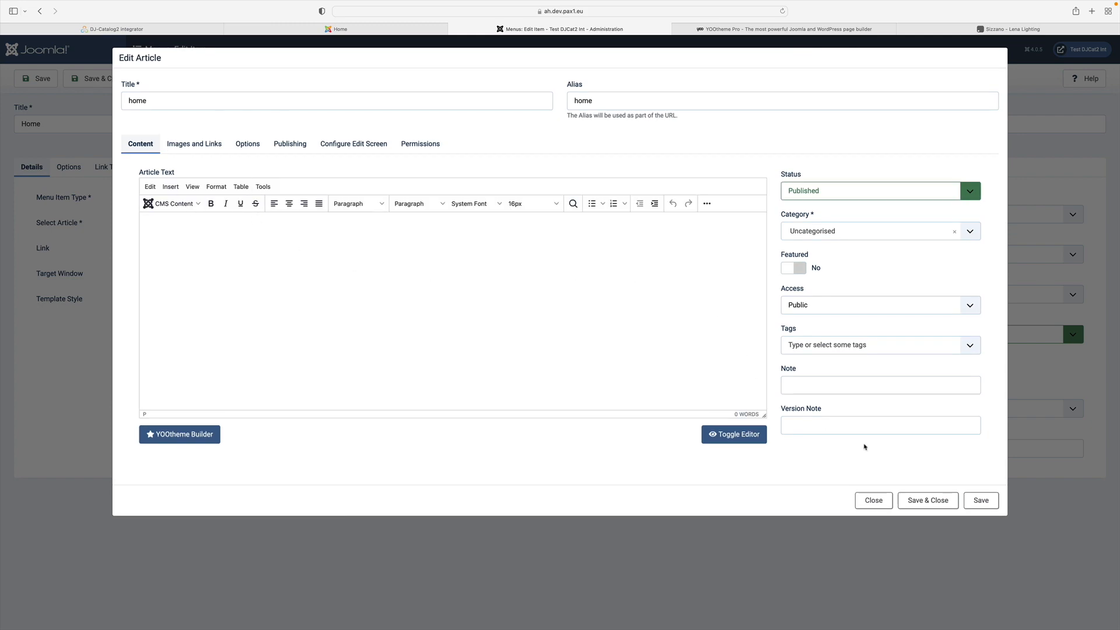
{"action": "left_click", "coordinate": [873, 500]}
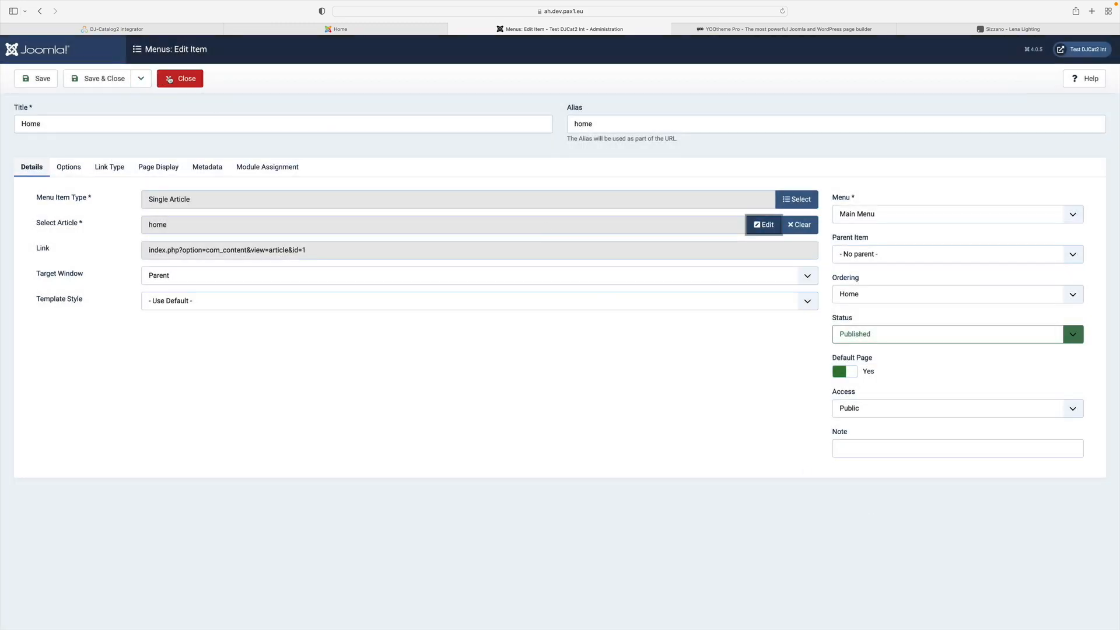
{"action": "left_click", "coordinate": [180, 77]}
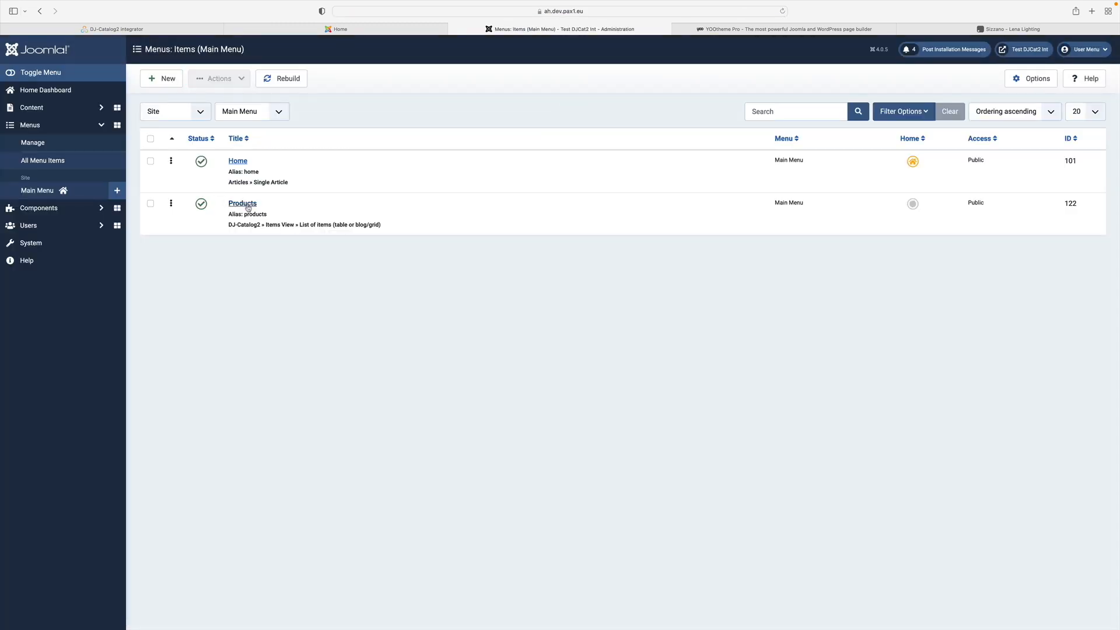
{"action": "mouse_move", "coordinate": [242, 203]}
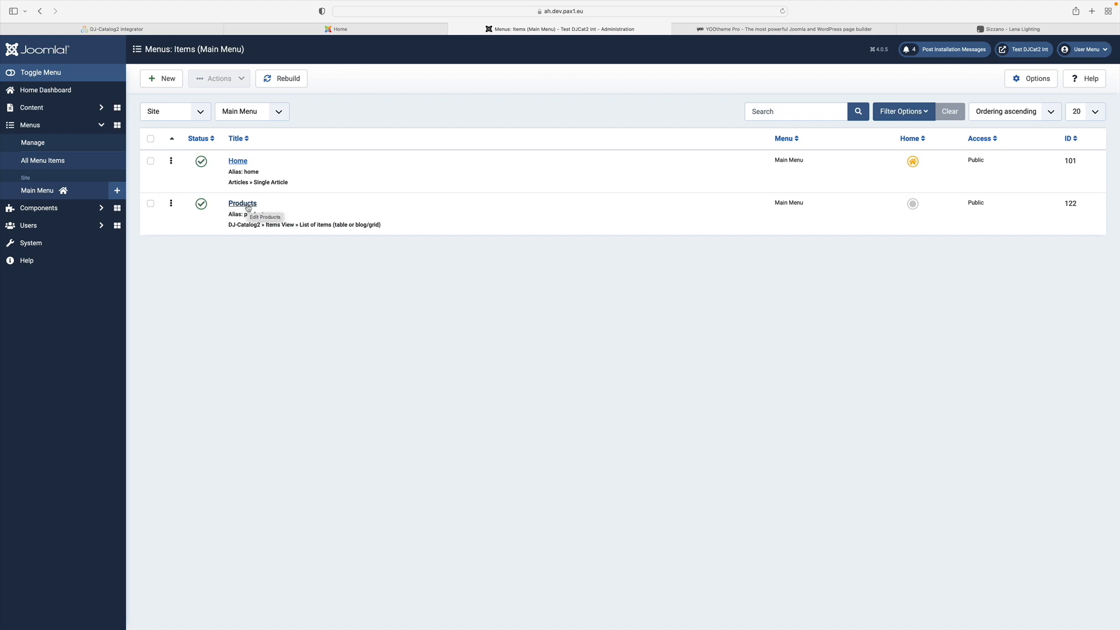
Confirm the Products menu item uses the DJ-Catalog2 List of items layout and close it.
{"action": "left_click", "coordinate": [242, 203]}
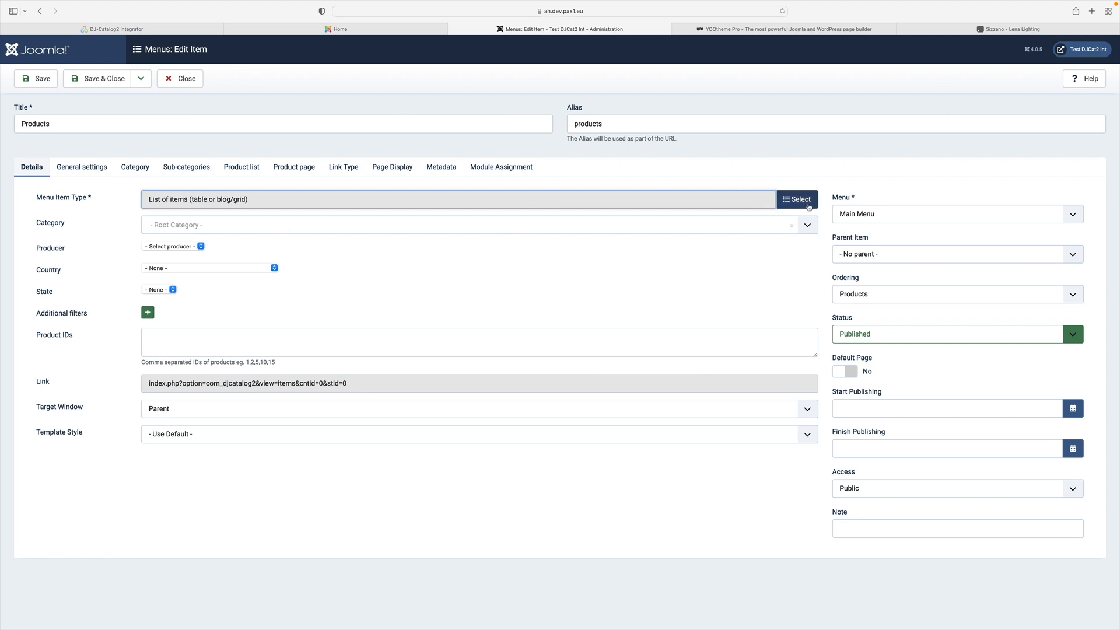
{"action": "left_click", "coordinate": [797, 199]}
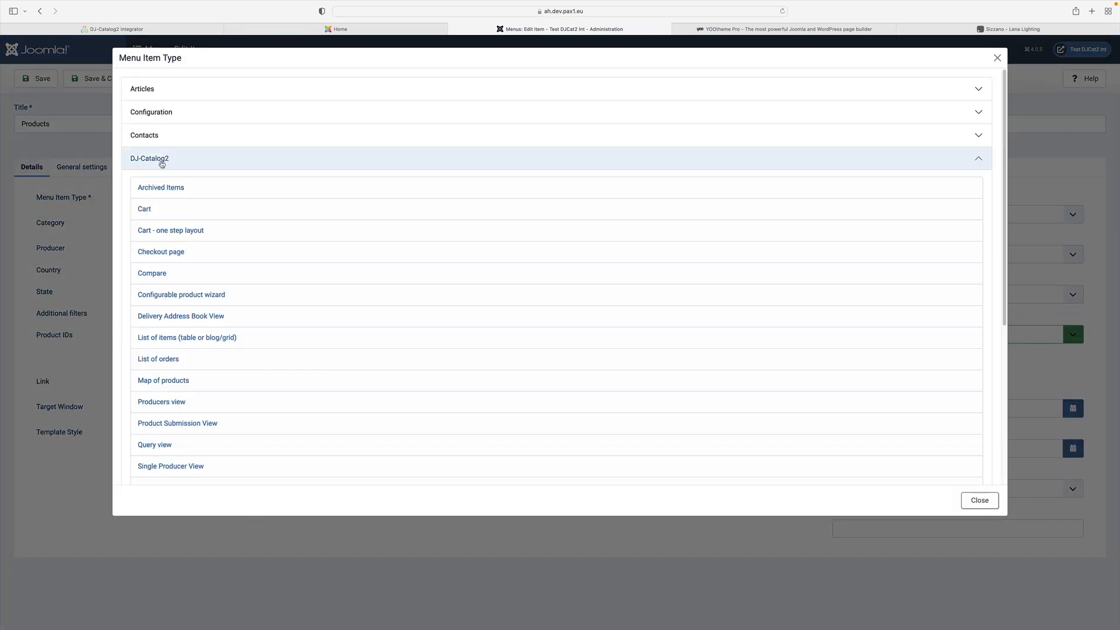
{"action": "left_click", "coordinate": [187, 337]}
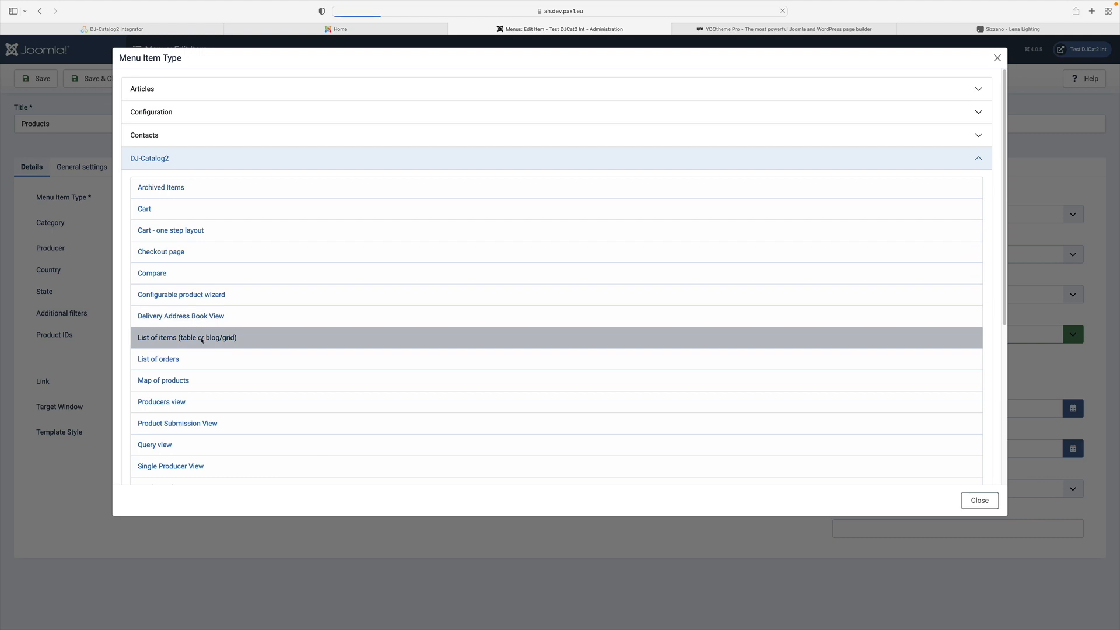
{"action": "left_click", "coordinate": [187, 337]}
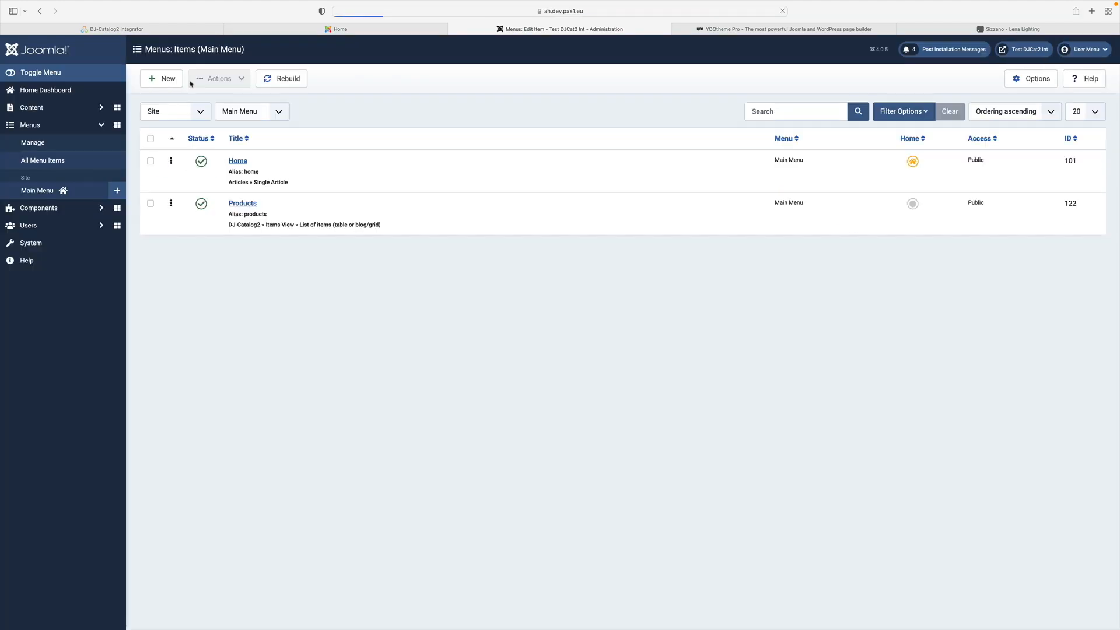
{"action": "left_click", "coordinate": [42, 160]}
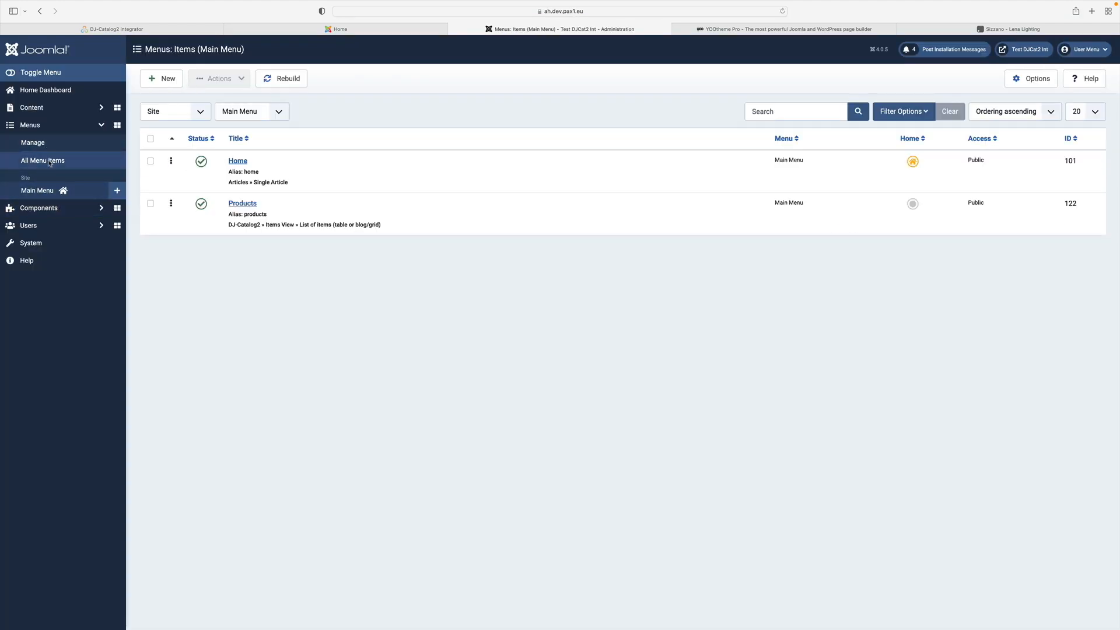
Check the DJ-Catalog2 Cell phones category and the Apple iPhone 12 Pro products, then return to the dashboard.
{"action": "left_click", "coordinate": [43, 159]}
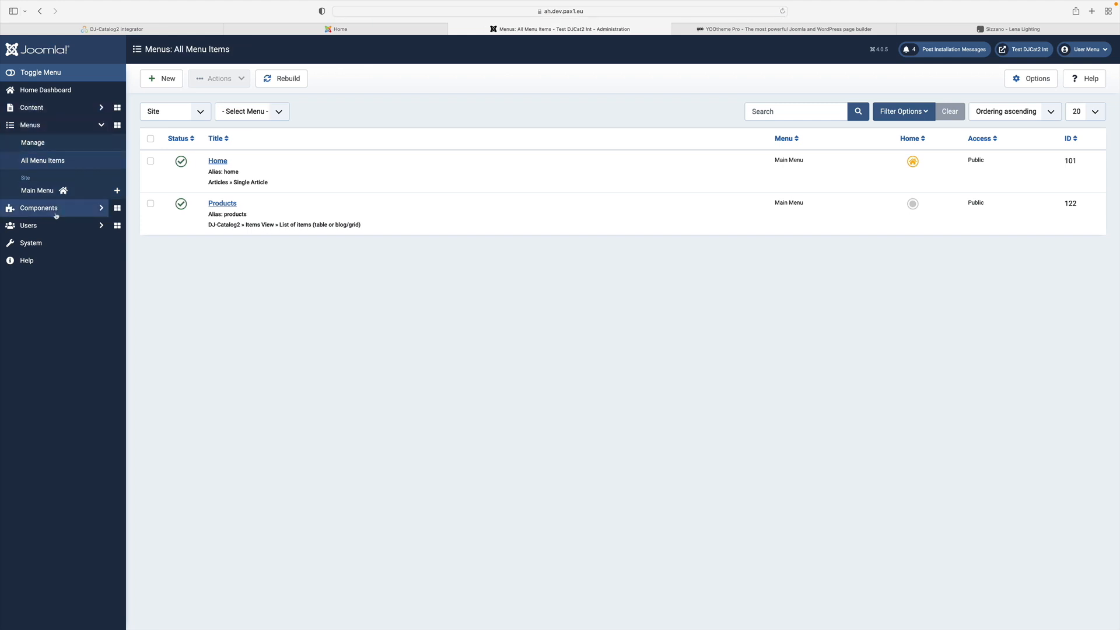
{"action": "left_click", "coordinate": [39, 207]}
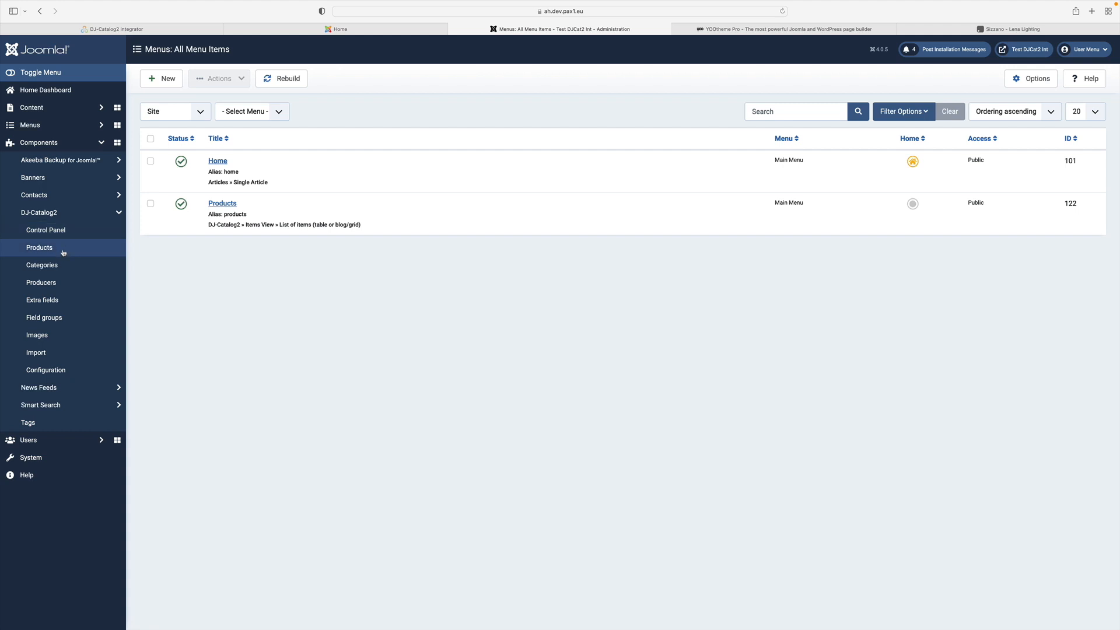
{"action": "left_click", "coordinate": [45, 229]}
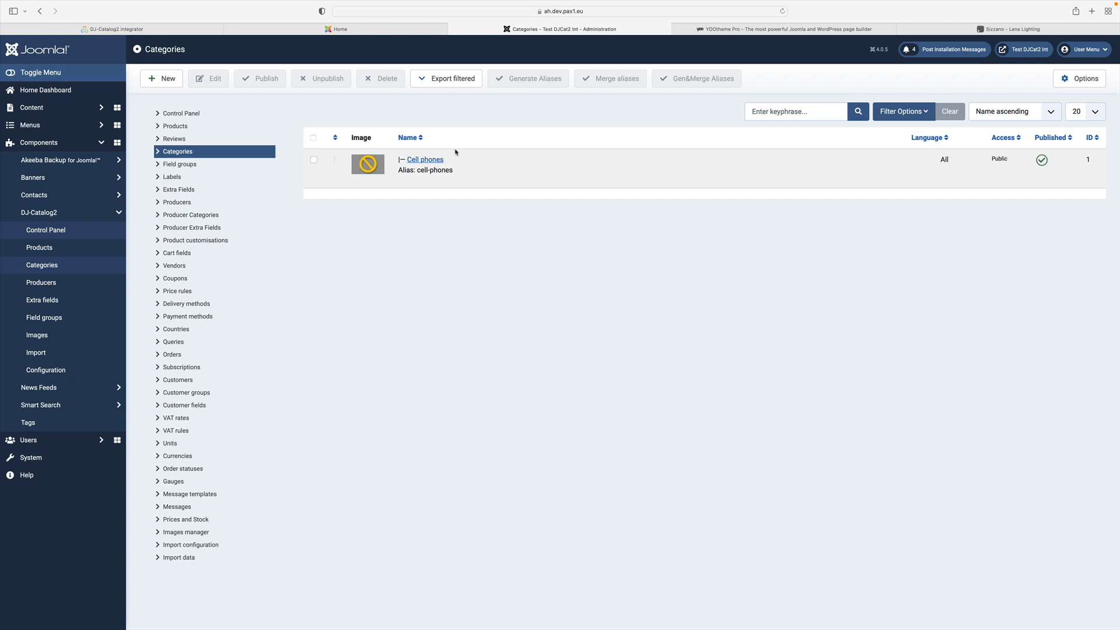
{"action": "mouse_move", "coordinate": [193, 128]}
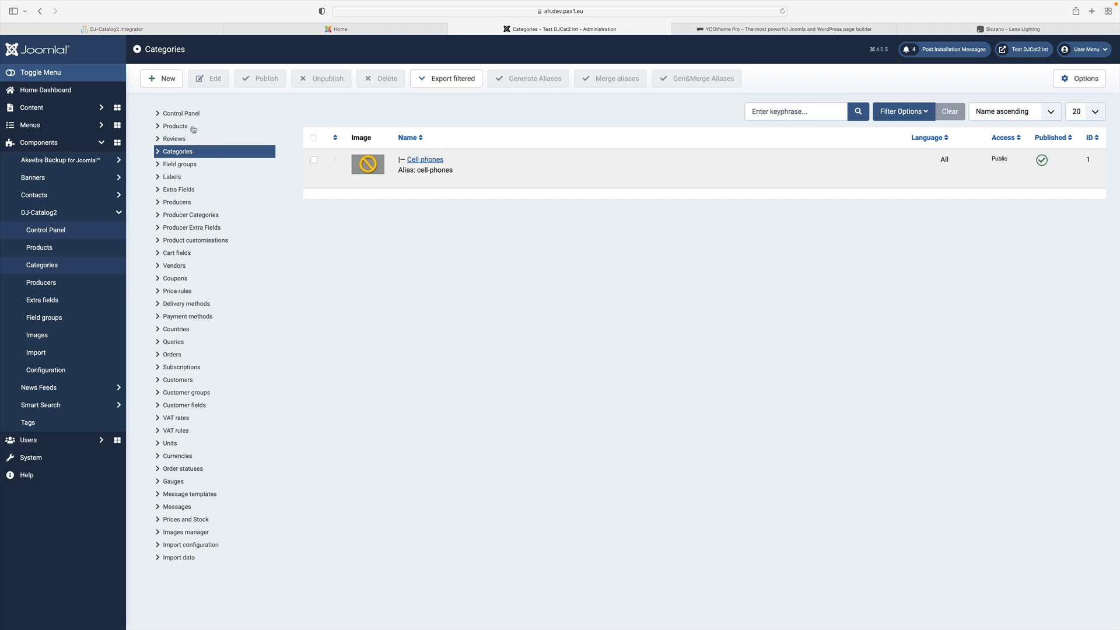
{"action": "left_click", "coordinate": [175, 126]}
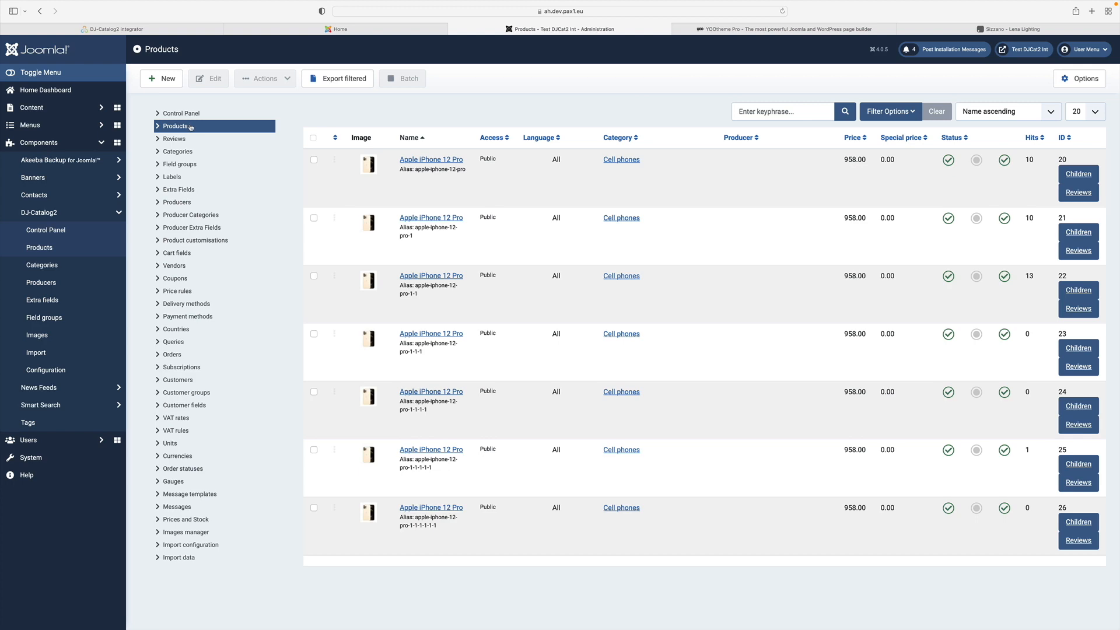
{"action": "left_click", "coordinate": [45, 89]}
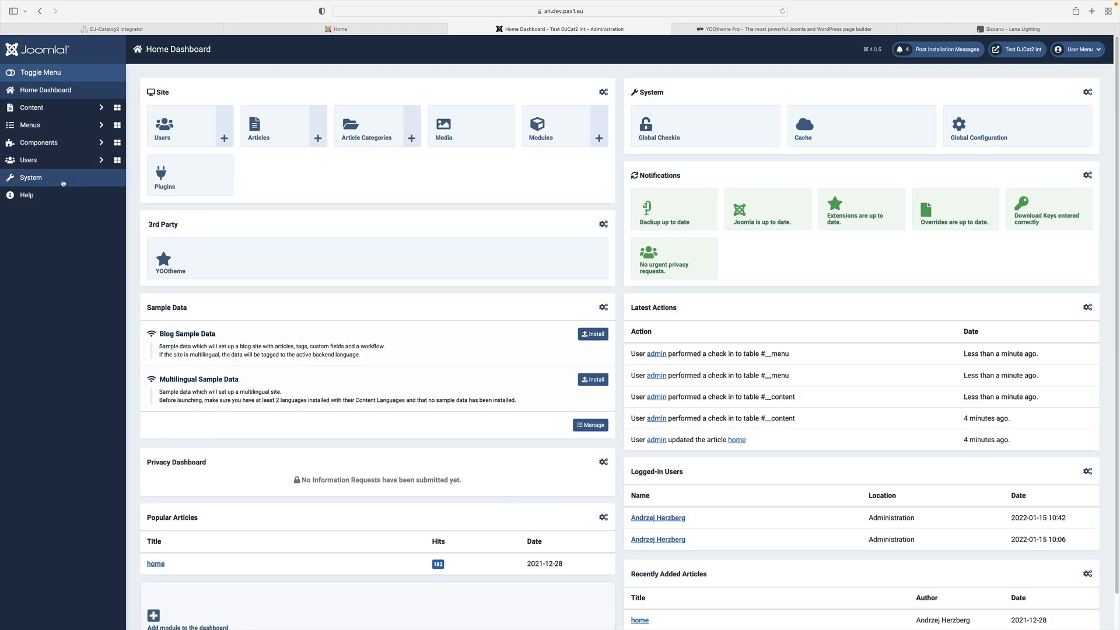
Confirm yootheme - Default is the site template for all pages, then return to the dashboard.
{"action": "left_click", "coordinate": [31, 177]}
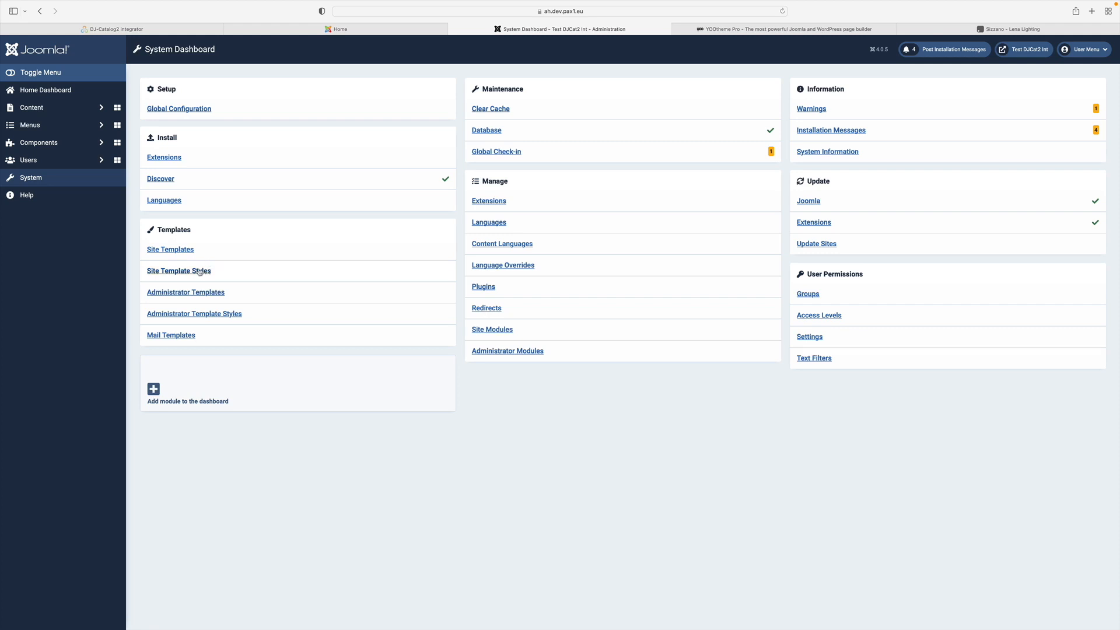
{"action": "left_click", "coordinate": [178, 270]}
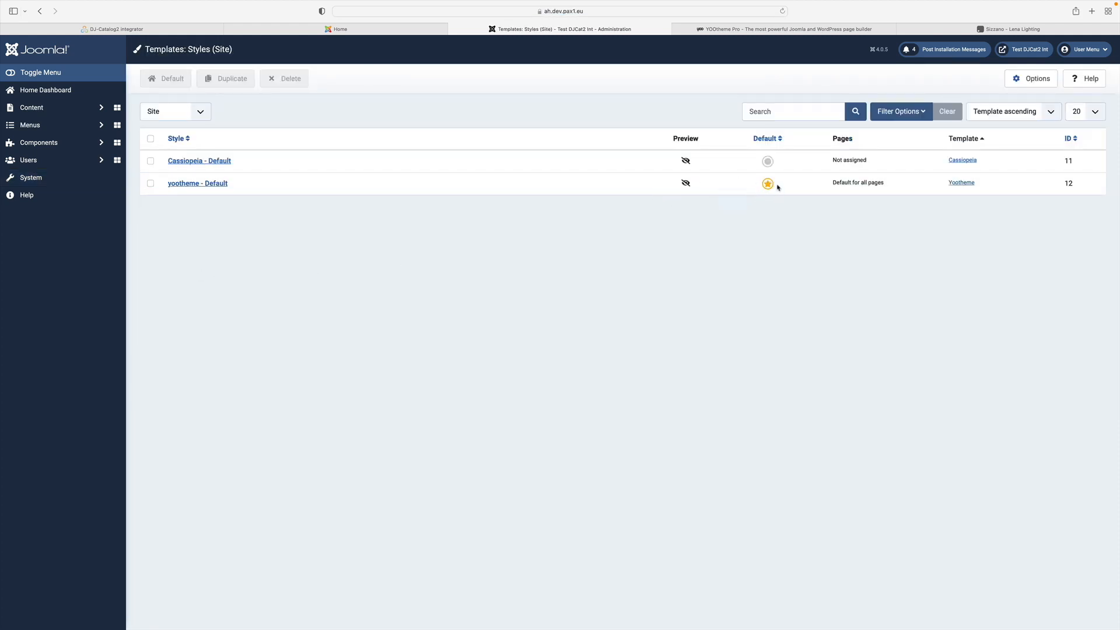
{"action": "mouse_move", "coordinate": [50, 112]}
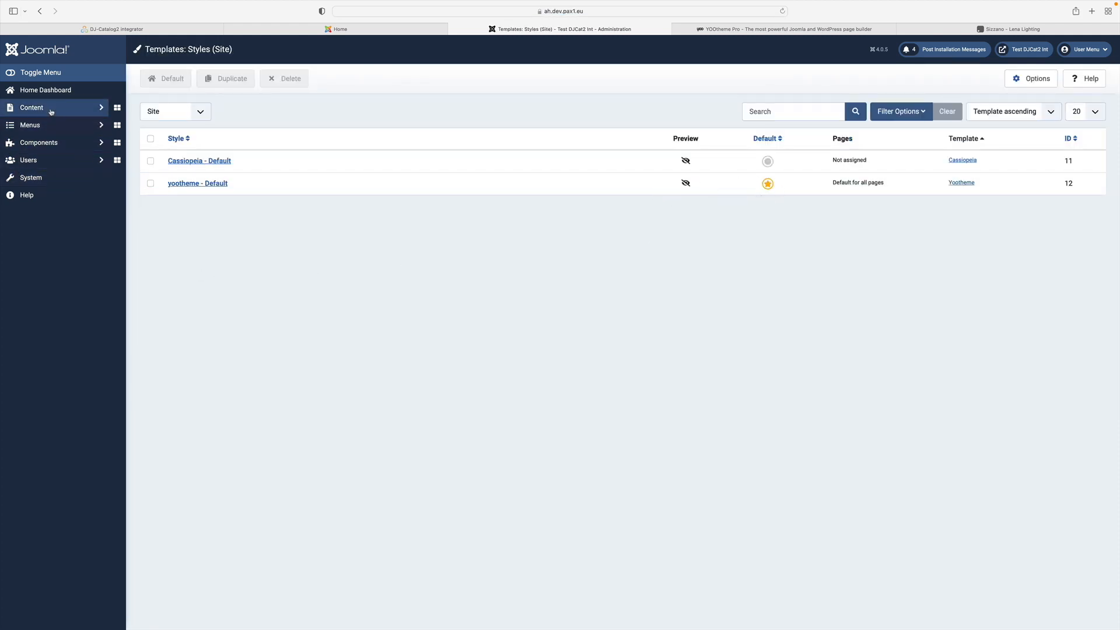
{"action": "left_click", "coordinate": [45, 89]}
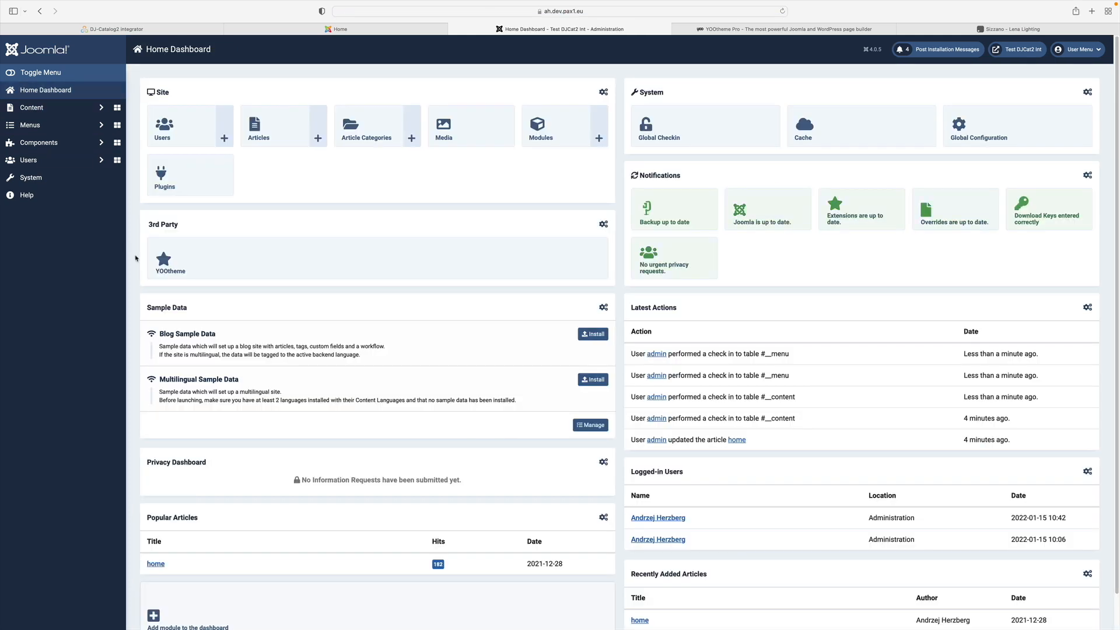
{"action": "mouse_move", "coordinate": [172, 232]}
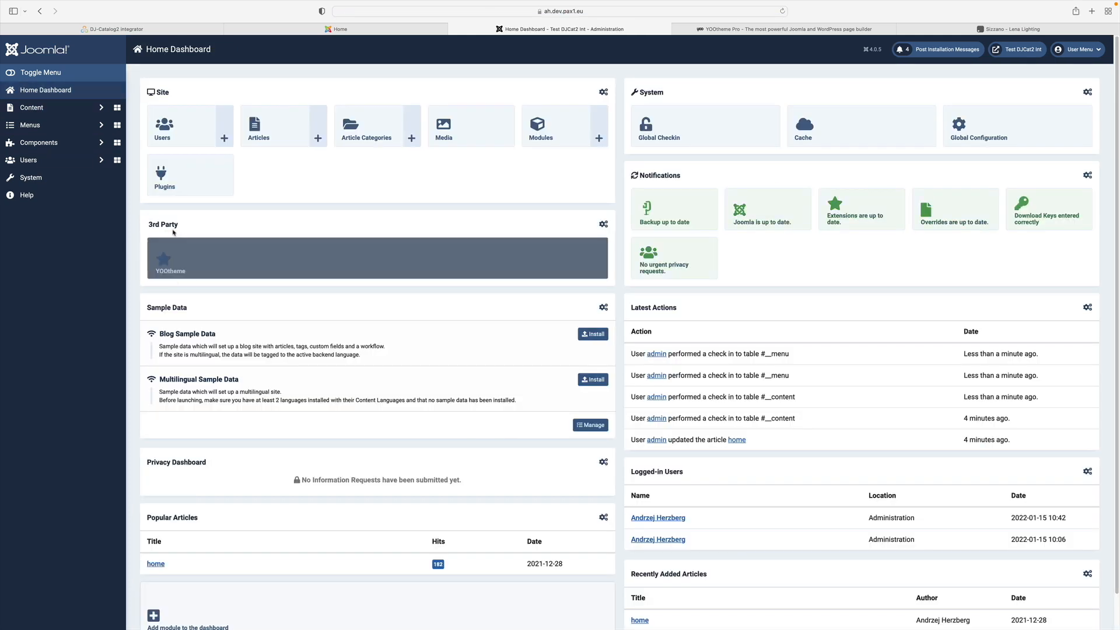
{"action": "mouse_move", "coordinate": [162, 258]}
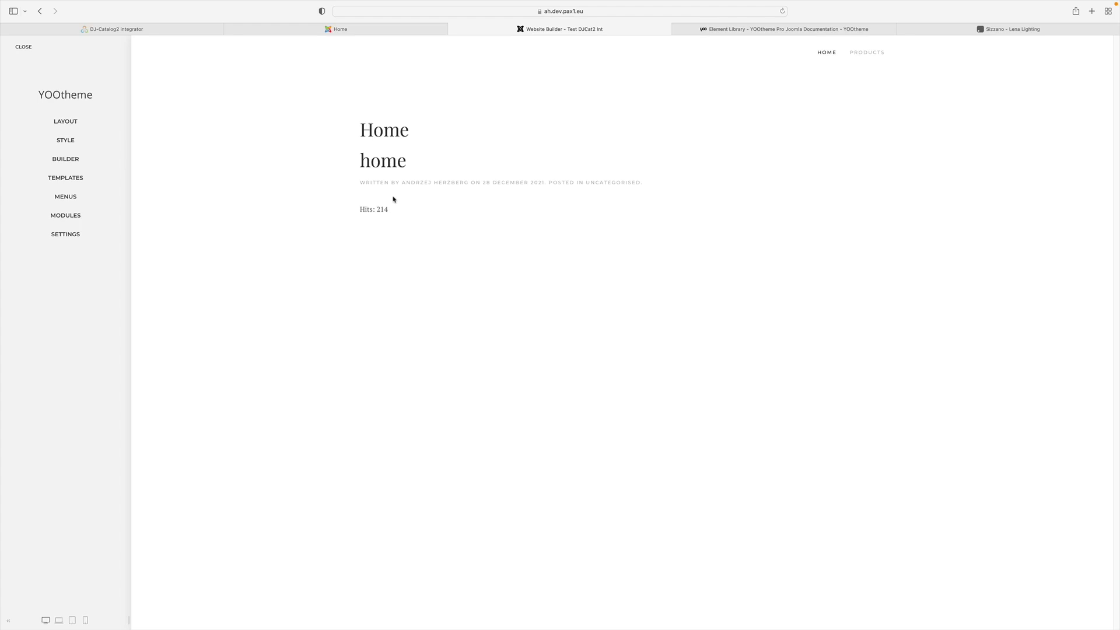
{"action": "mouse_move", "coordinate": [733, 141]}
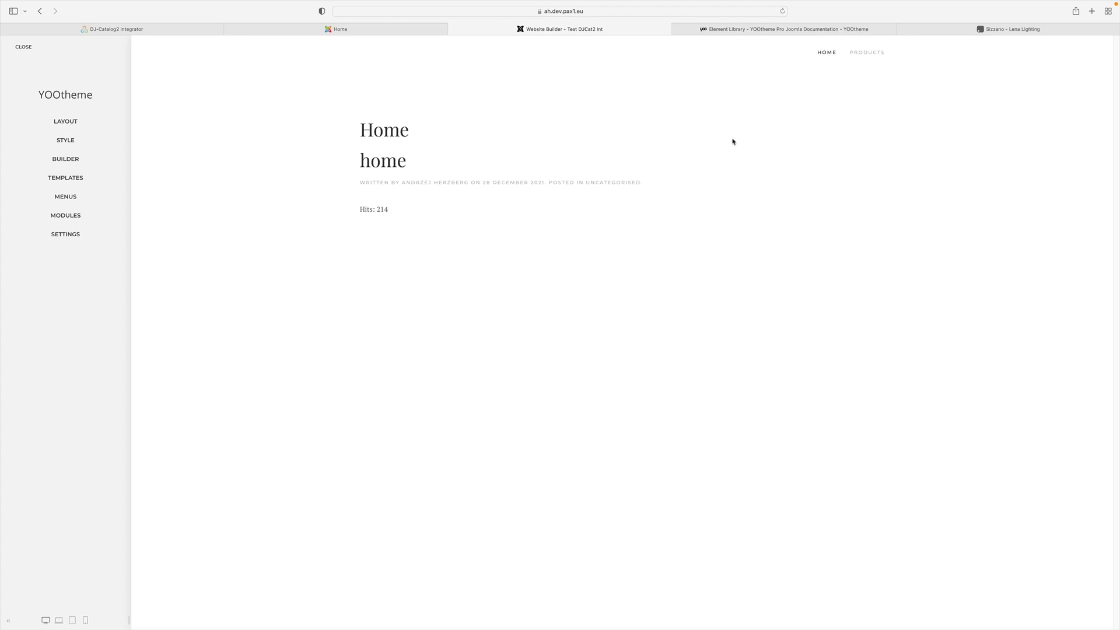
{"action": "mouse_move", "coordinate": [572, 223]}
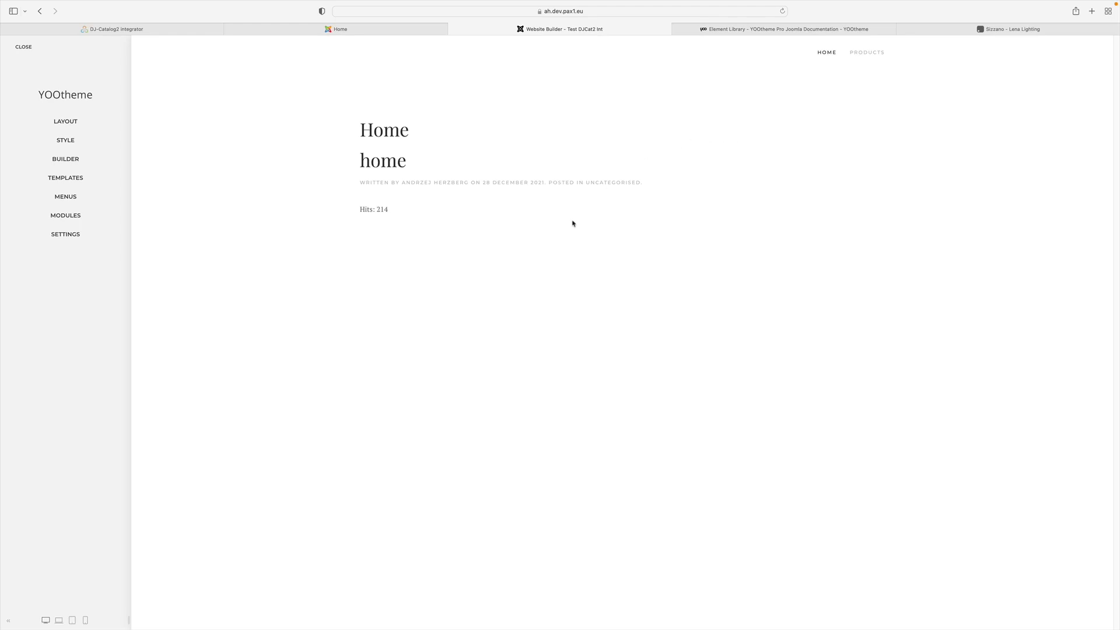
{"action": "mouse_move", "coordinate": [64, 158]}
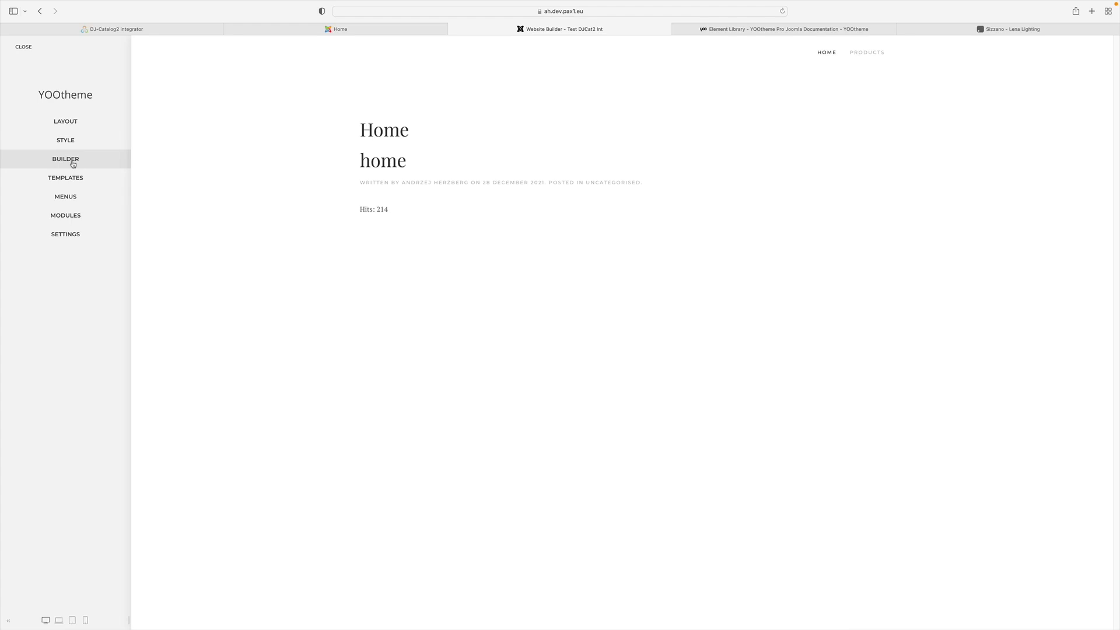
Start a new Home page layout in the builder with a Headline and a Text element.
{"action": "left_click", "coordinate": [65, 159]}
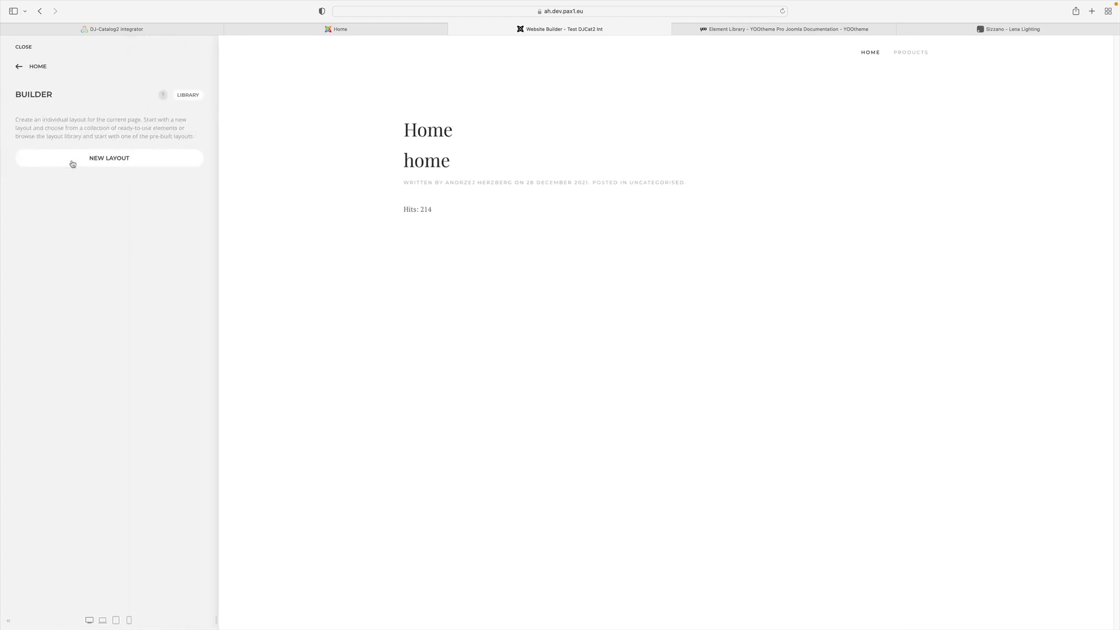
{"action": "left_click", "coordinate": [109, 158]}
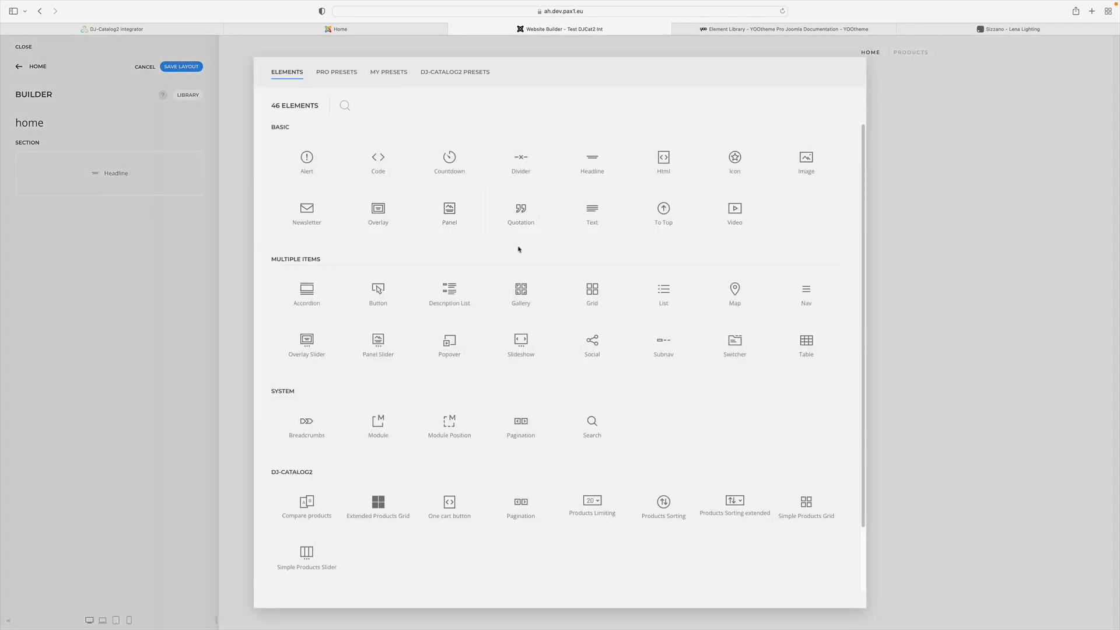
{"action": "mouse_move", "coordinate": [591, 213]}
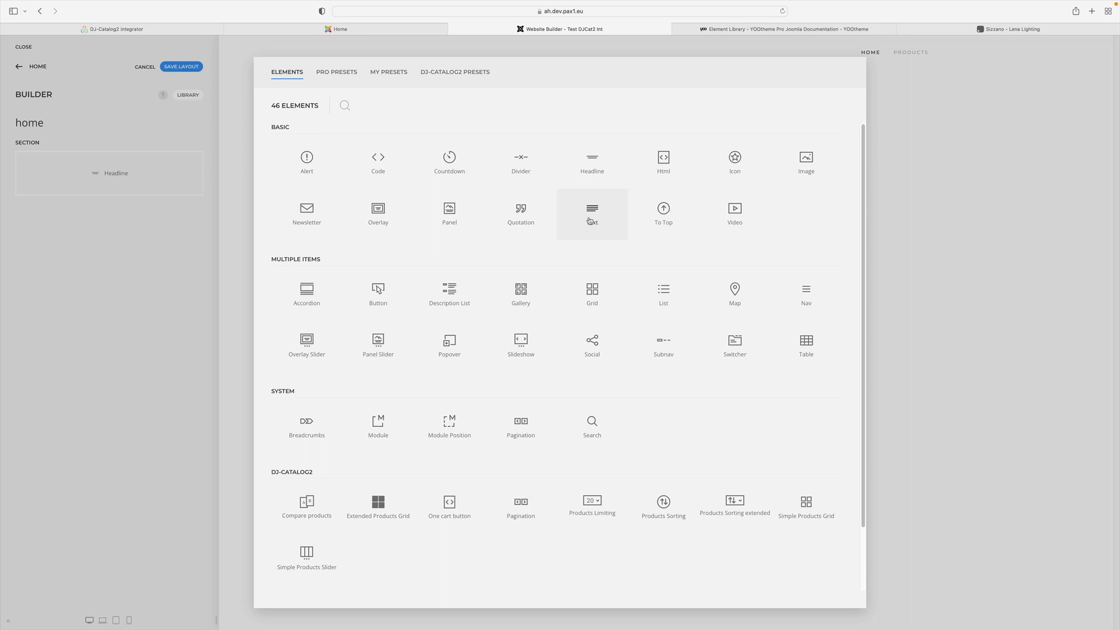
{"action": "left_click", "coordinate": [591, 214]}
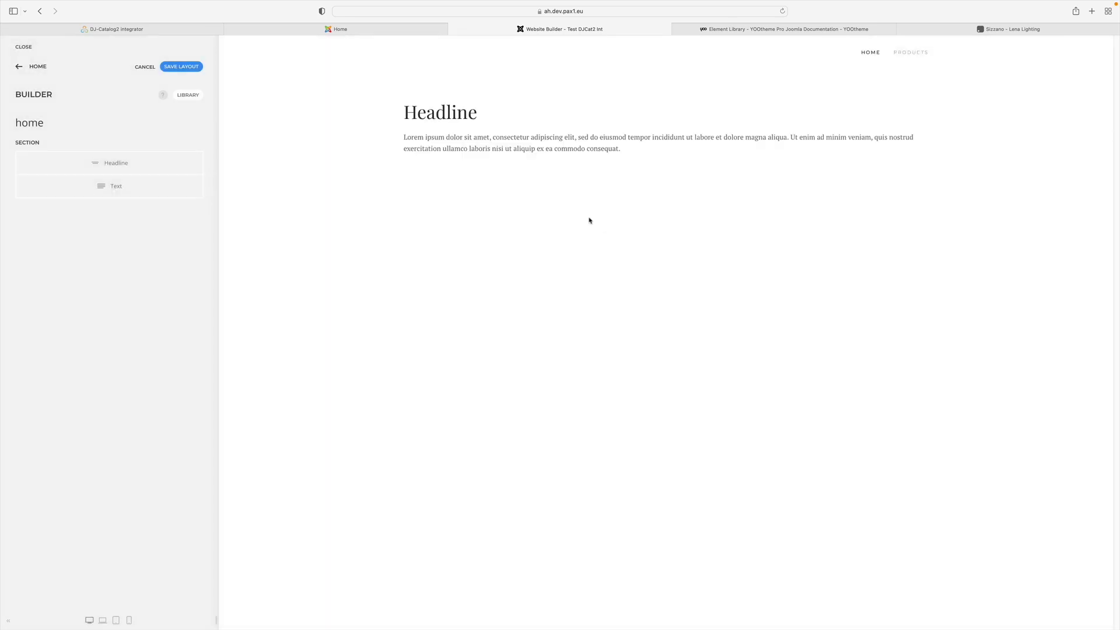
{"action": "mouse_move", "coordinate": [557, 213]}
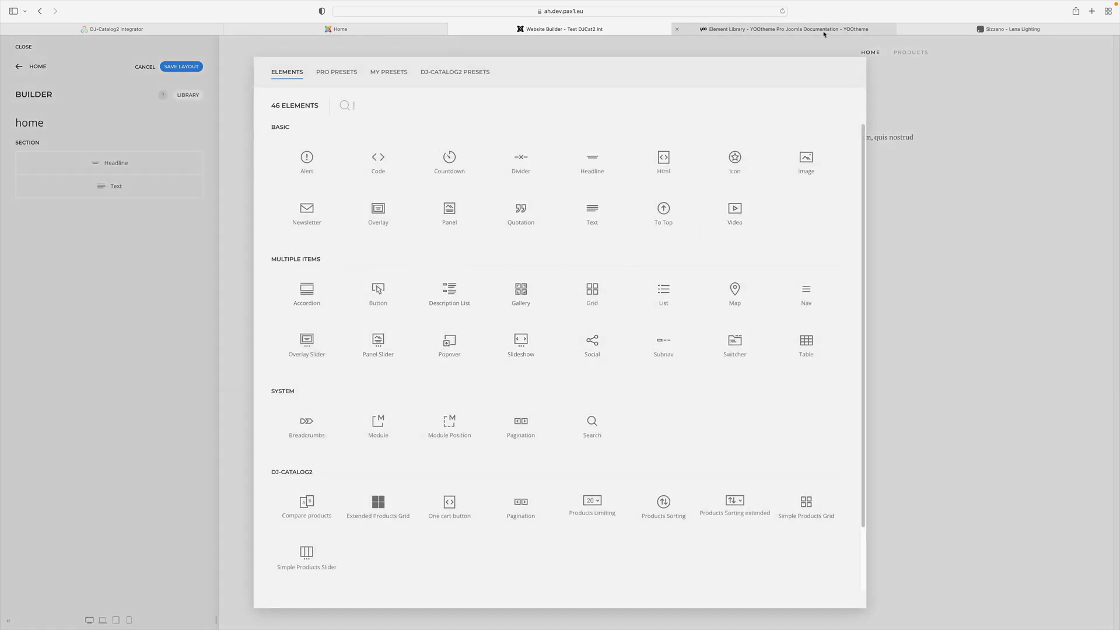
Show the YOOtheme Element Library documentation page in Safari.
{"action": "left_click", "coordinate": [782, 29]}
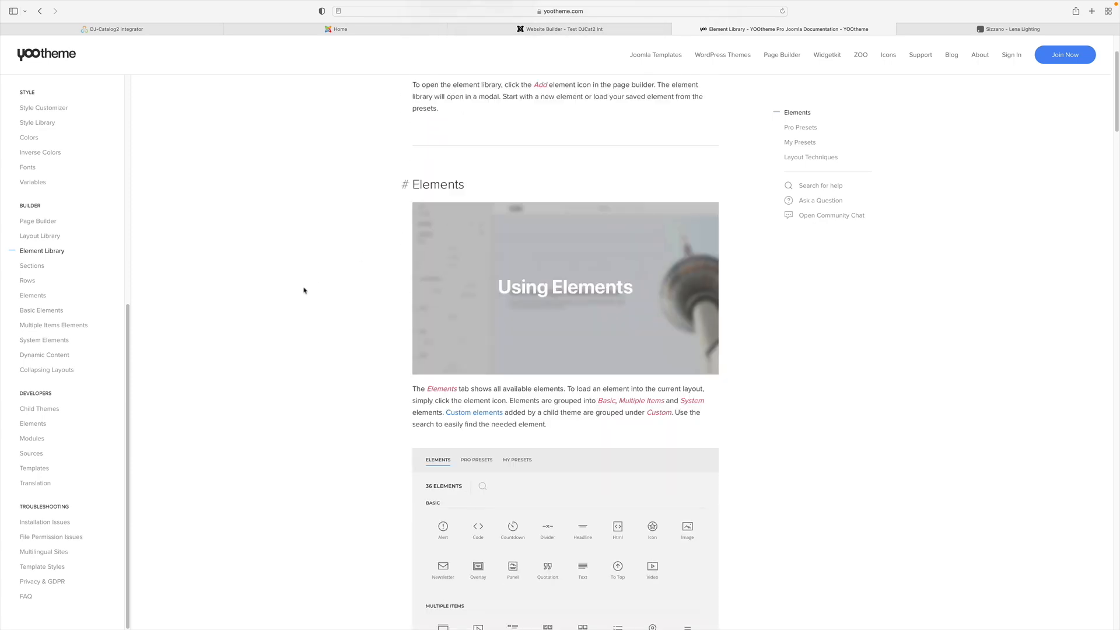
{"action": "mouse_move", "coordinate": [565, 288]}
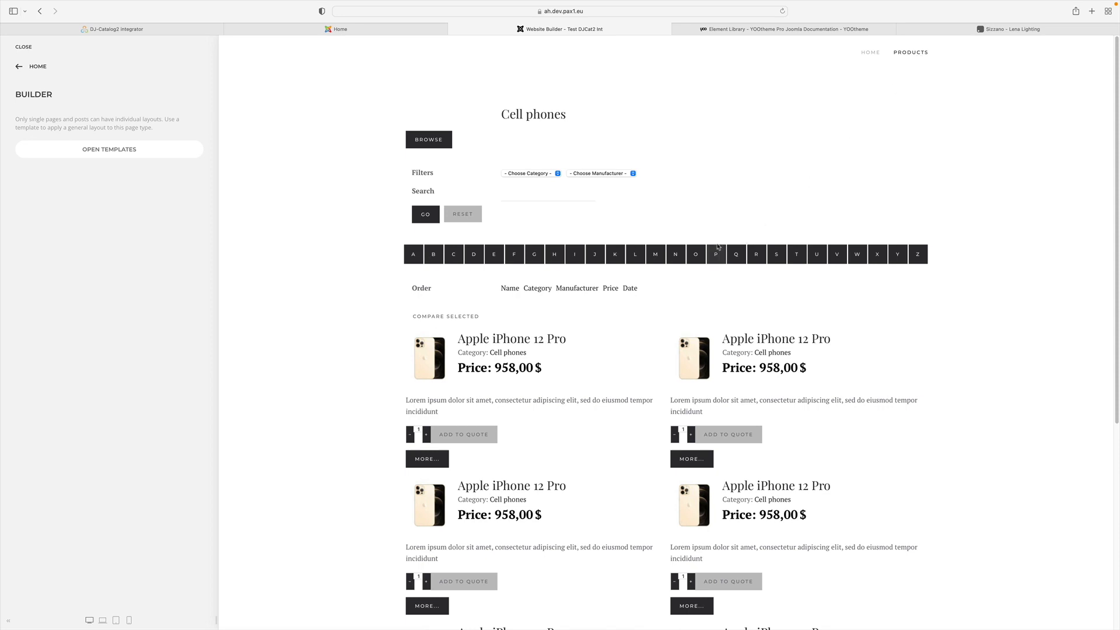
{"action": "mouse_move", "coordinate": [637, 284]}
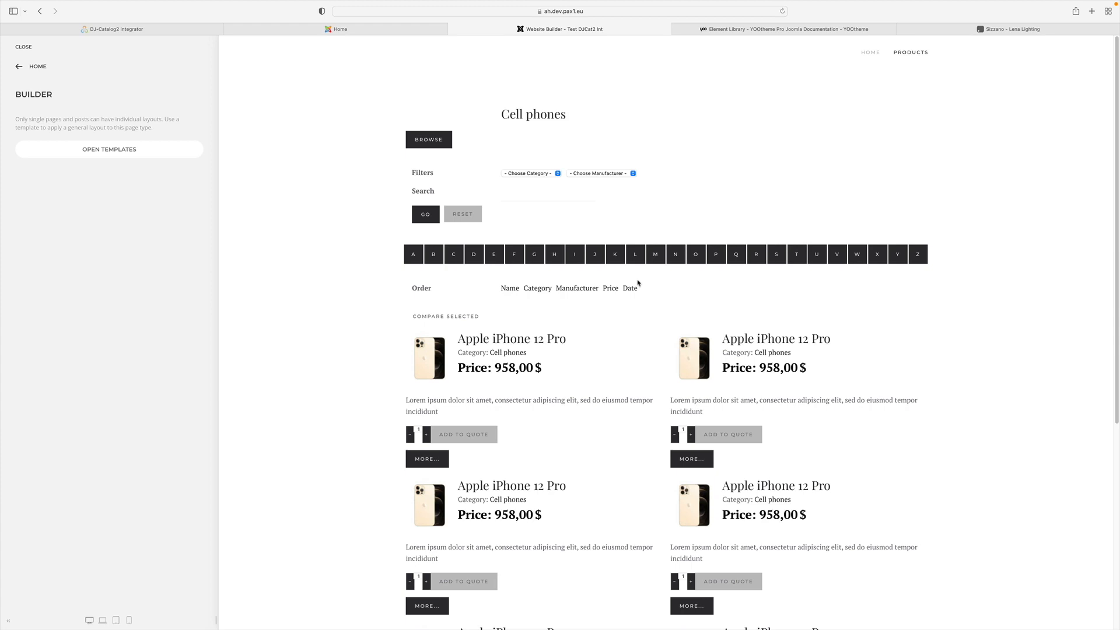
{"action": "mouse_move", "coordinate": [78, 261]}
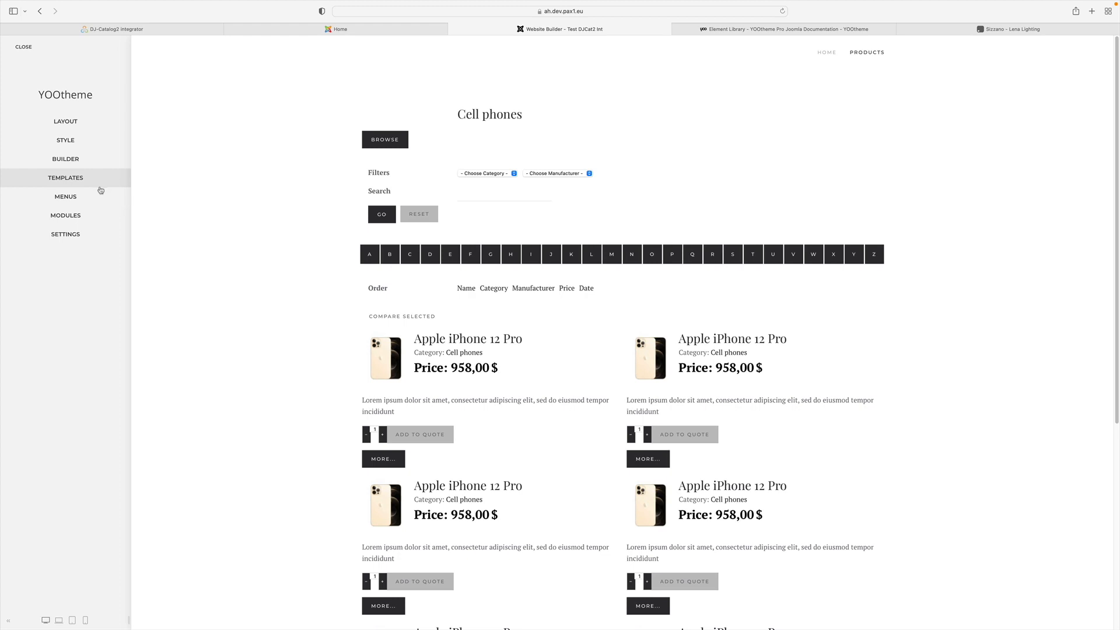
Save a new template 'product list' assigned to the Products - List page, limited to Cell phones.
{"action": "left_click", "coordinate": [65, 177]}
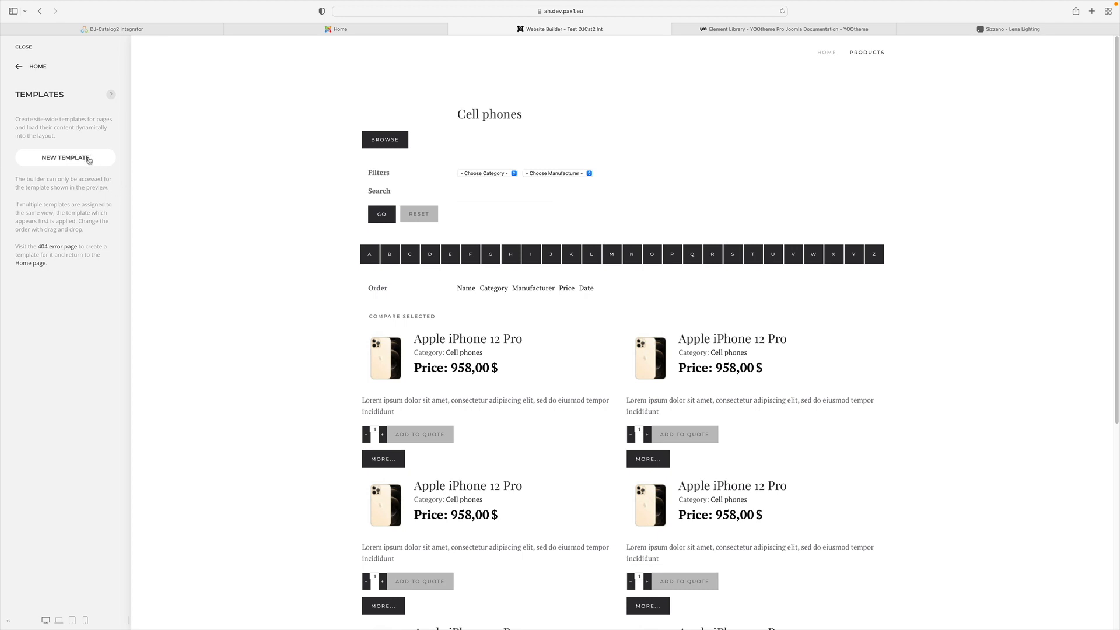
{"action": "left_click", "coordinate": [66, 158]}
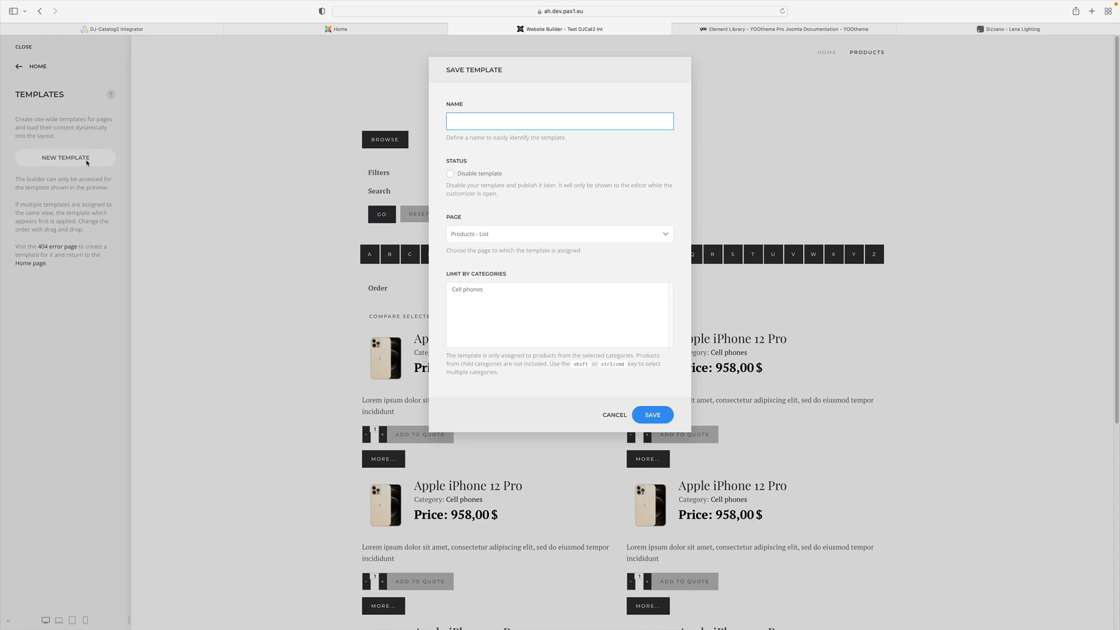
{"action": "type", "text": "product list"}
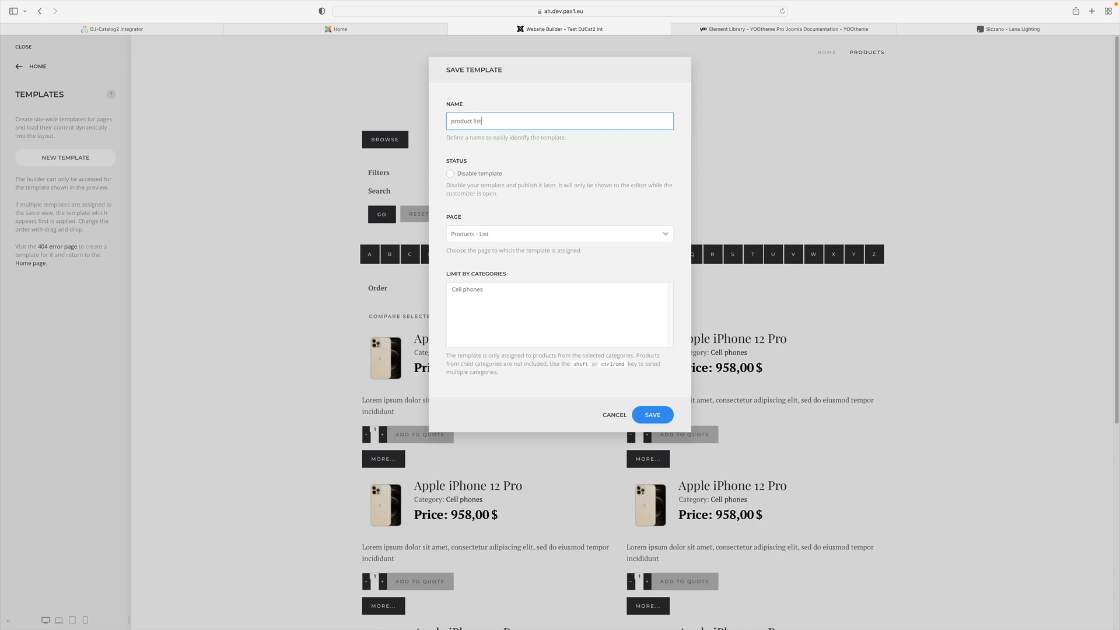
{"action": "mouse_move", "coordinate": [508, 232]}
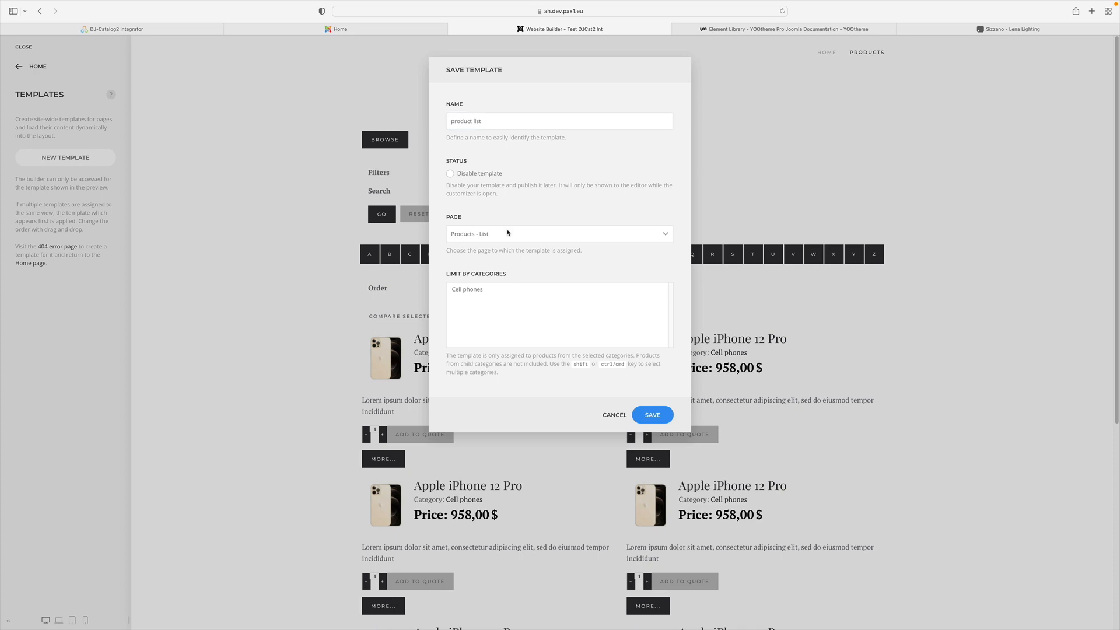
{"action": "left_click", "coordinate": [557, 233]}
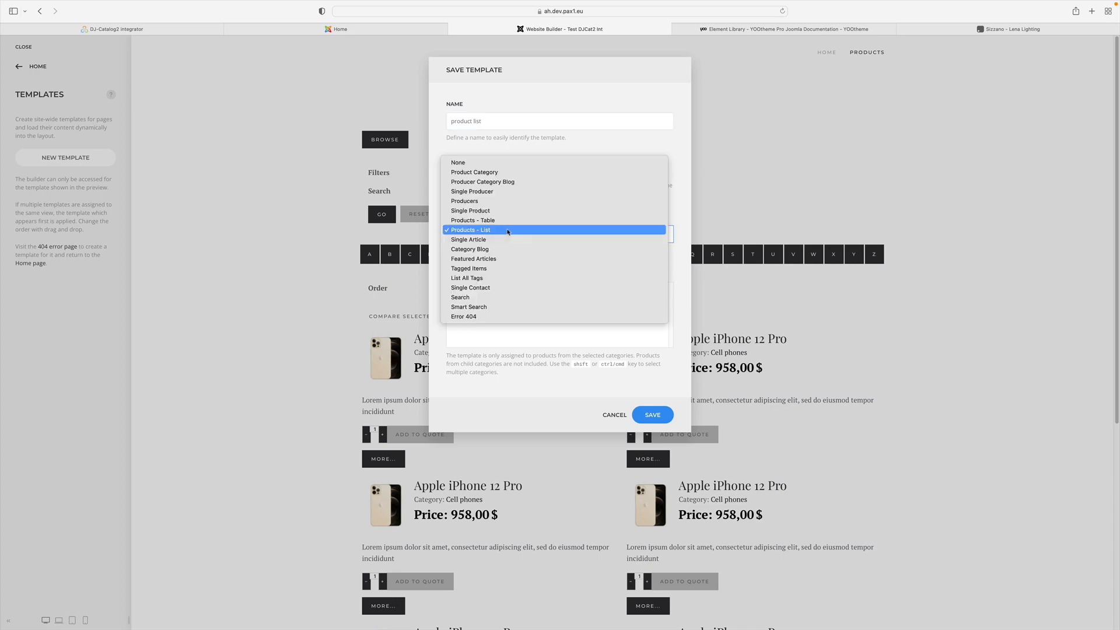
{"action": "left_click", "coordinate": [470, 229]}
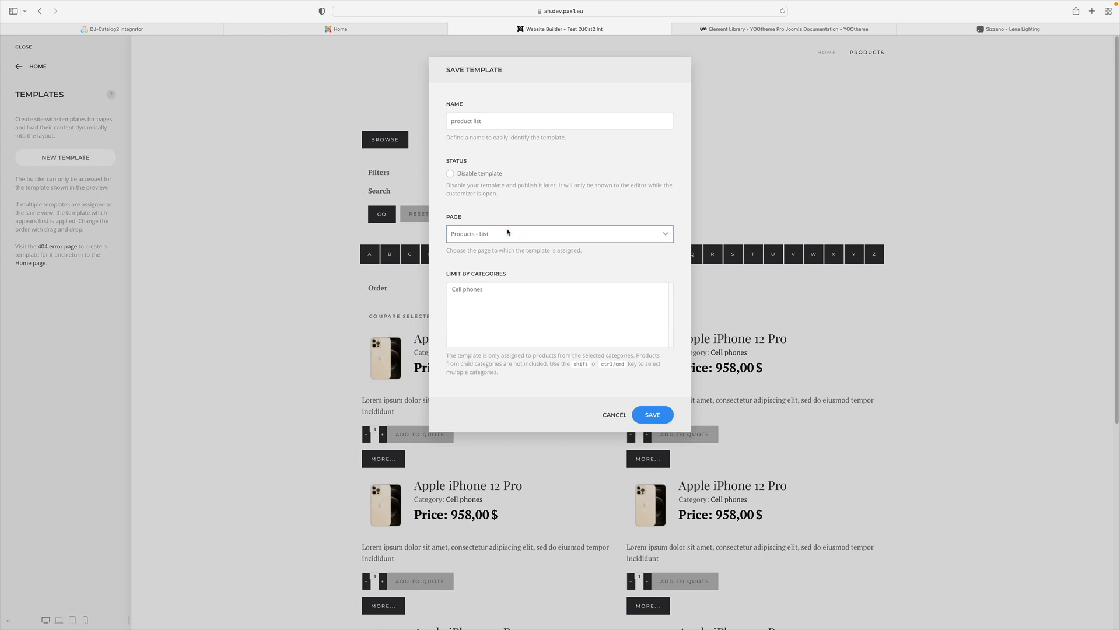
{"action": "mouse_move", "coordinate": [518, 316]}
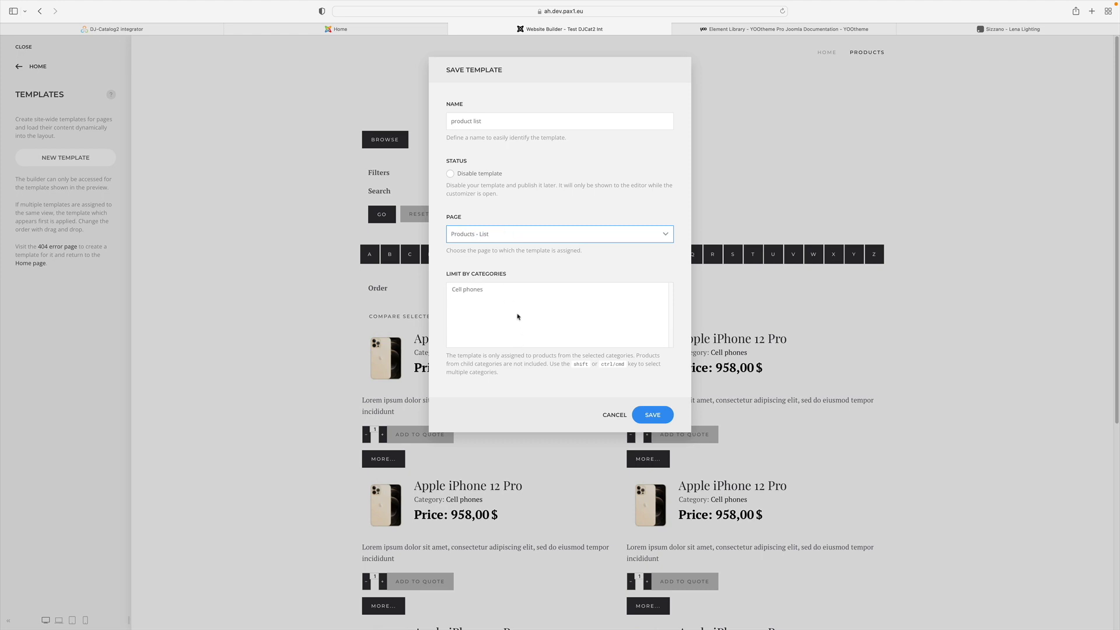
{"action": "mouse_move", "coordinate": [487, 303]}
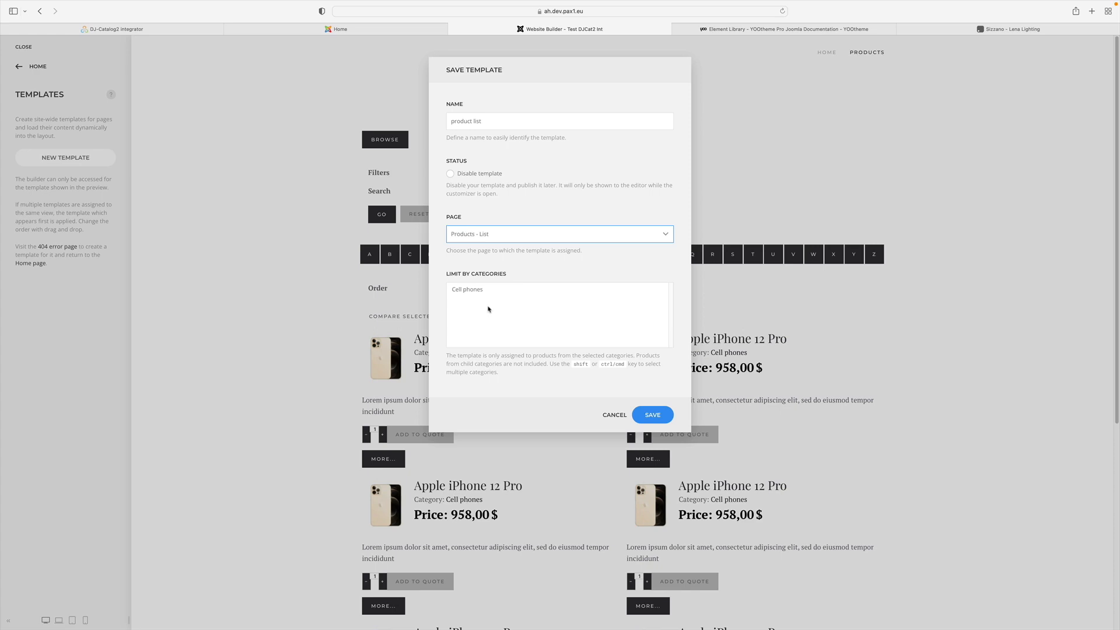
{"action": "mouse_move", "coordinate": [484, 299]}
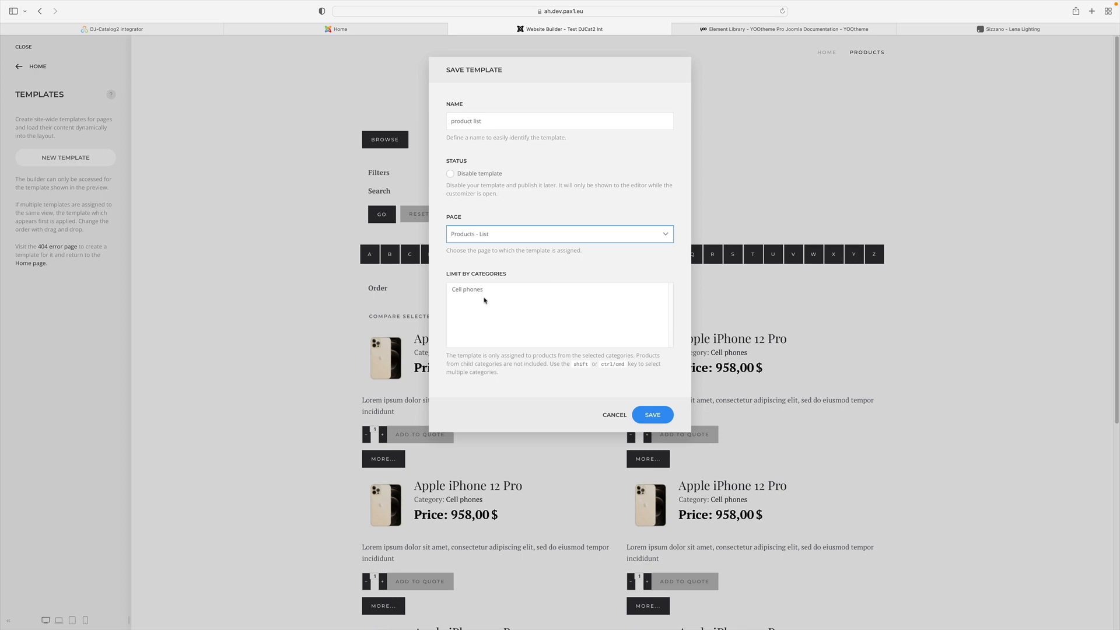
{"action": "mouse_move", "coordinate": [486, 295]}
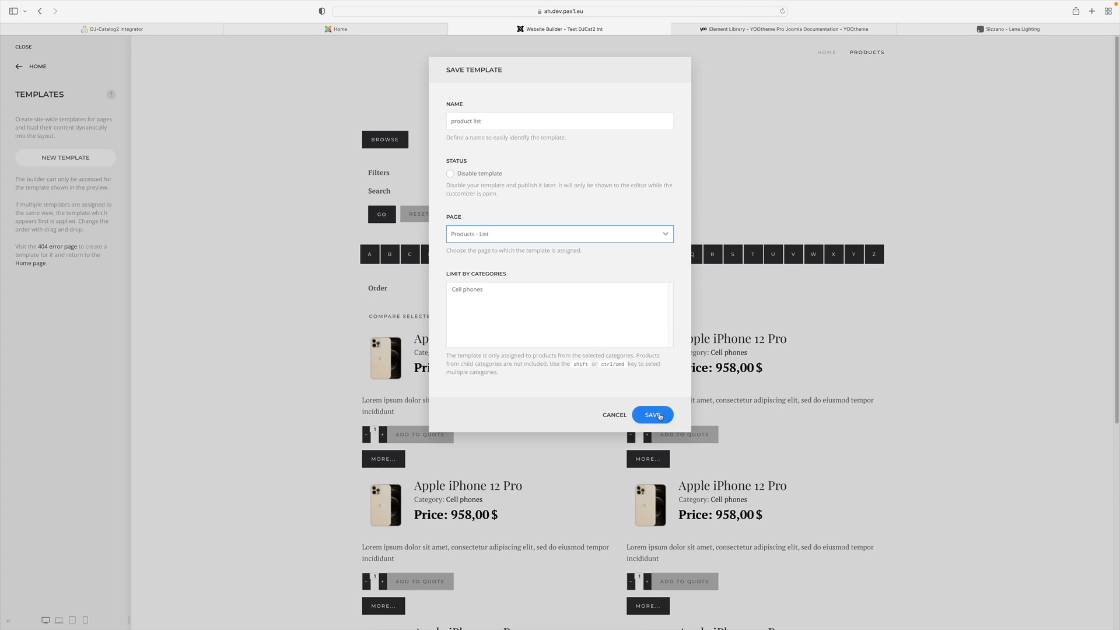
{"action": "left_click", "coordinate": [652, 414]}
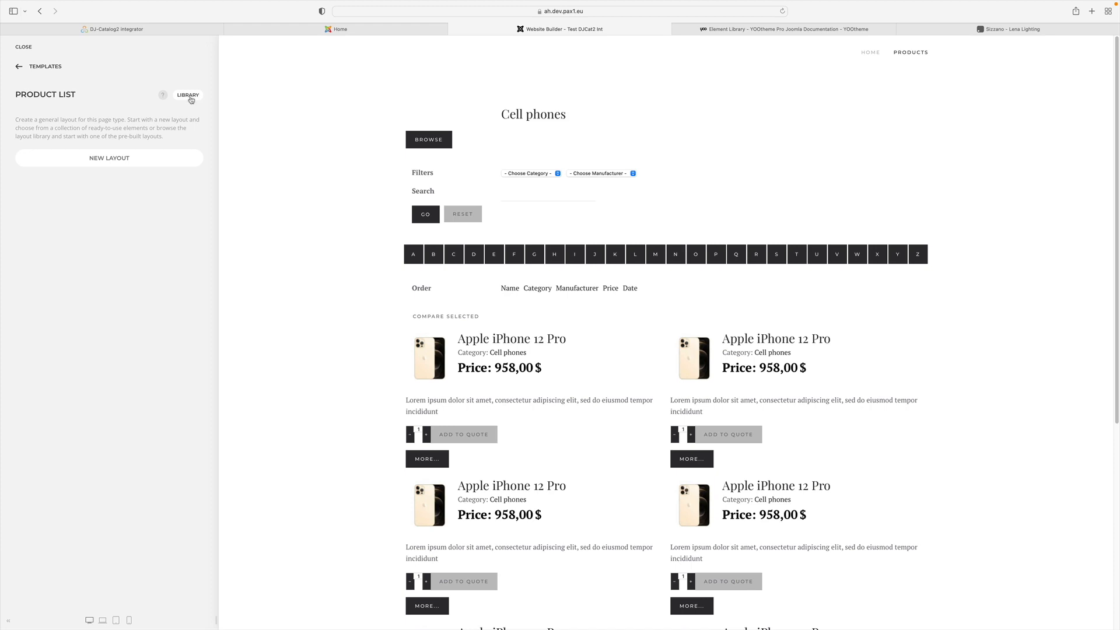
Load the DJ-Catalog2 'Products list - compare and attributes' layout from the library into the template.
{"action": "left_click", "coordinate": [188, 95]}
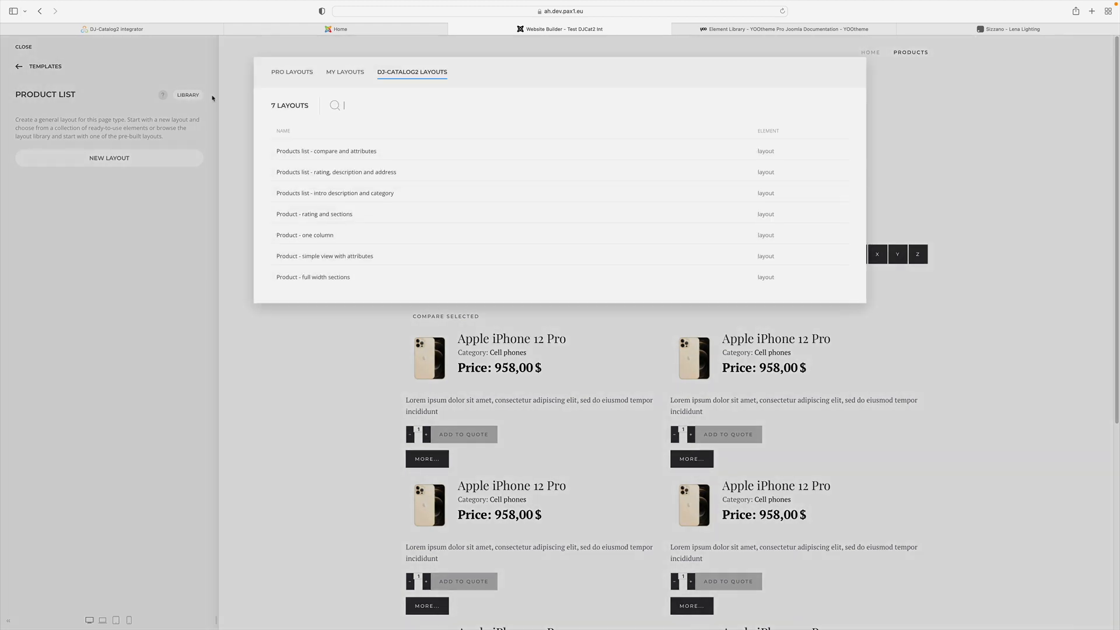
{"action": "left_click", "coordinate": [292, 71]}
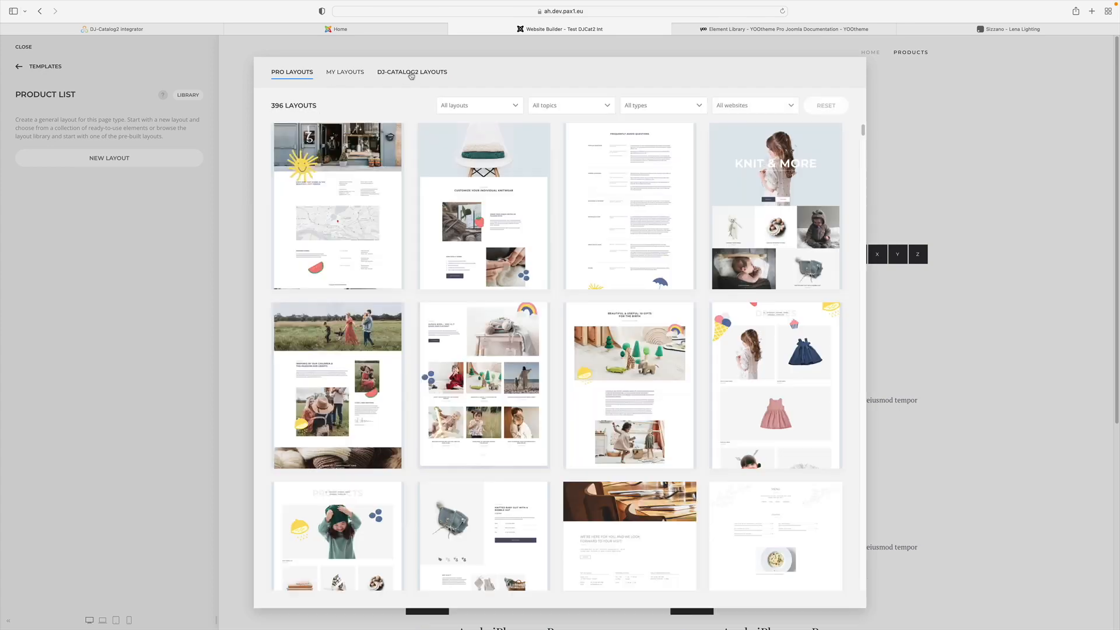
{"action": "left_click", "coordinate": [411, 71]}
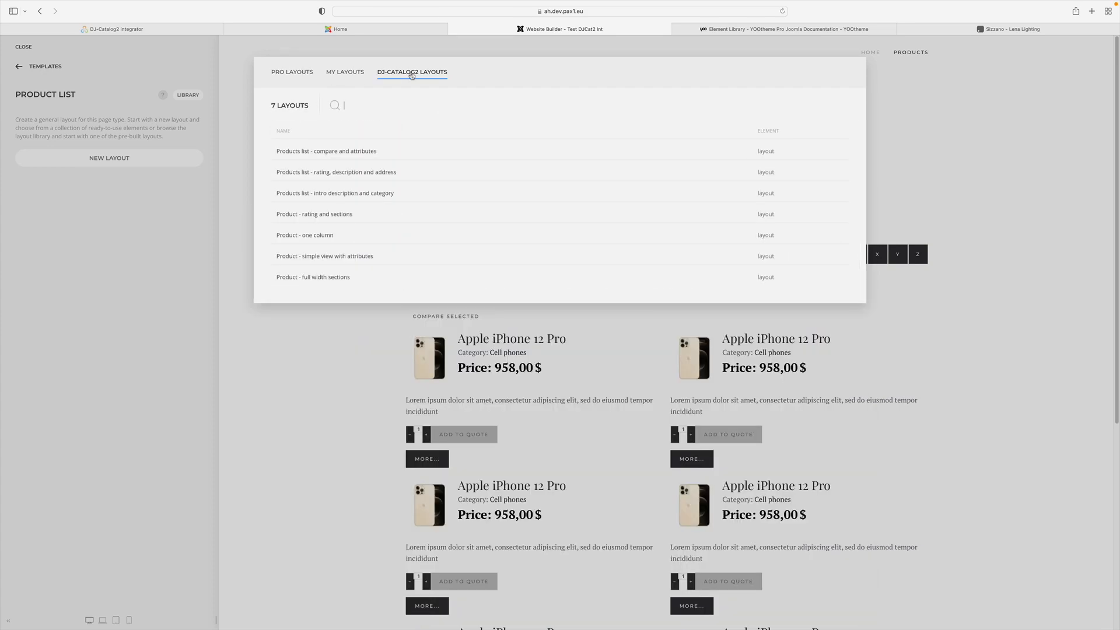
{"action": "mouse_move", "coordinate": [419, 169]}
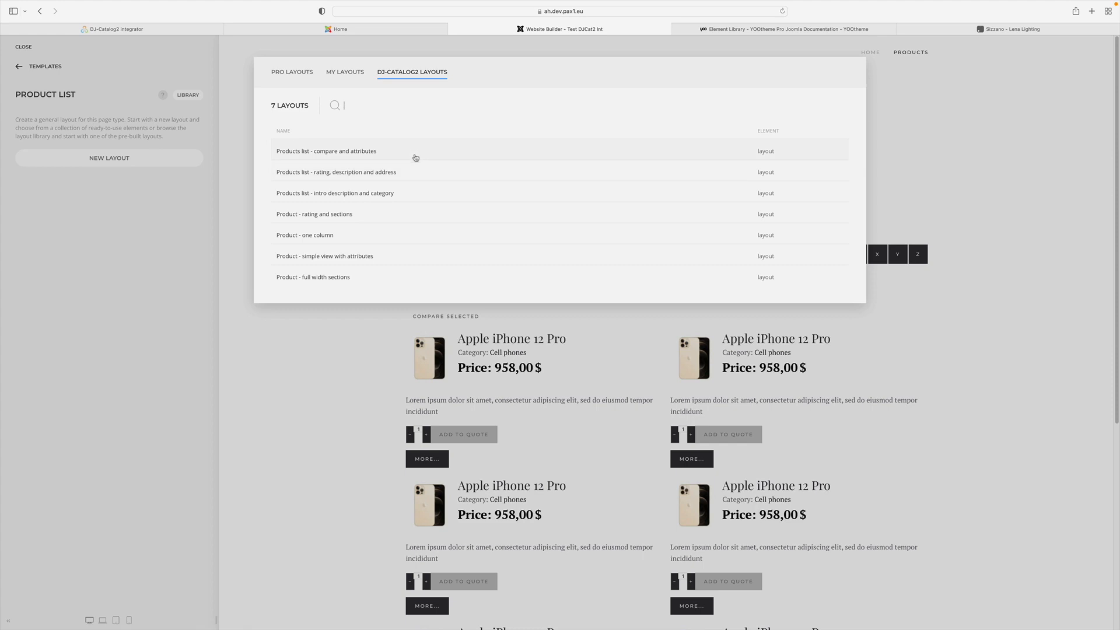
{"action": "left_click", "coordinate": [327, 150]}
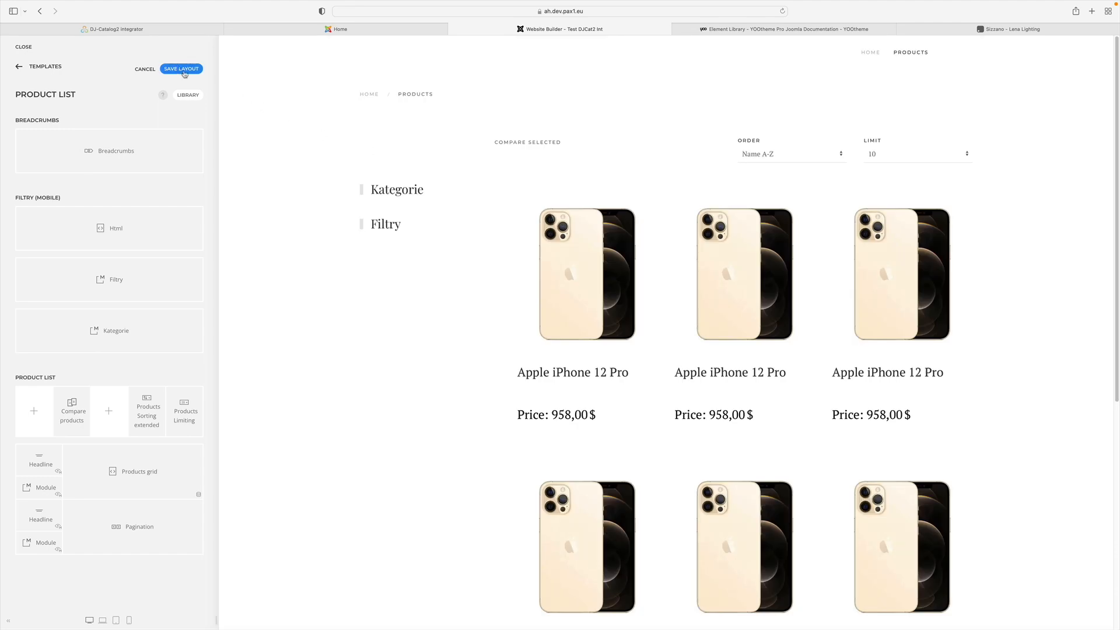
Save the loaded layout and bring up the Extended Products Grid element's options.
{"action": "left_click", "coordinate": [181, 69]}
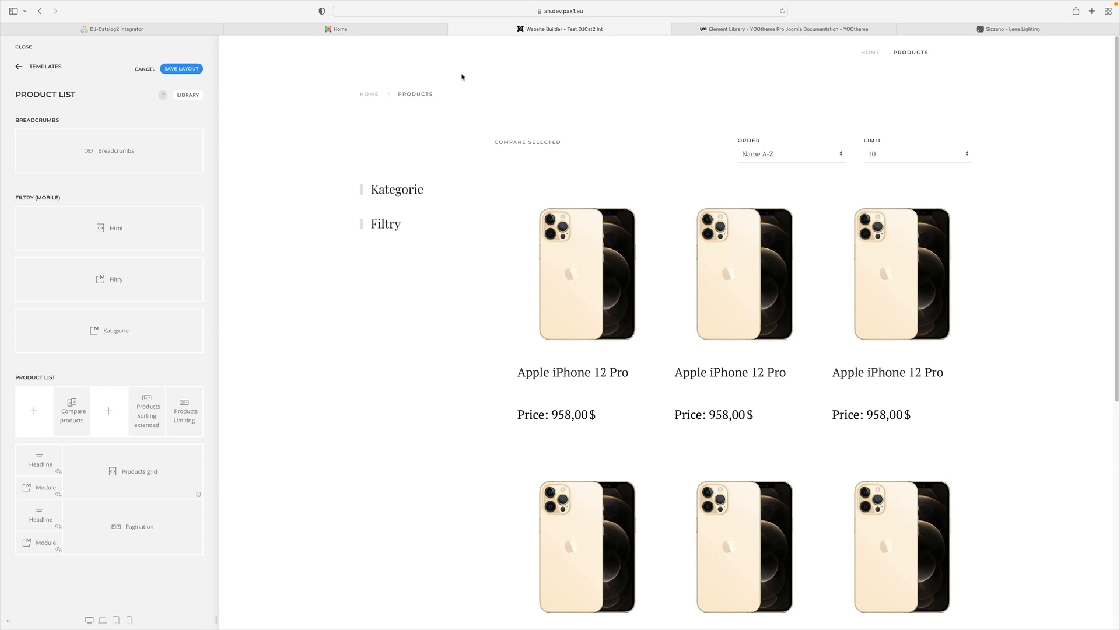
{"action": "mouse_move", "coordinate": [226, 243]}
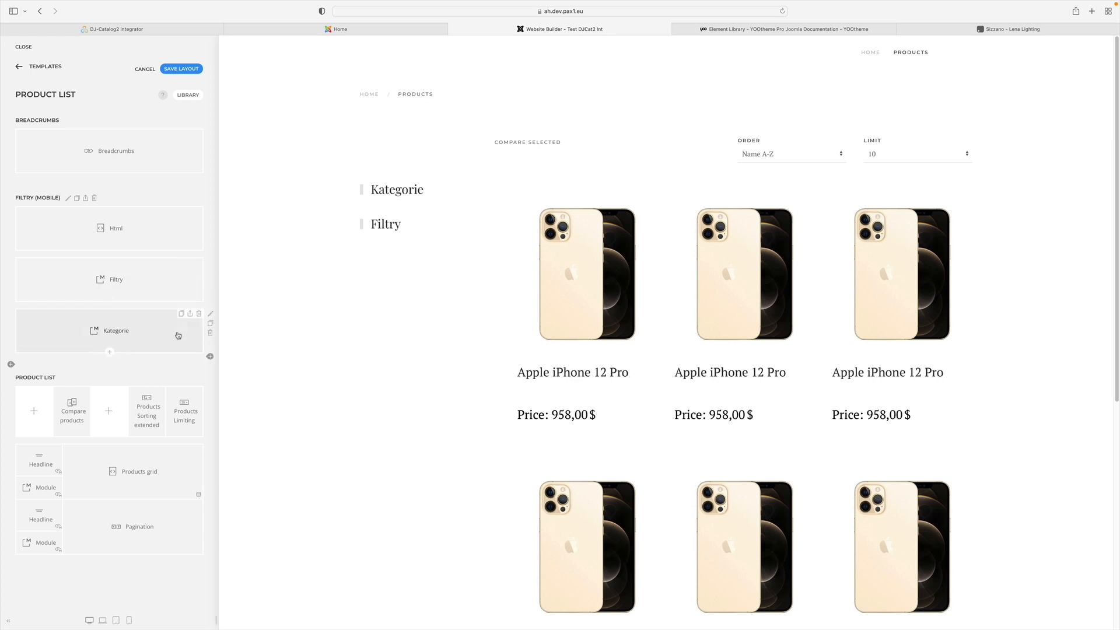
{"action": "scroll", "scroll_direction": "down", "scroll_amount": 3}
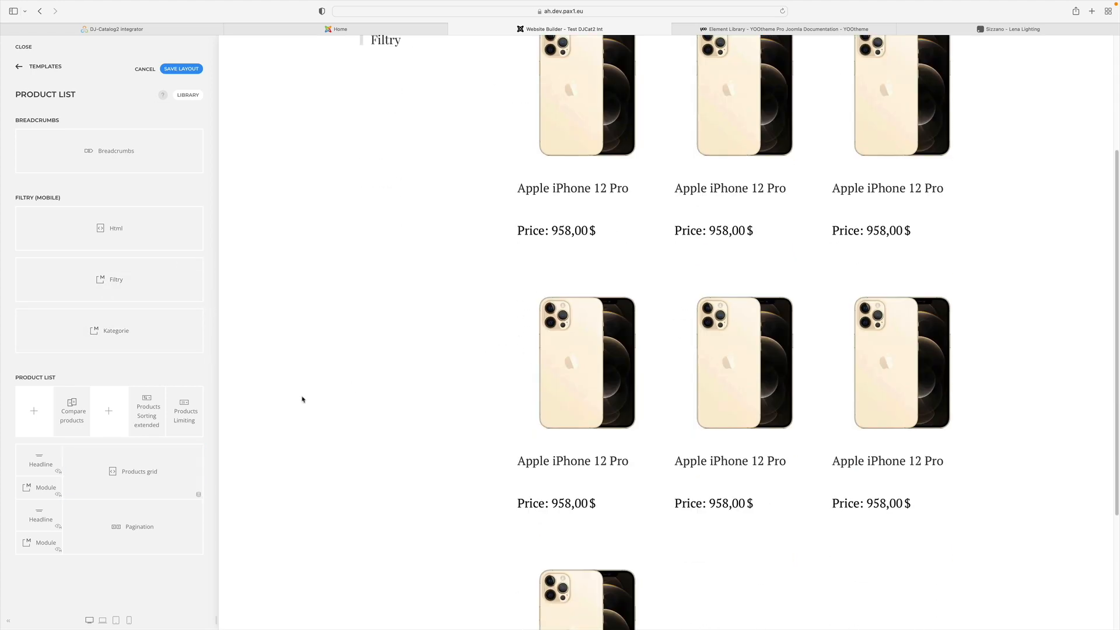
{"action": "mouse_move", "coordinate": [144, 375]}
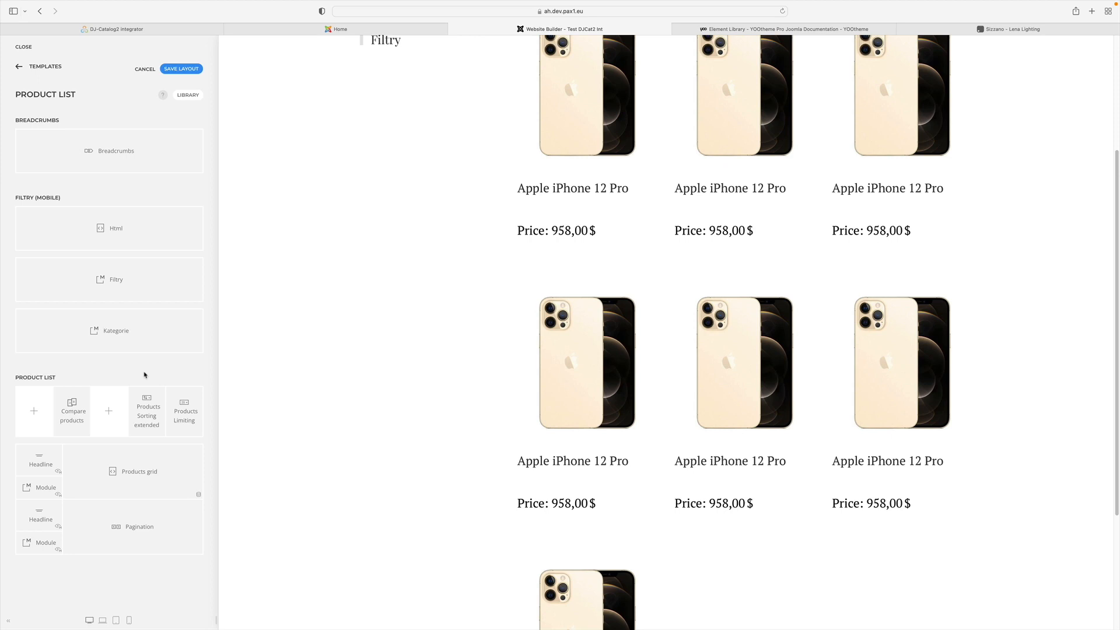
{"action": "left_click", "coordinate": [138, 471]}
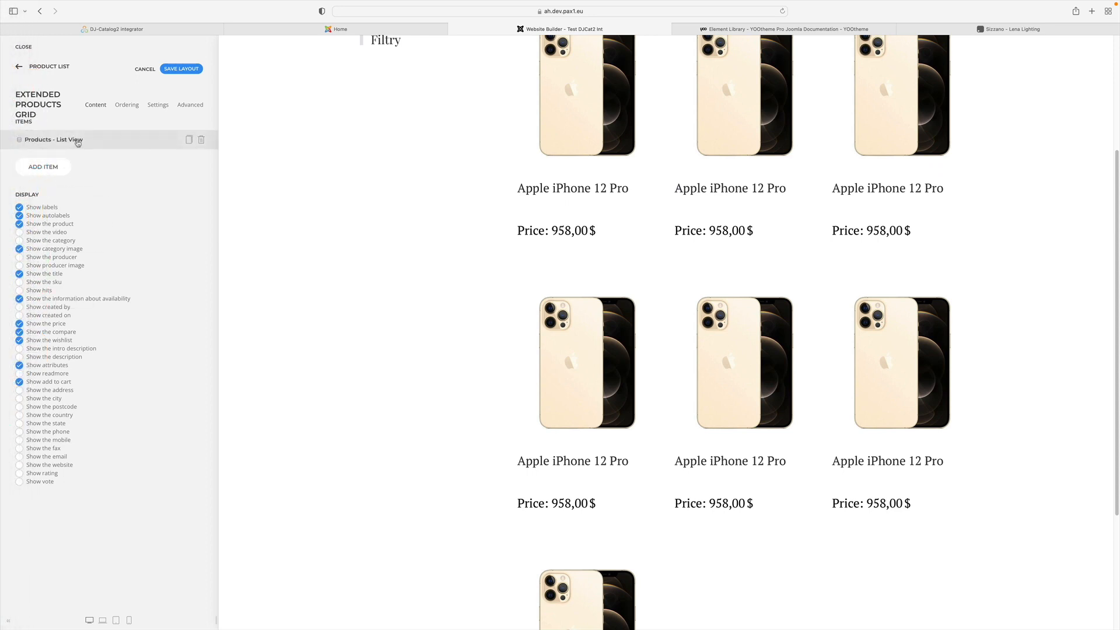
In the Products - List View item's ordering, place Title first so it sits above the image.
{"action": "left_click", "coordinate": [52, 139]}
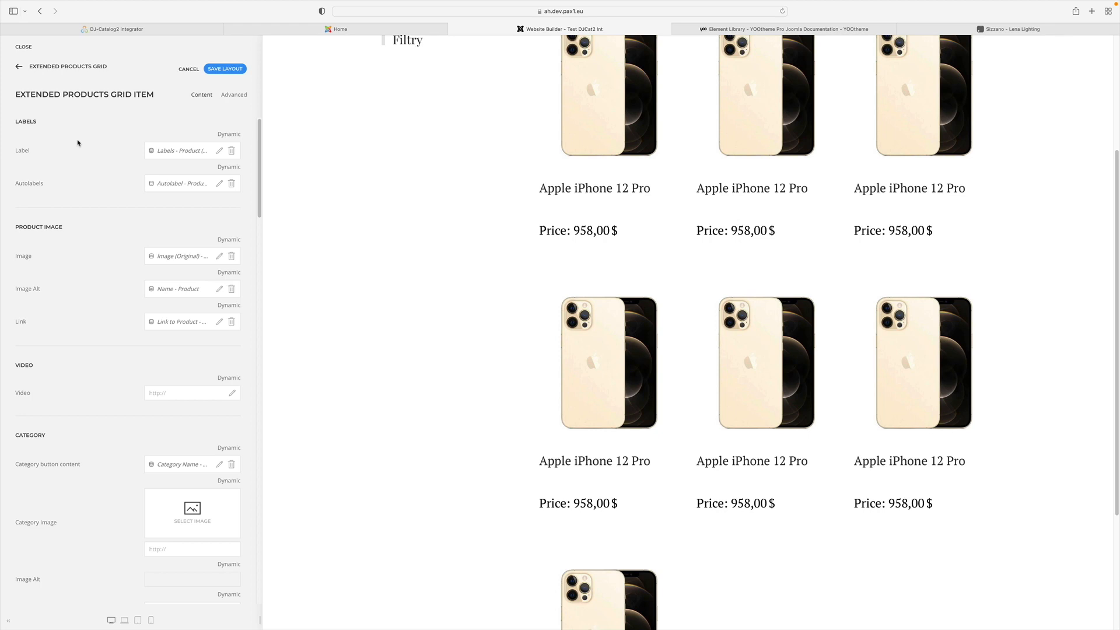
{"action": "scroll", "scroll_direction": "down", "scroll_amount": 3}
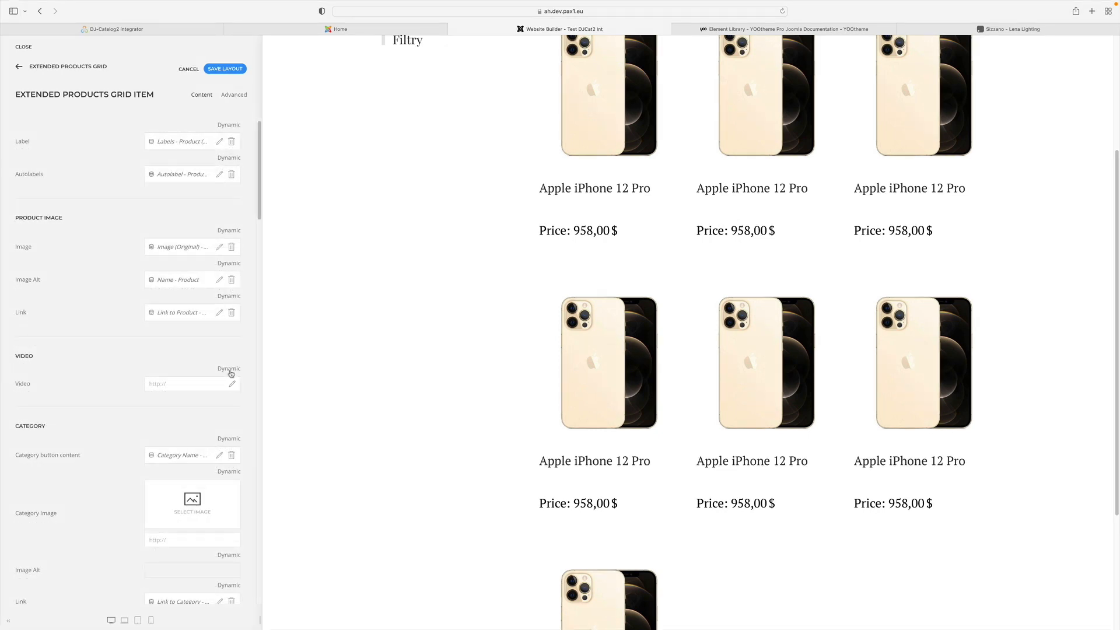
{"action": "left_click", "coordinate": [228, 368]}
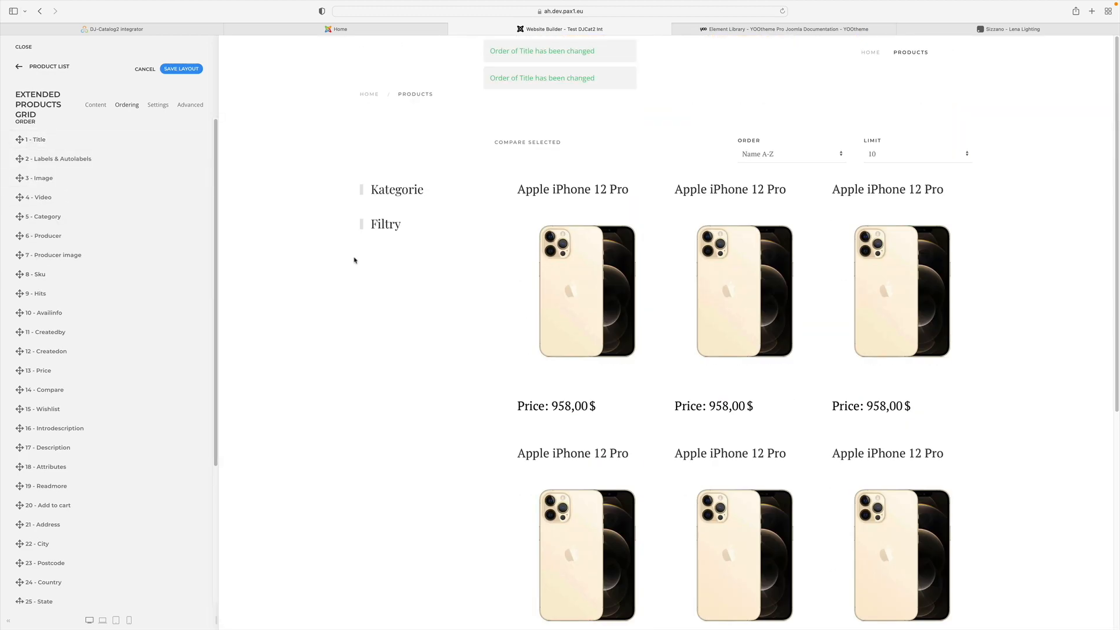
Switch the panel style from Card Primary to a default bordered card and enlarge the title style.
{"action": "scroll", "scroll_direction": "up", "scroll_amount": 3}
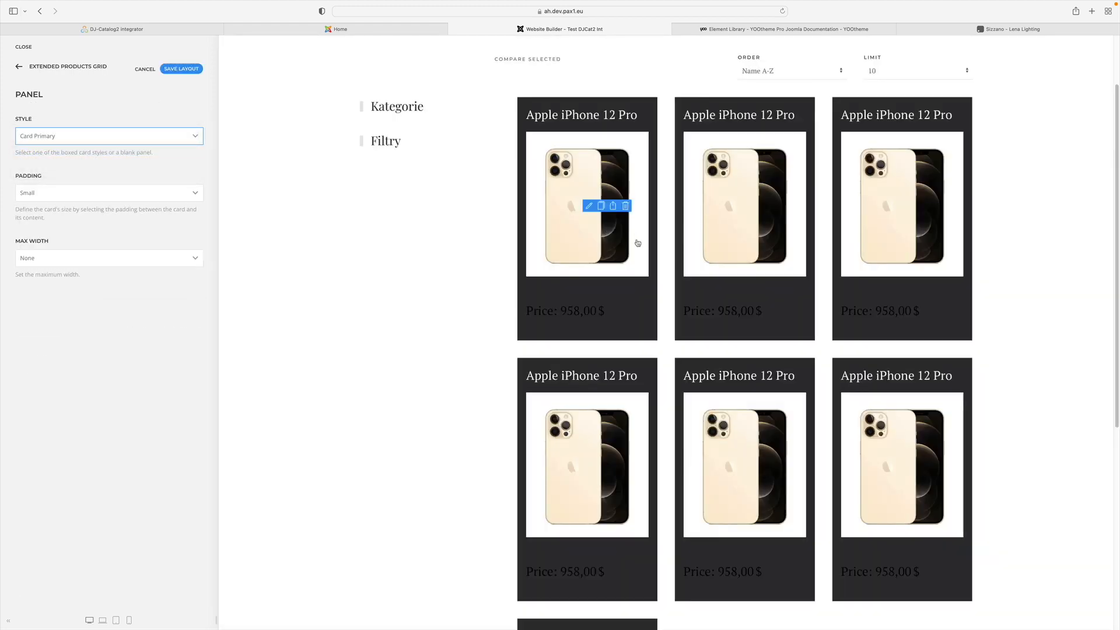
{"action": "left_click", "coordinate": [108, 136]}
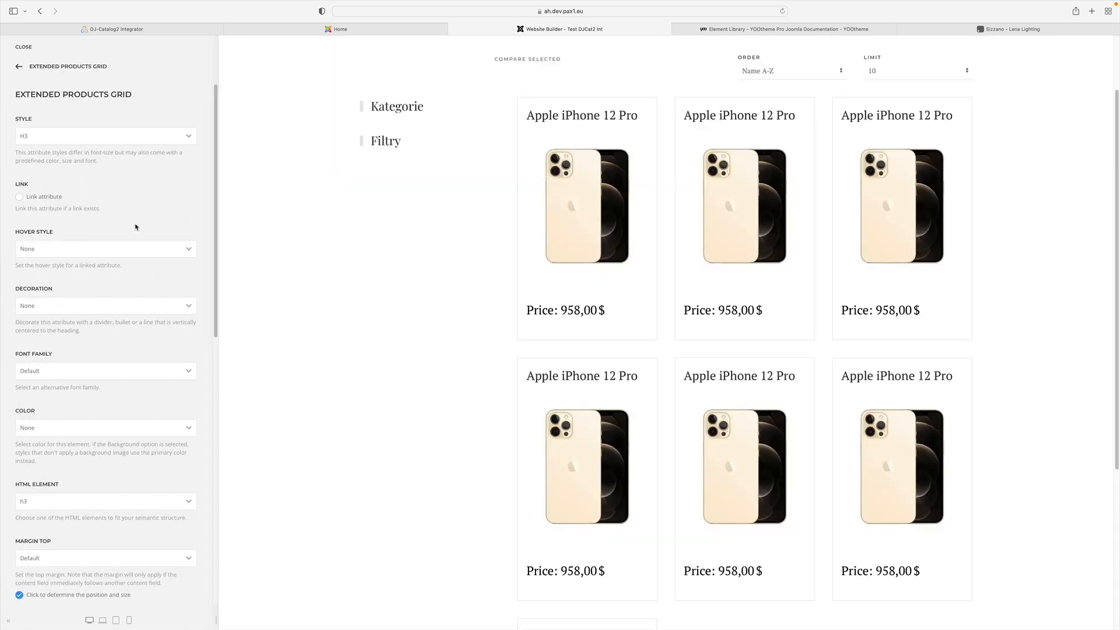
{"action": "left_click", "coordinate": [105, 136]}
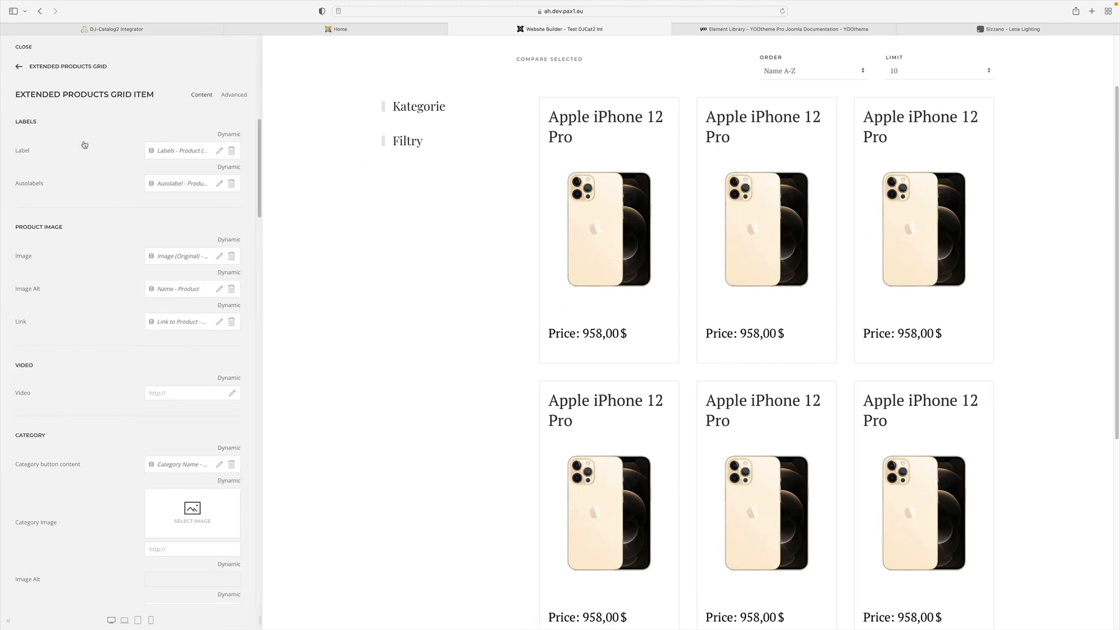
Confirm 'Products - List View' as the item's dynamic content source and leave the grid settings.
{"action": "left_click", "coordinate": [233, 94]}
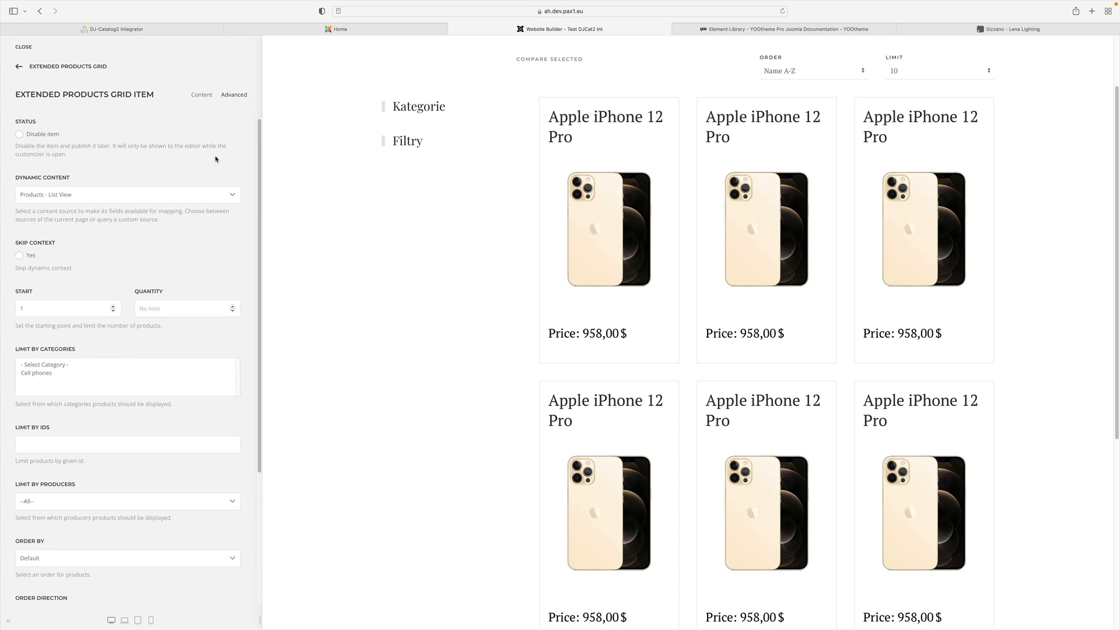
{"action": "mouse_move", "coordinate": [207, 159]}
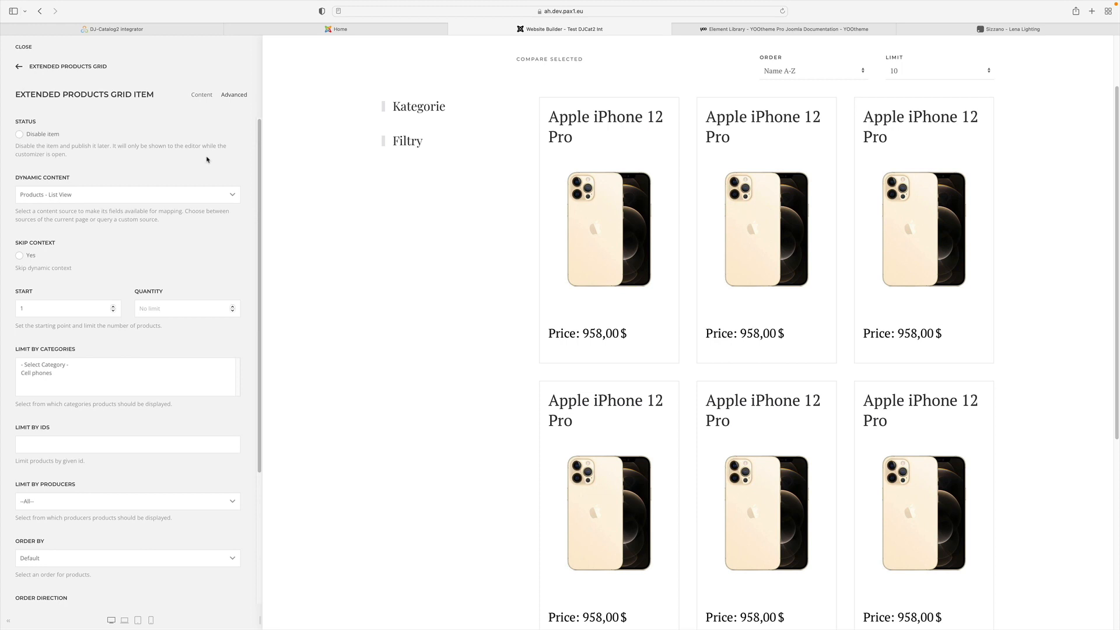
{"action": "left_click", "coordinate": [127, 194]}
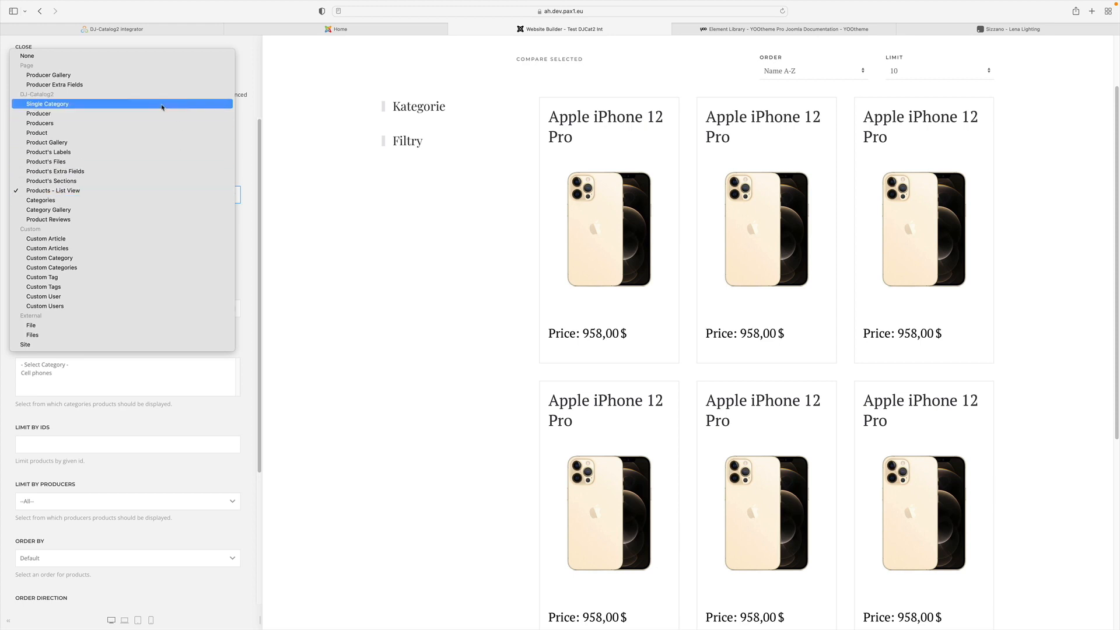
{"action": "mouse_move", "coordinate": [169, 105]}
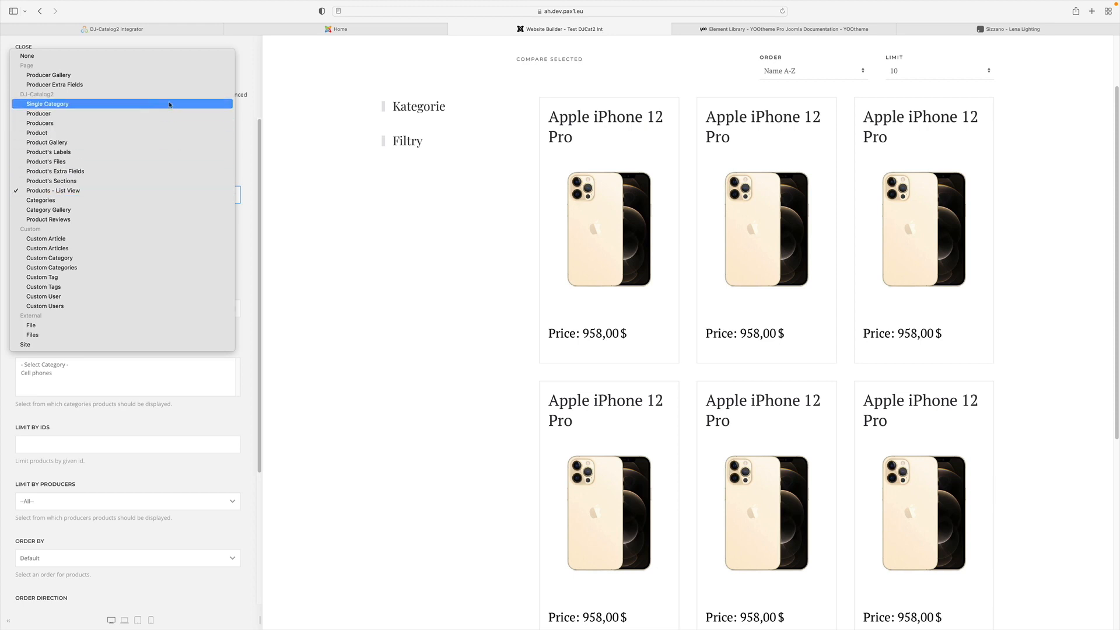
{"action": "mouse_move", "coordinate": [168, 123]}
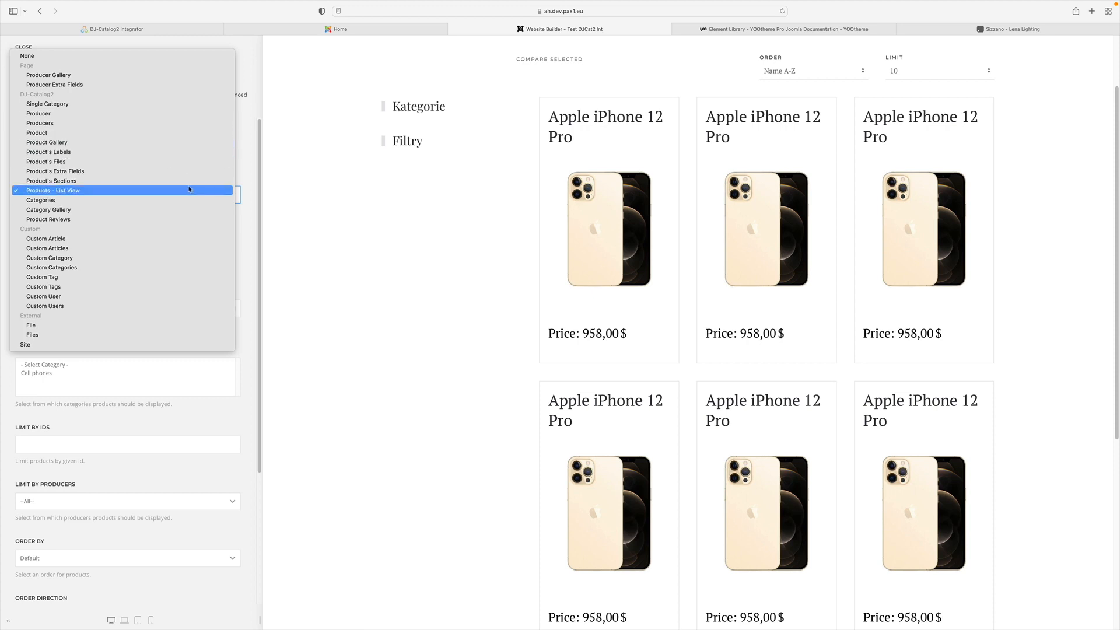
{"action": "mouse_move", "coordinate": [235, 379]}
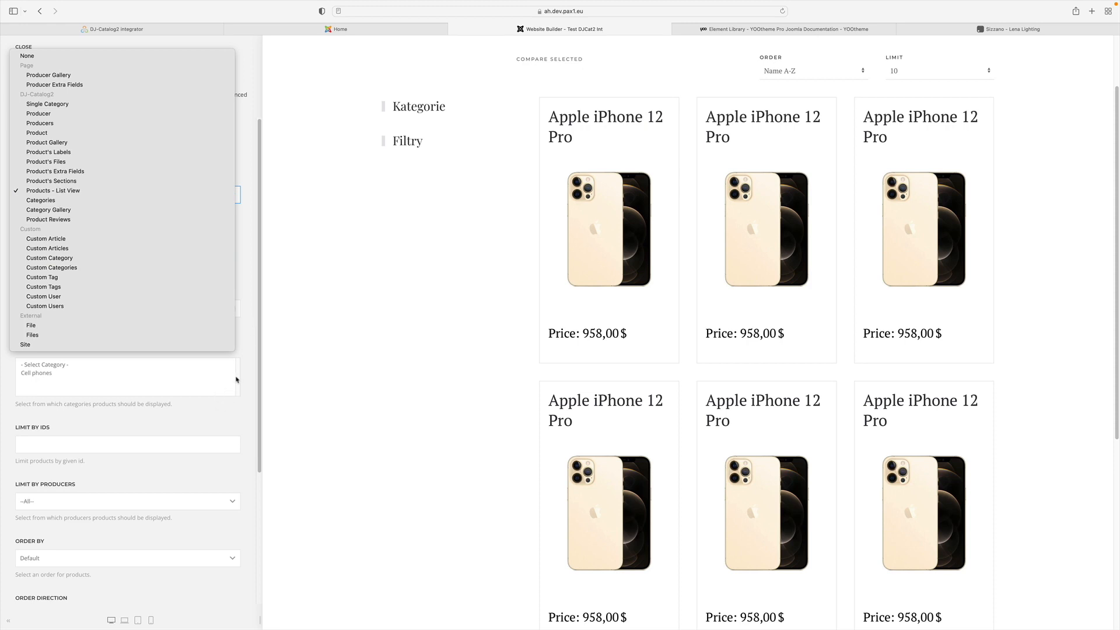
{"action": "mouse_move", "coordinate": [249, 364]}
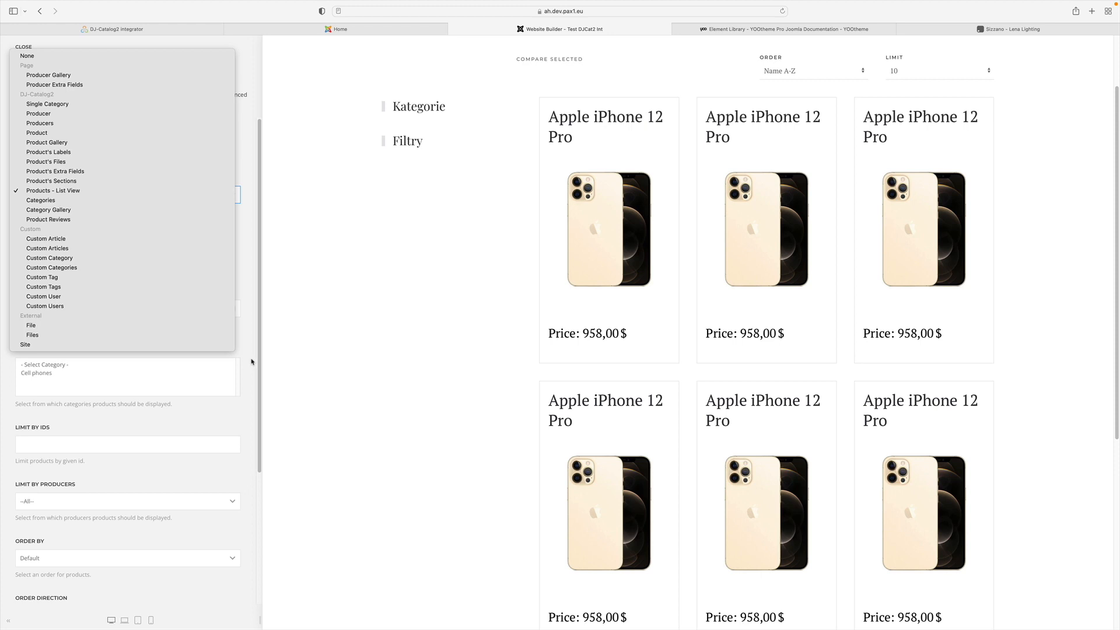
{"action": "left_click", "coordinate": [53, 190]}
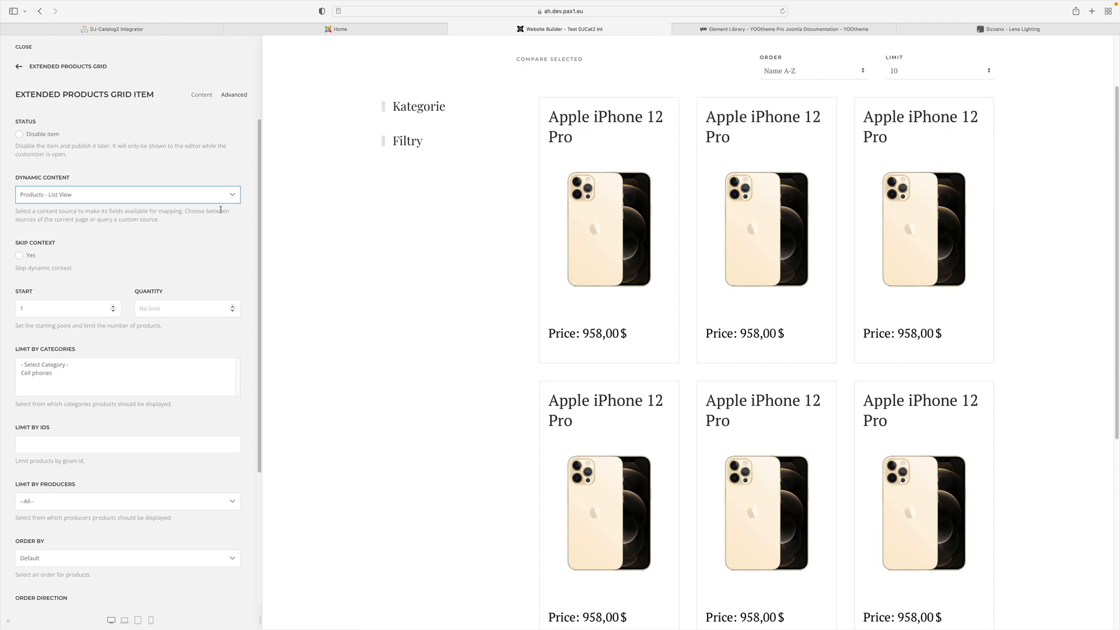
{"action": "left_click", "coordinate": [19, 65]}
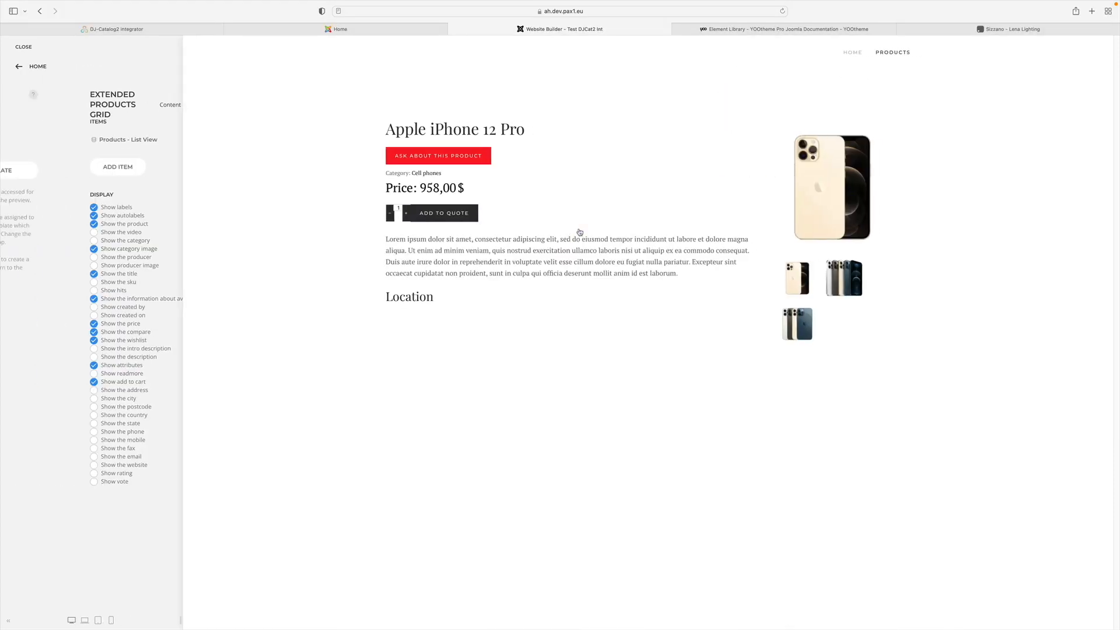
Create a template named 'product details' for Single Product pages in Cell phones and save it.
{"action": "left_click", "coordinate": [19, 66]}
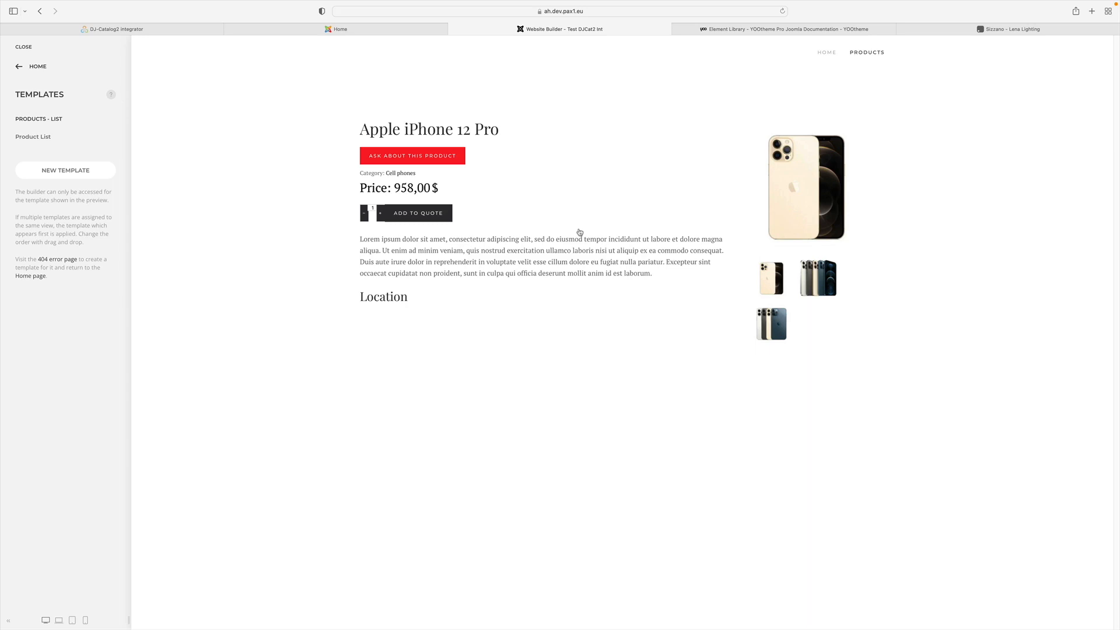
{"action": "mouse_move", "coordinate": [65, 170]}
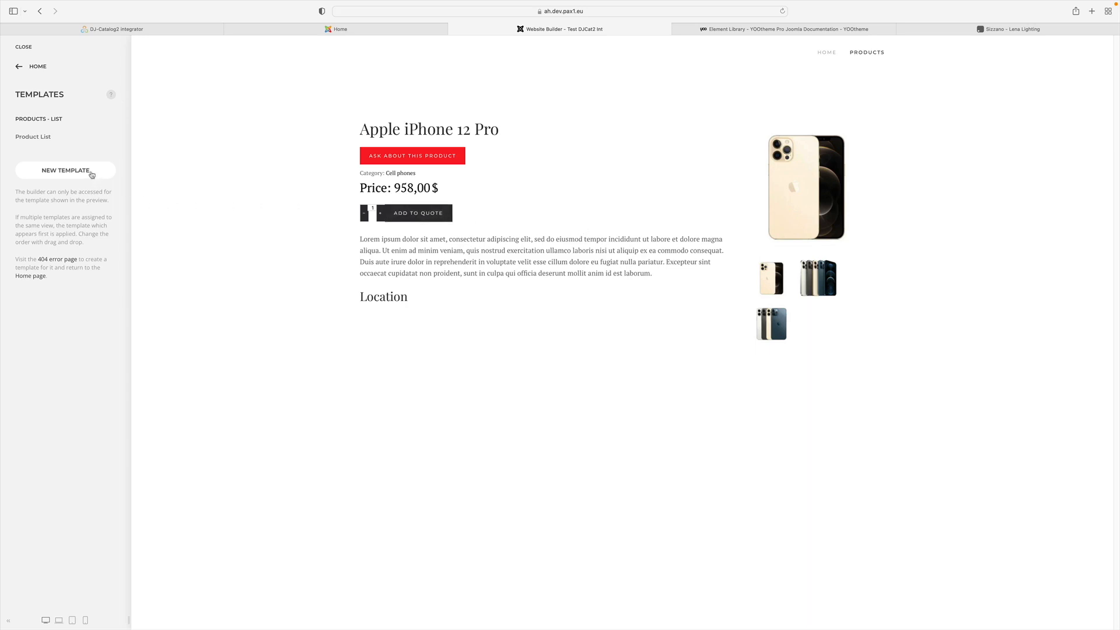
{"action": "left_click", "coordinate": [64, 169]}
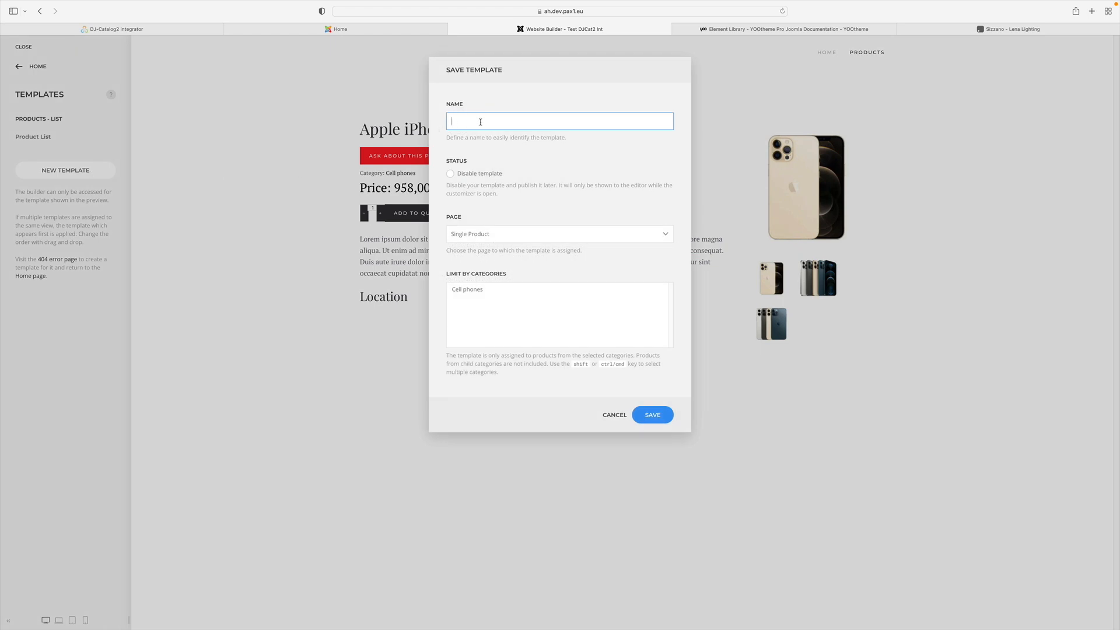
{"action": "type", "text": "pr"}
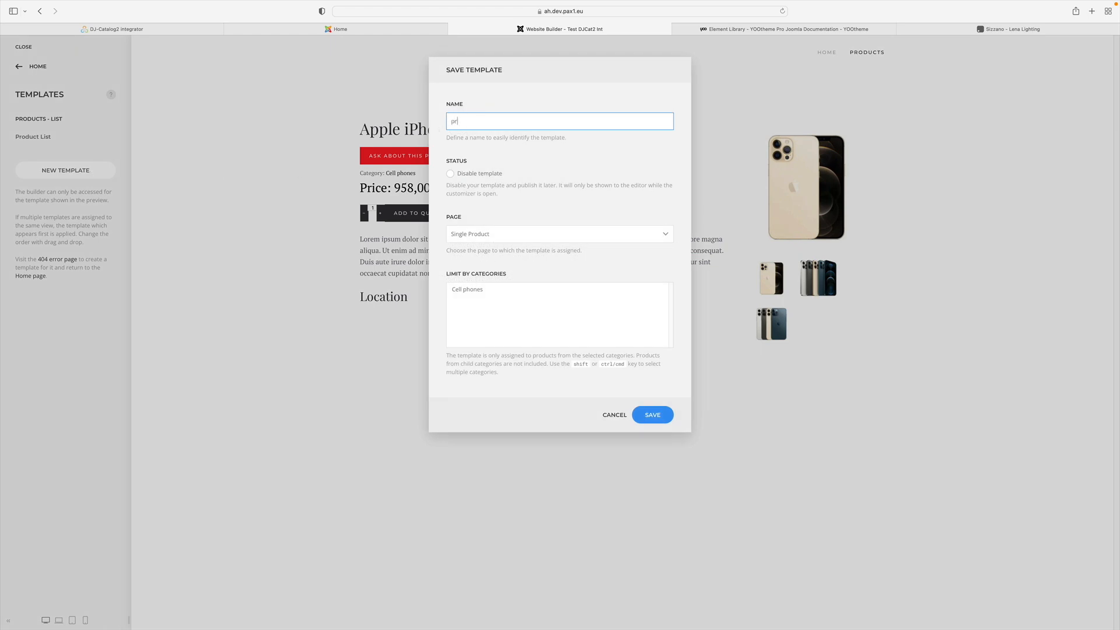
{"action": "type", "text": "oduct"}
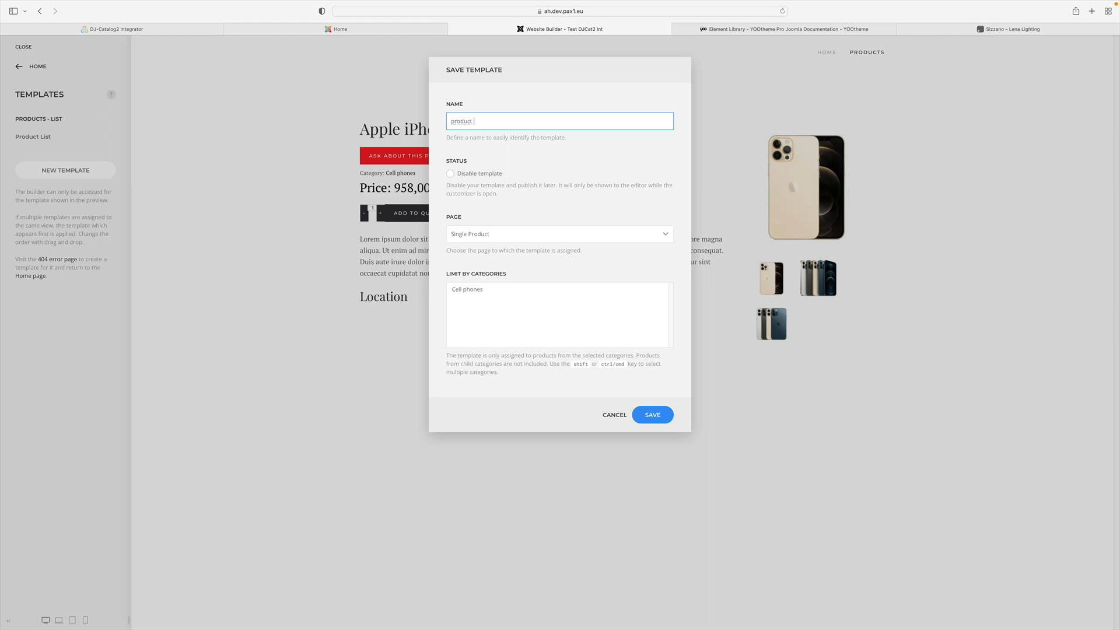
{"action": "type", "text": "details"}
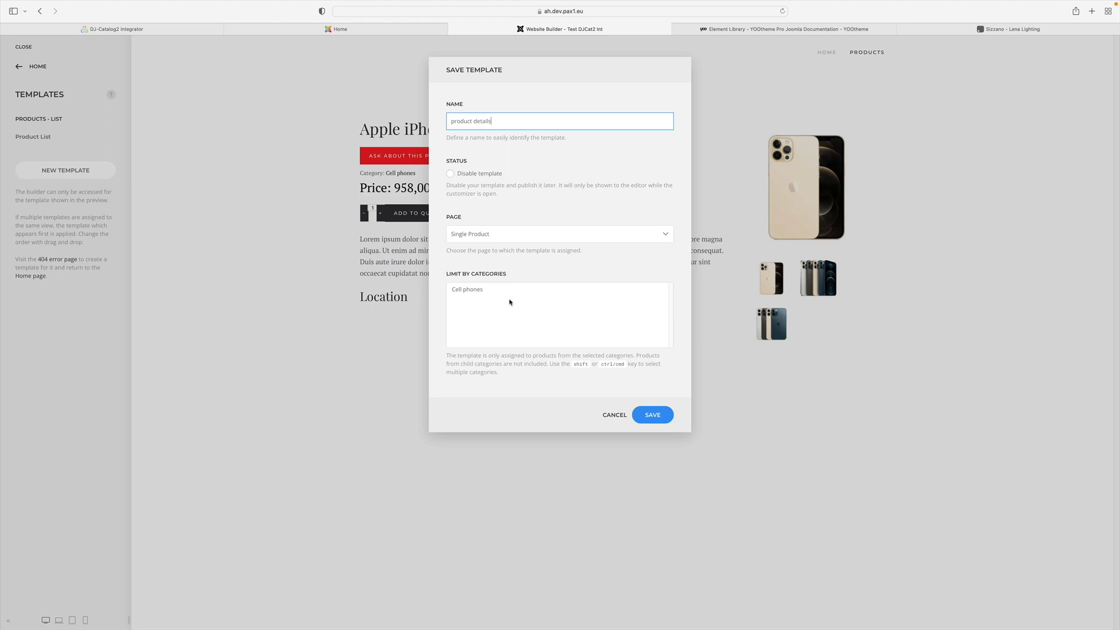
{"action": "mouse_move", "coordinate": [634, 334]}
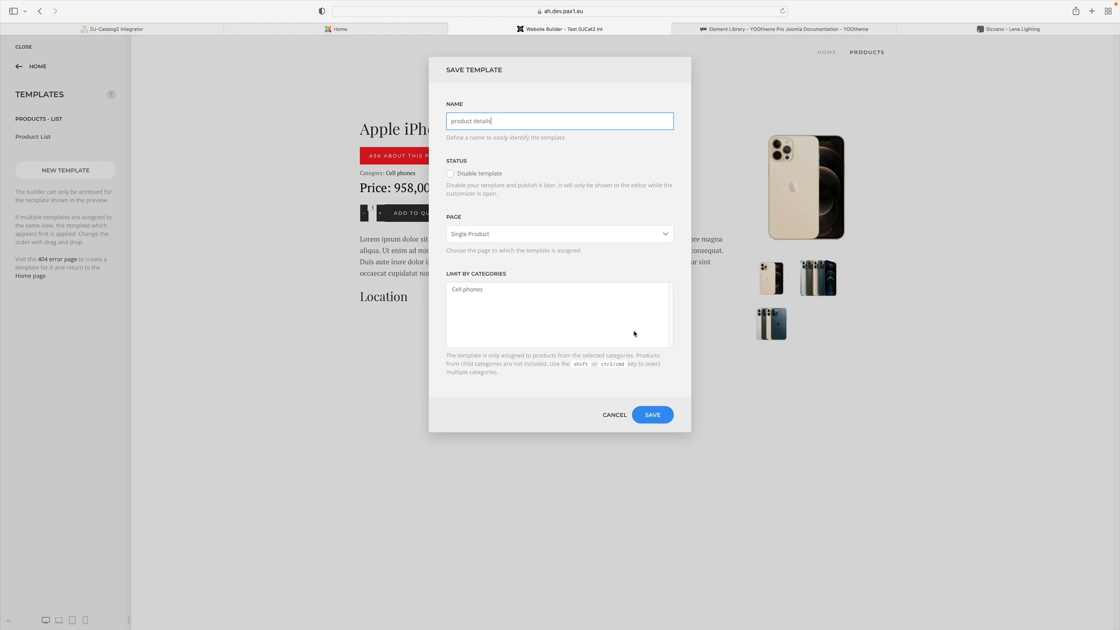
{"action": "left_click", "coordinate": [651, 414]}
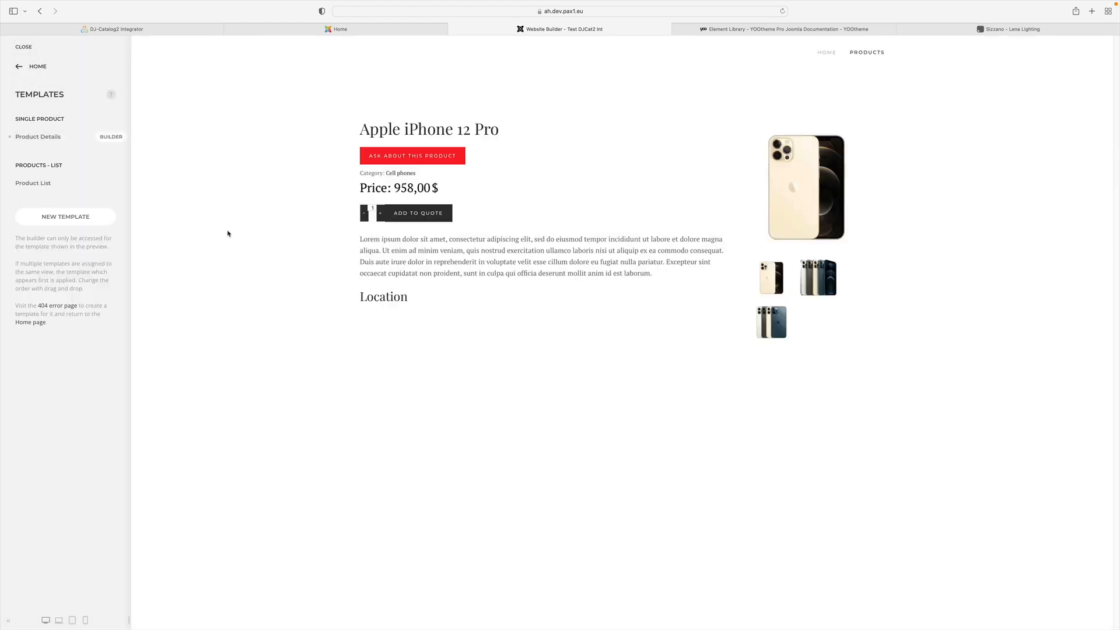
Load a predefined DJ-Catalog2 Product layout from the Library into the Product Details template.
{"action": "left_click", "coordinate": [38, 136]}
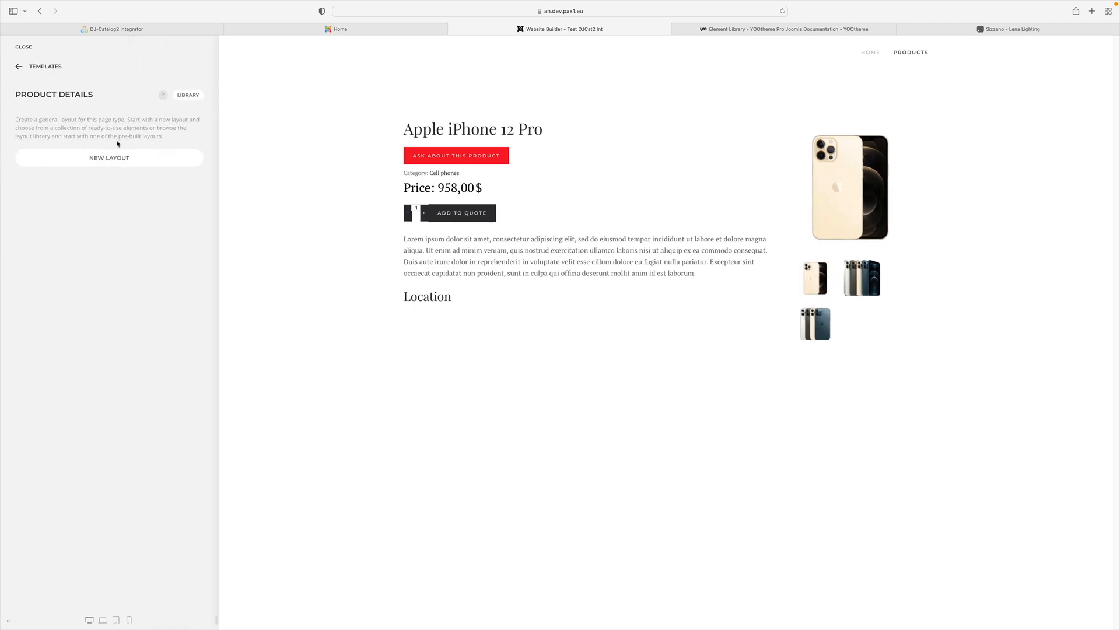
{"action": "mouse_move", "coordinate": [188, 96]}
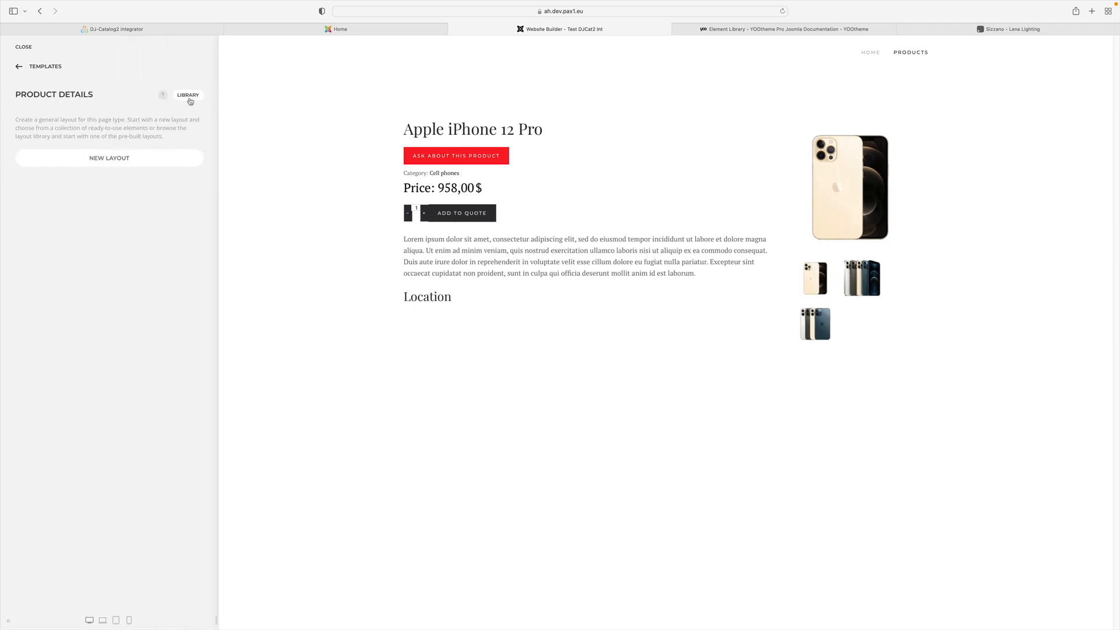
{"action": "left_click", "coordinate": [187, 94]}
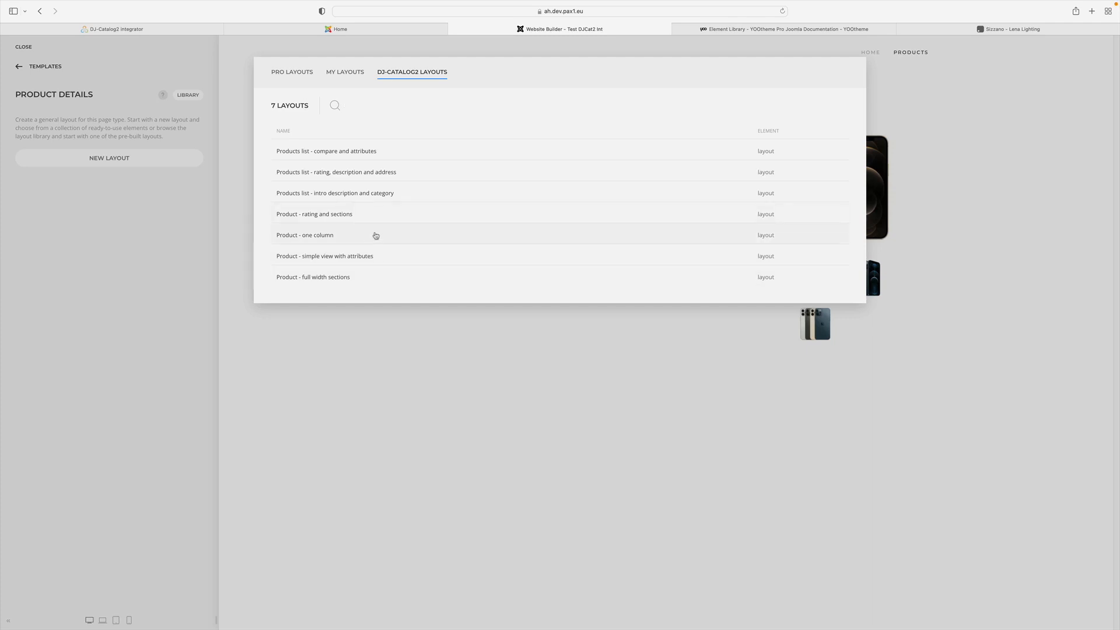
{"action": "left_click", "coordinate": [305, 235]}
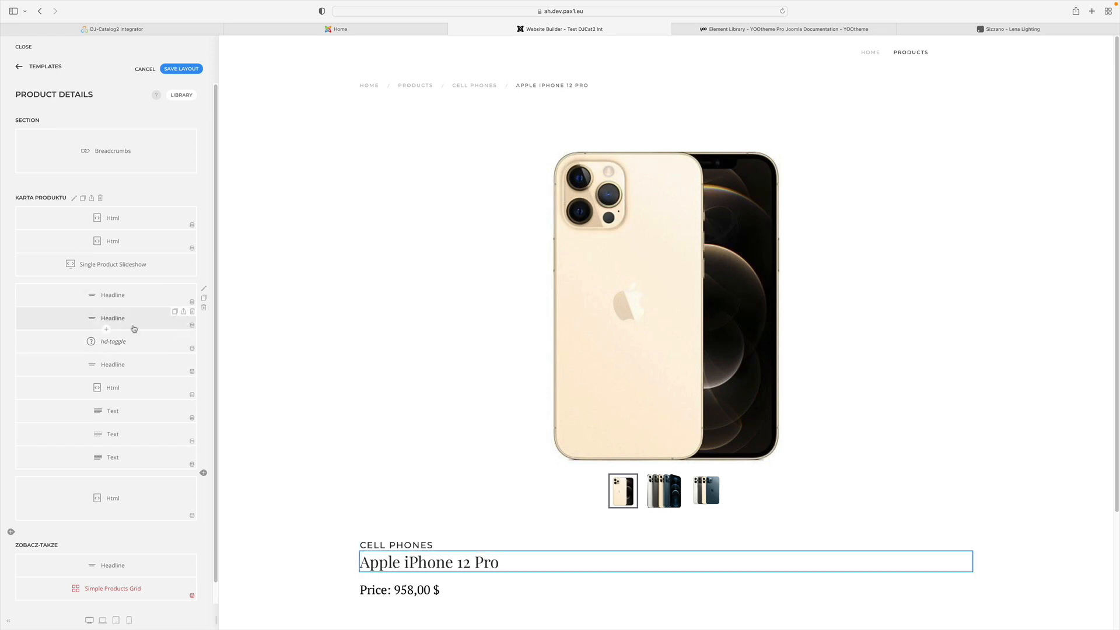
Inspect the product-name Headline's Advanced settings showing Dynamic Content set to Product.
{"action": "left_click", "coordinate": [112, 317]}
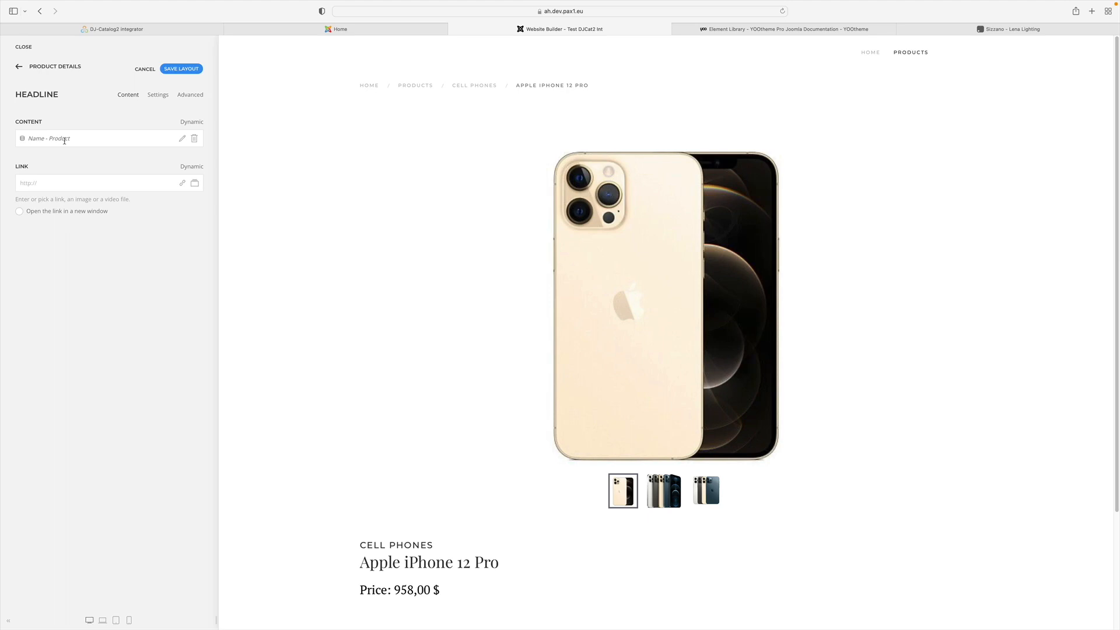
{"action": "left_click", "coordinate": [190, 94]}
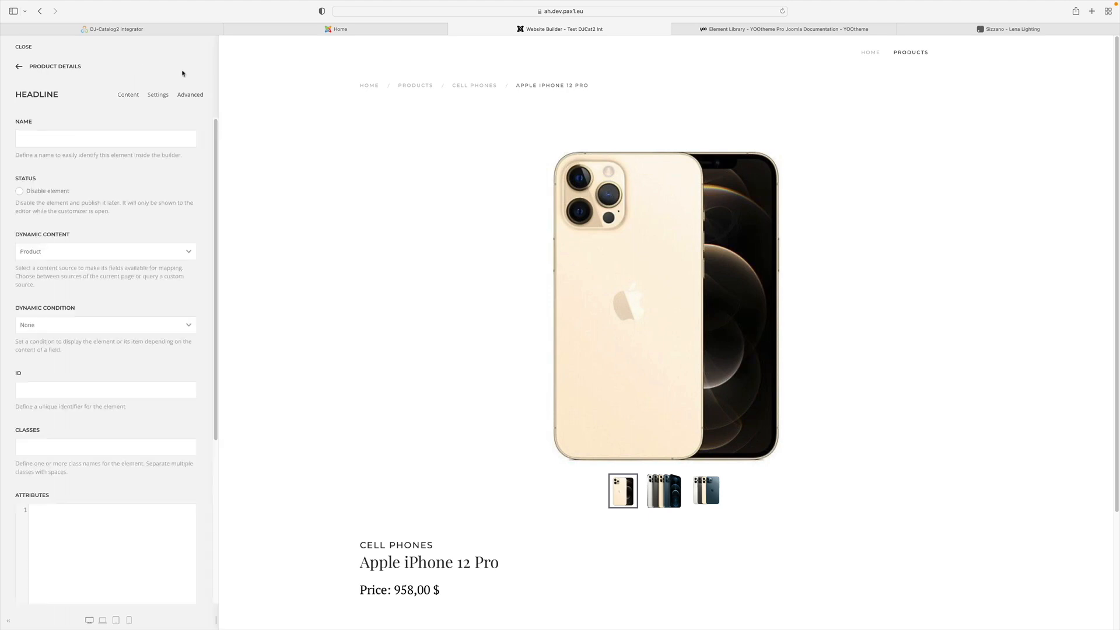
{"action": "mouse_move", "coordinate": [191, 73]}
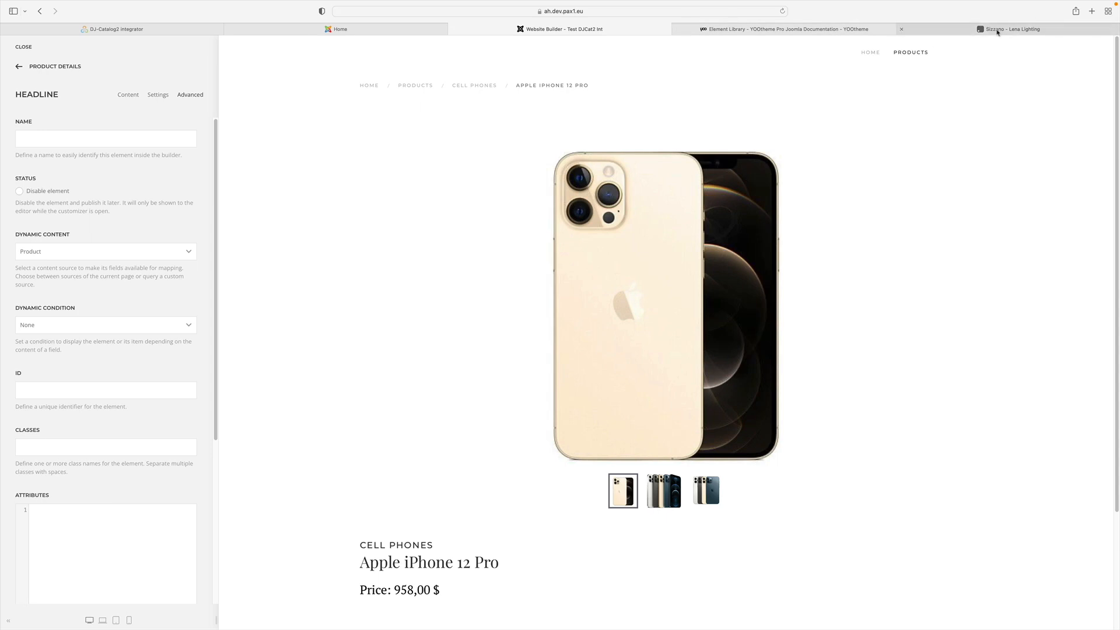
Browse the Sizzano – Lena Lighting product page through specs, video, gallery and options, then back up.
{"action": "left_click", "coordinate": [1008, 29]}
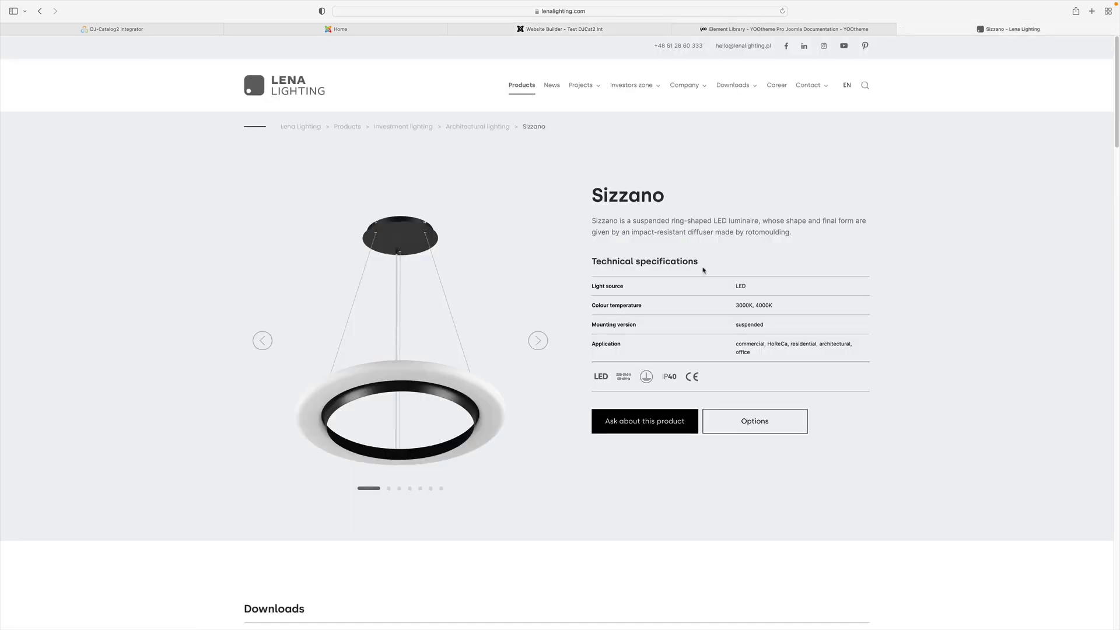
{"action": "mouse_move", "coordinate": [696, 293]}
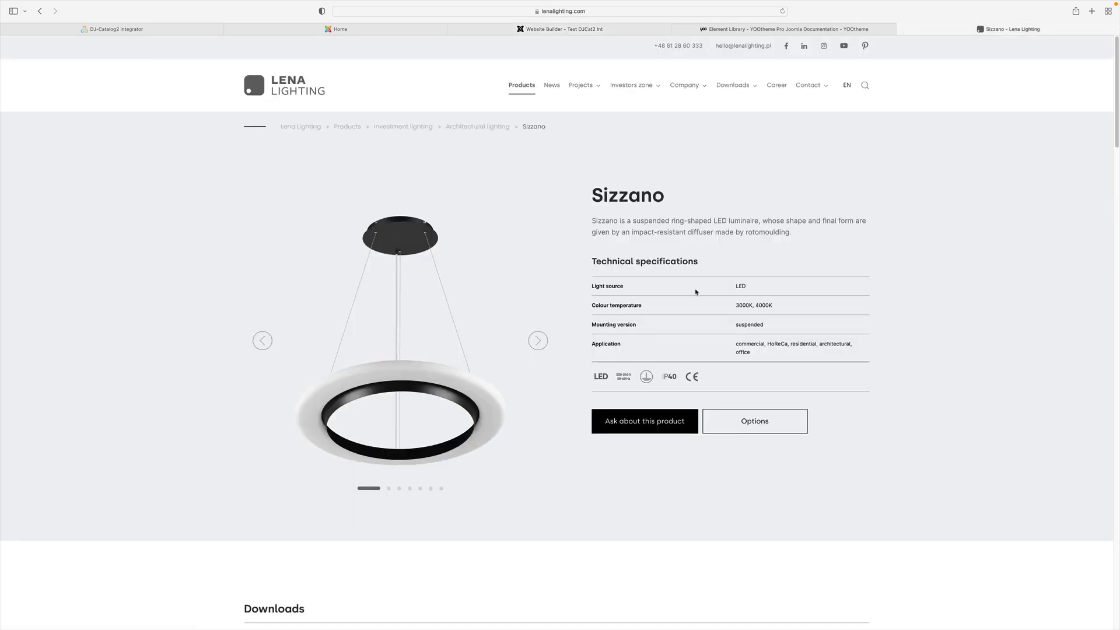
{"action": "mouse_move", "coordinate": [683, 337]}
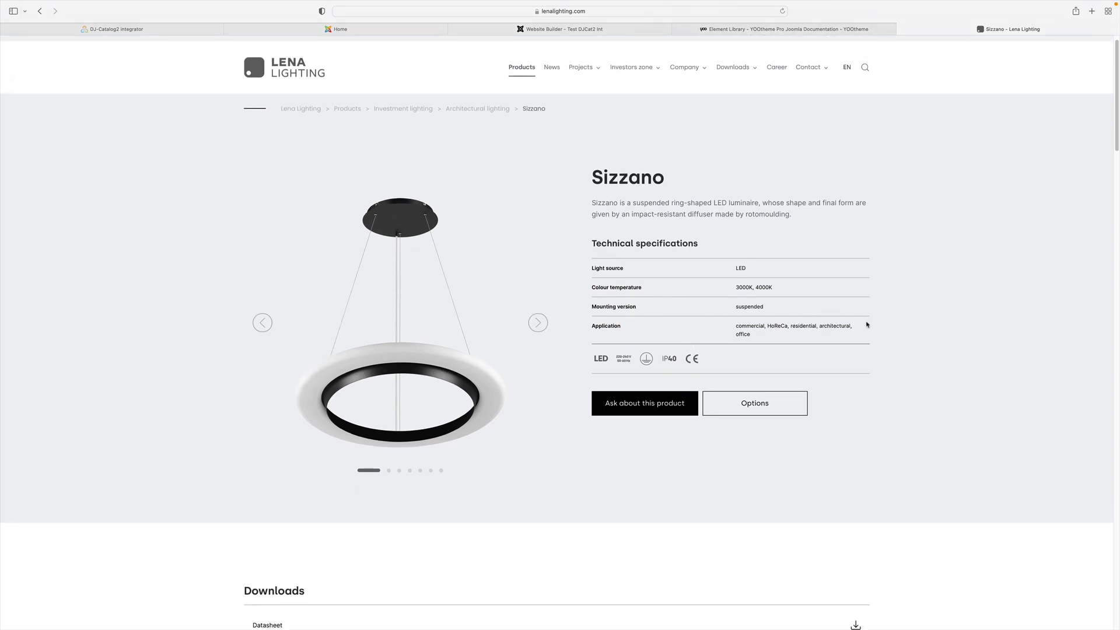
{"action": "scroll", "scroll_direction": "down", "scroll_amount": 3}
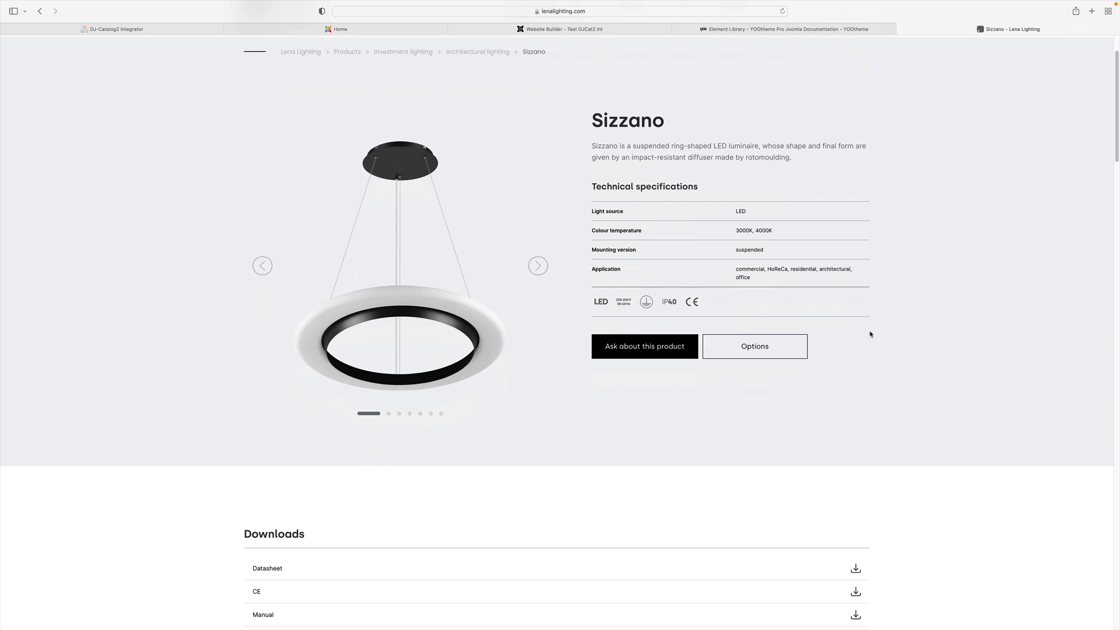
{"action": "scroll", "scroll_direction": "down", "scroll_amount": 3}
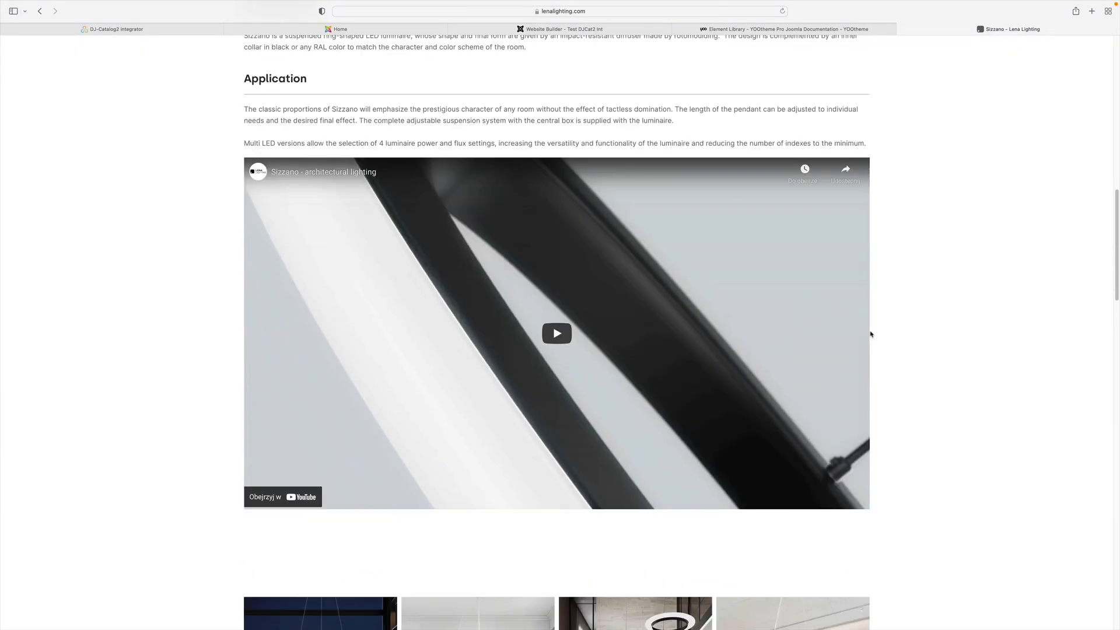
{"action": "scroll", "scroll_direction": "down", "scroll_amount": 3}
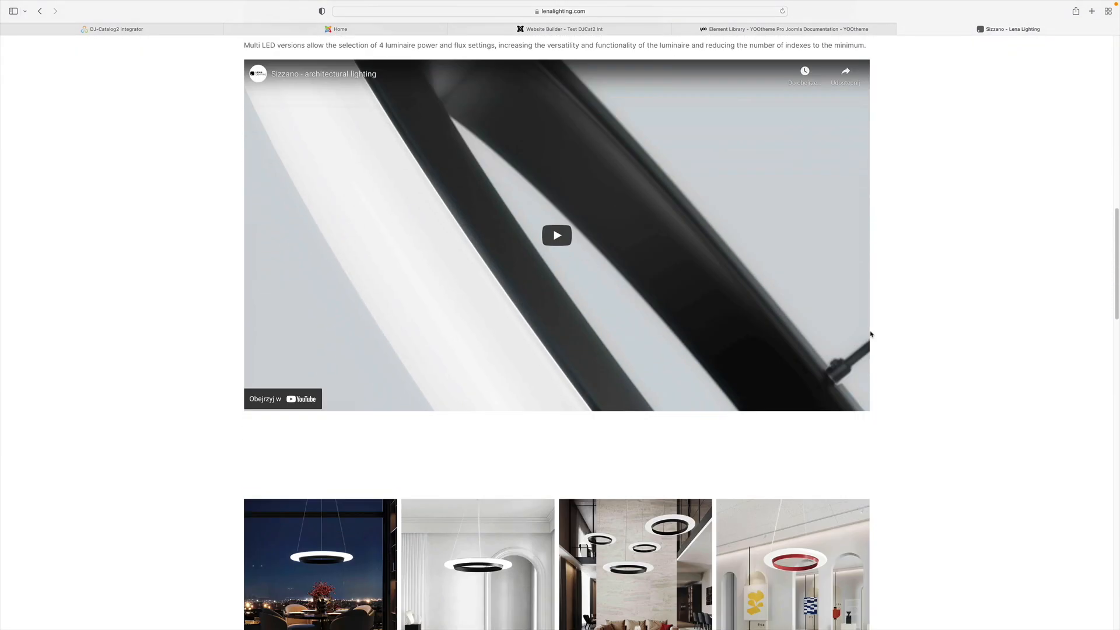
{"action": "scroll", "scroll_direction": "down", "scroll_amount": 3}
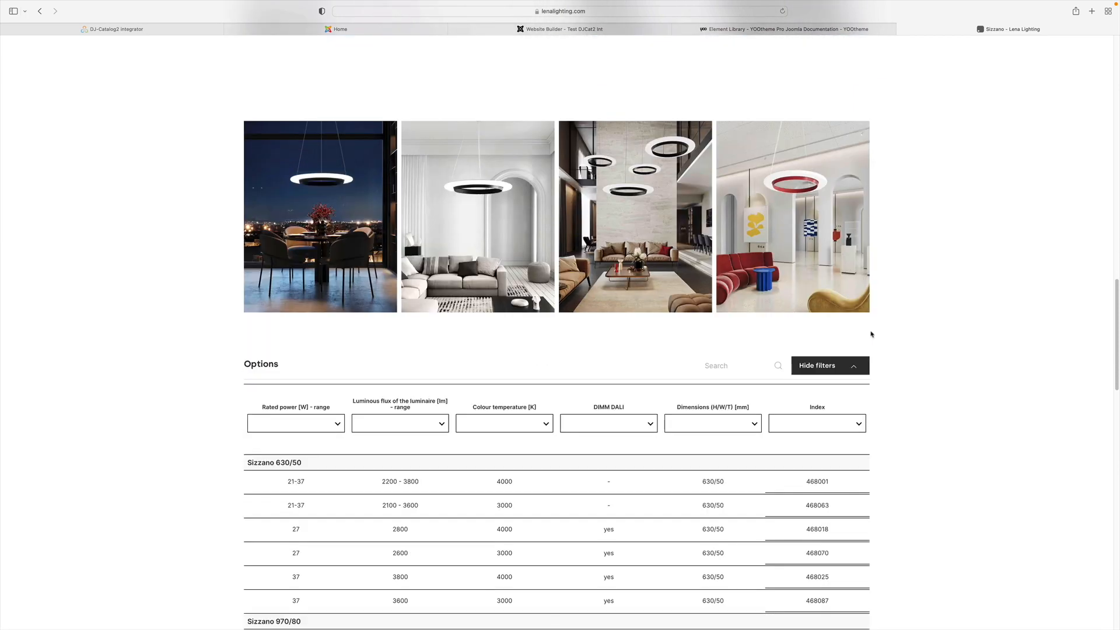
{"action": "scroll", "scroll_direction": "down", "scroll_amount": 3}
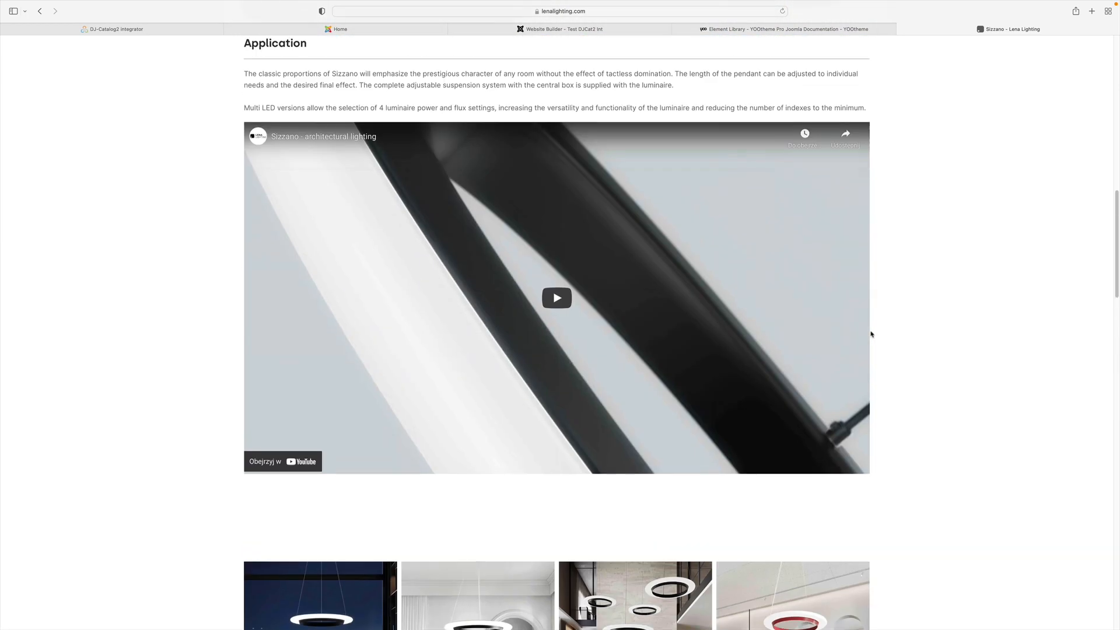
{"action": "scroll", "scroll_direction": "up", "scroll_amount": 3}
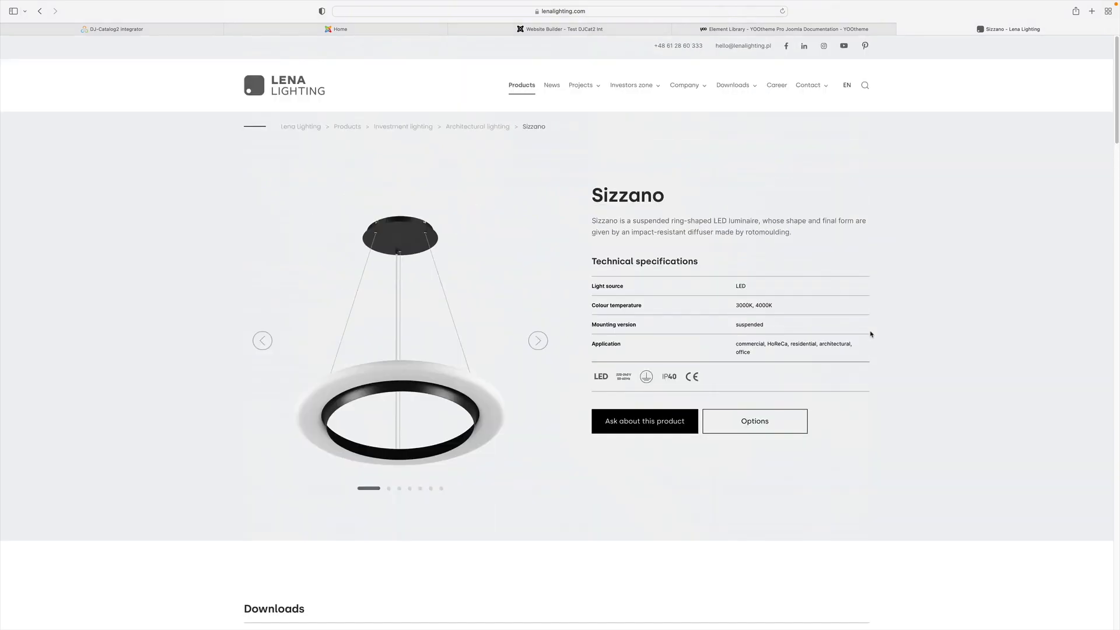
{"action": "mouse_move", "coordinate": [856, 334]}
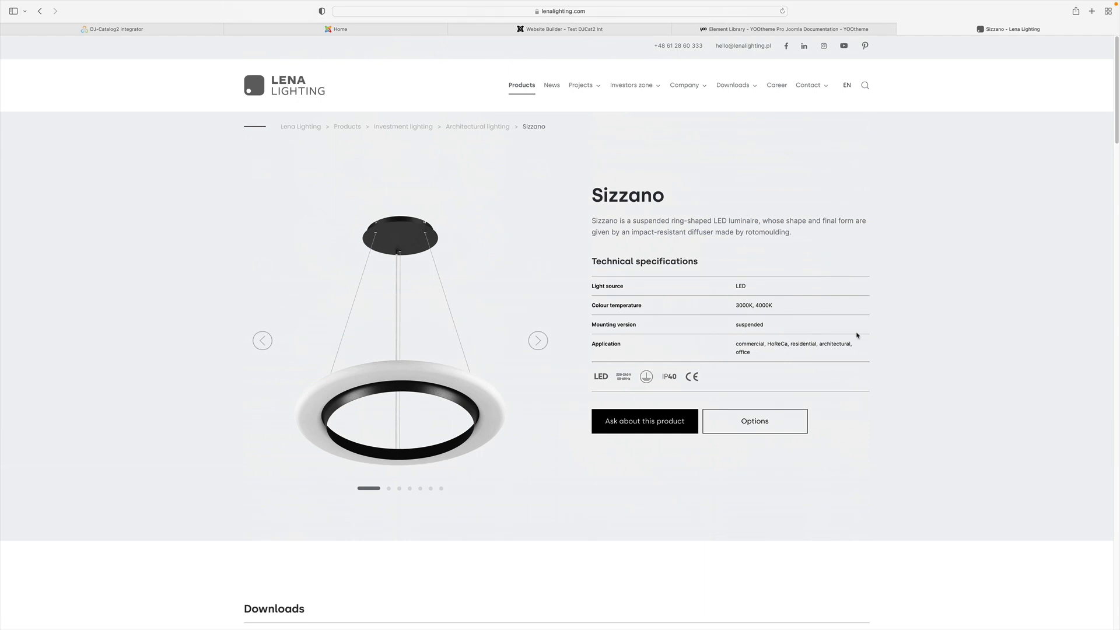